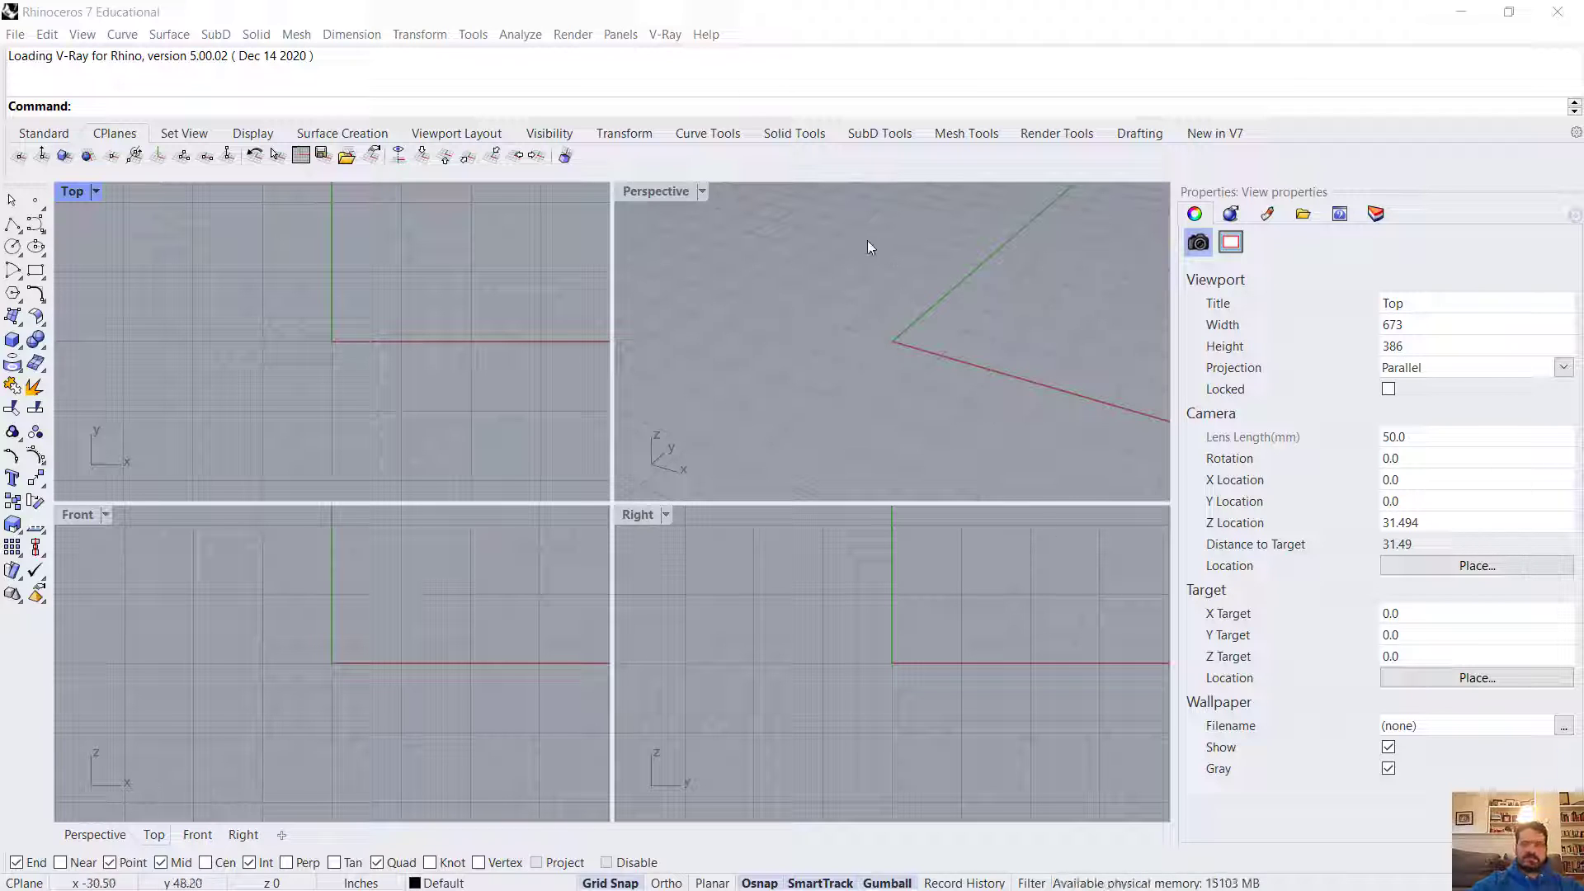
pyautogui.moveTo(122, 35)
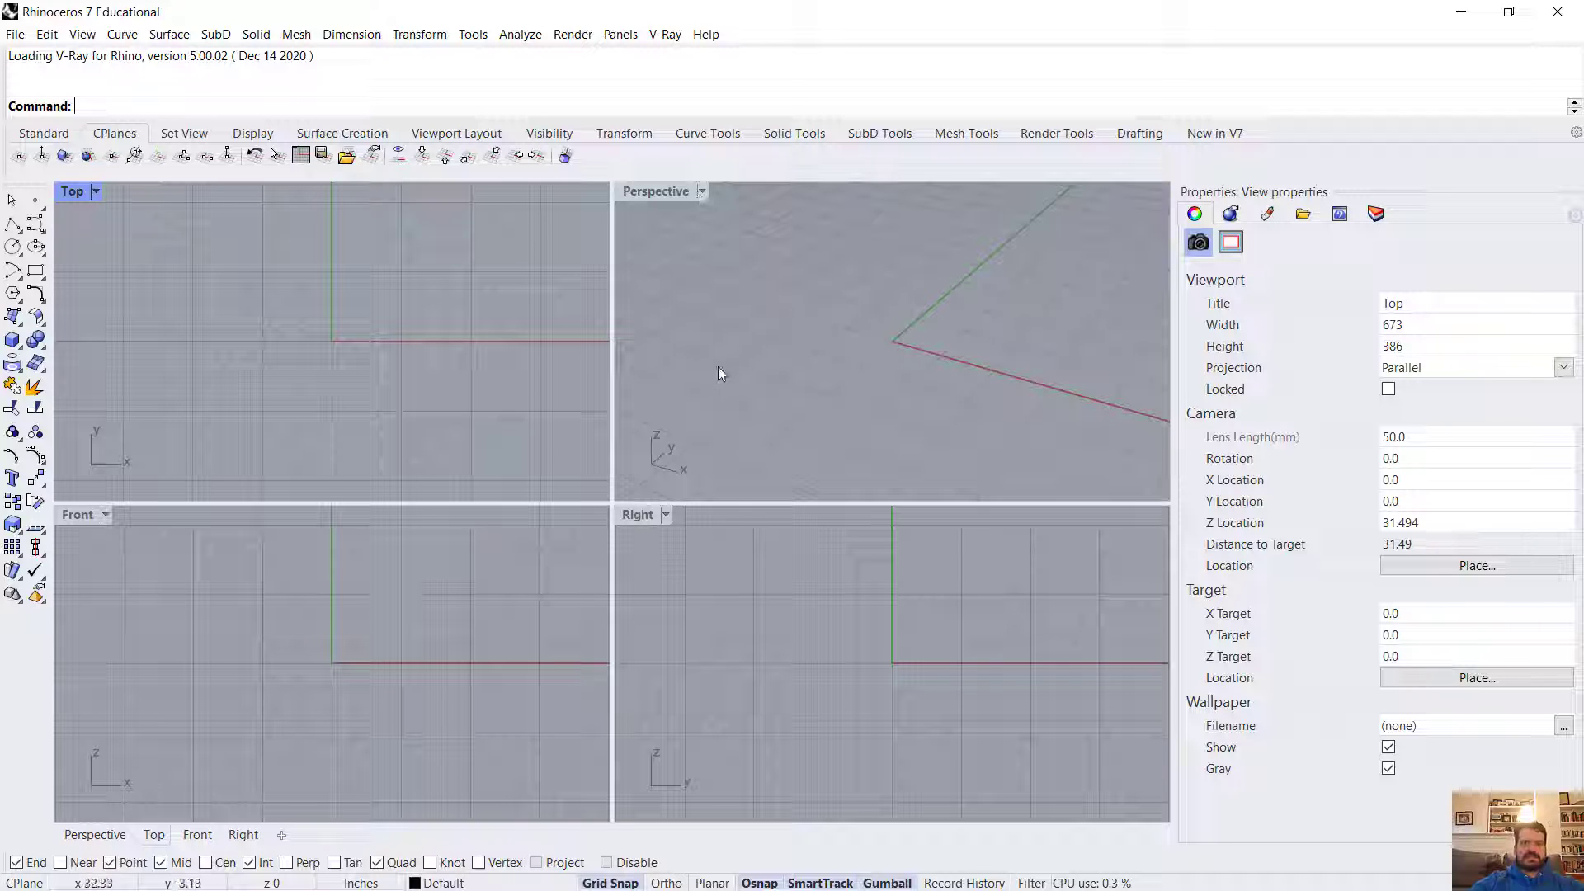
pyautogui.moveTo(390, 433)
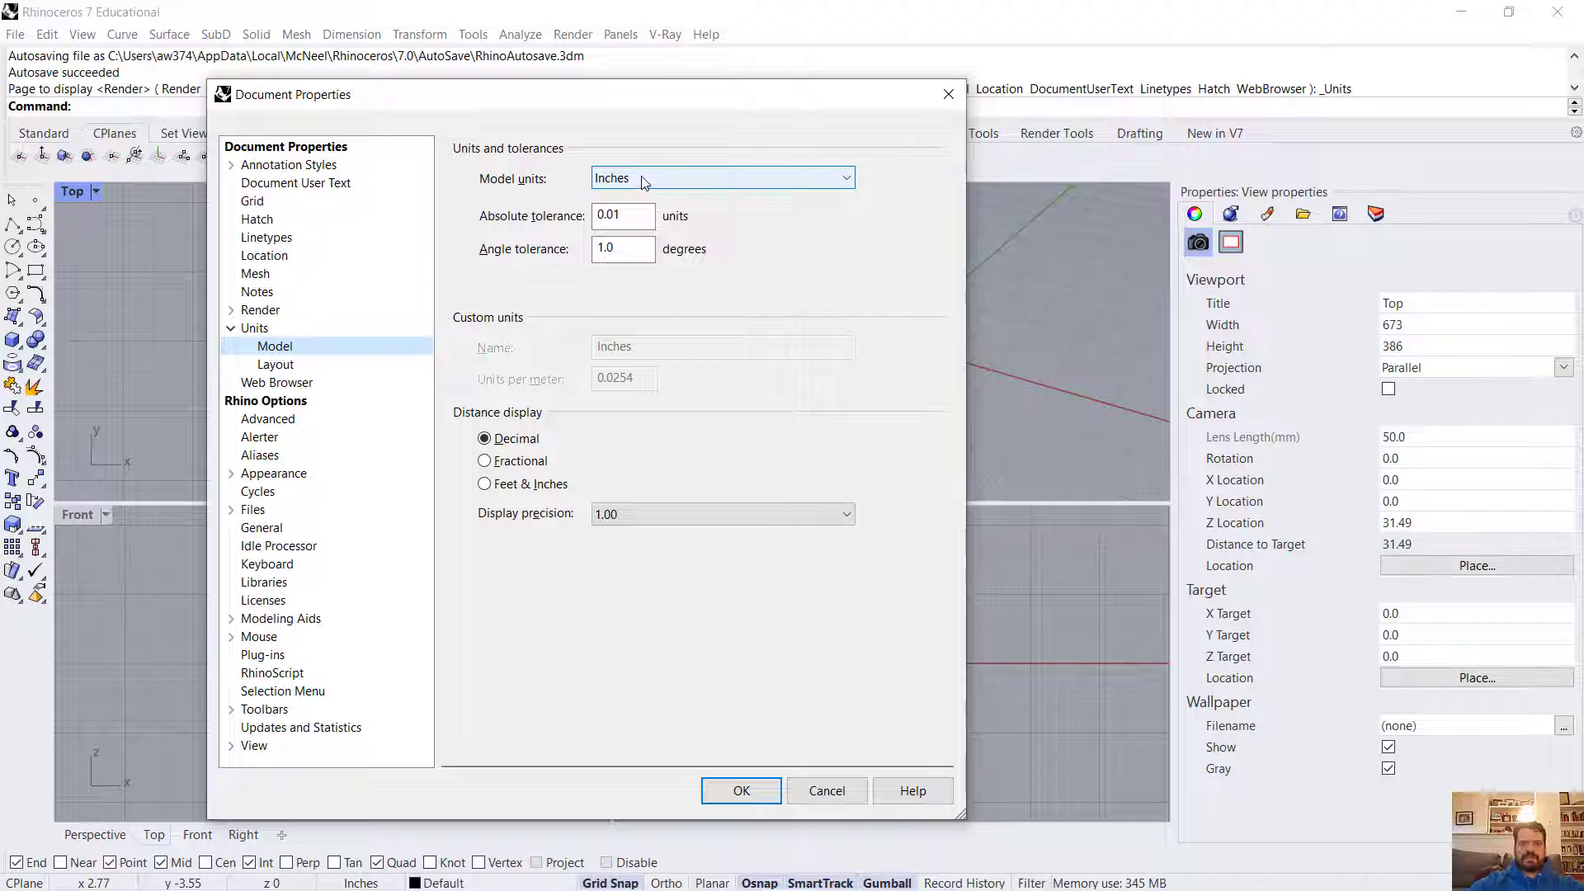
# - Keep inch units and maximize the Top view, panning the origin into position
pyautogui.click(741, 790)
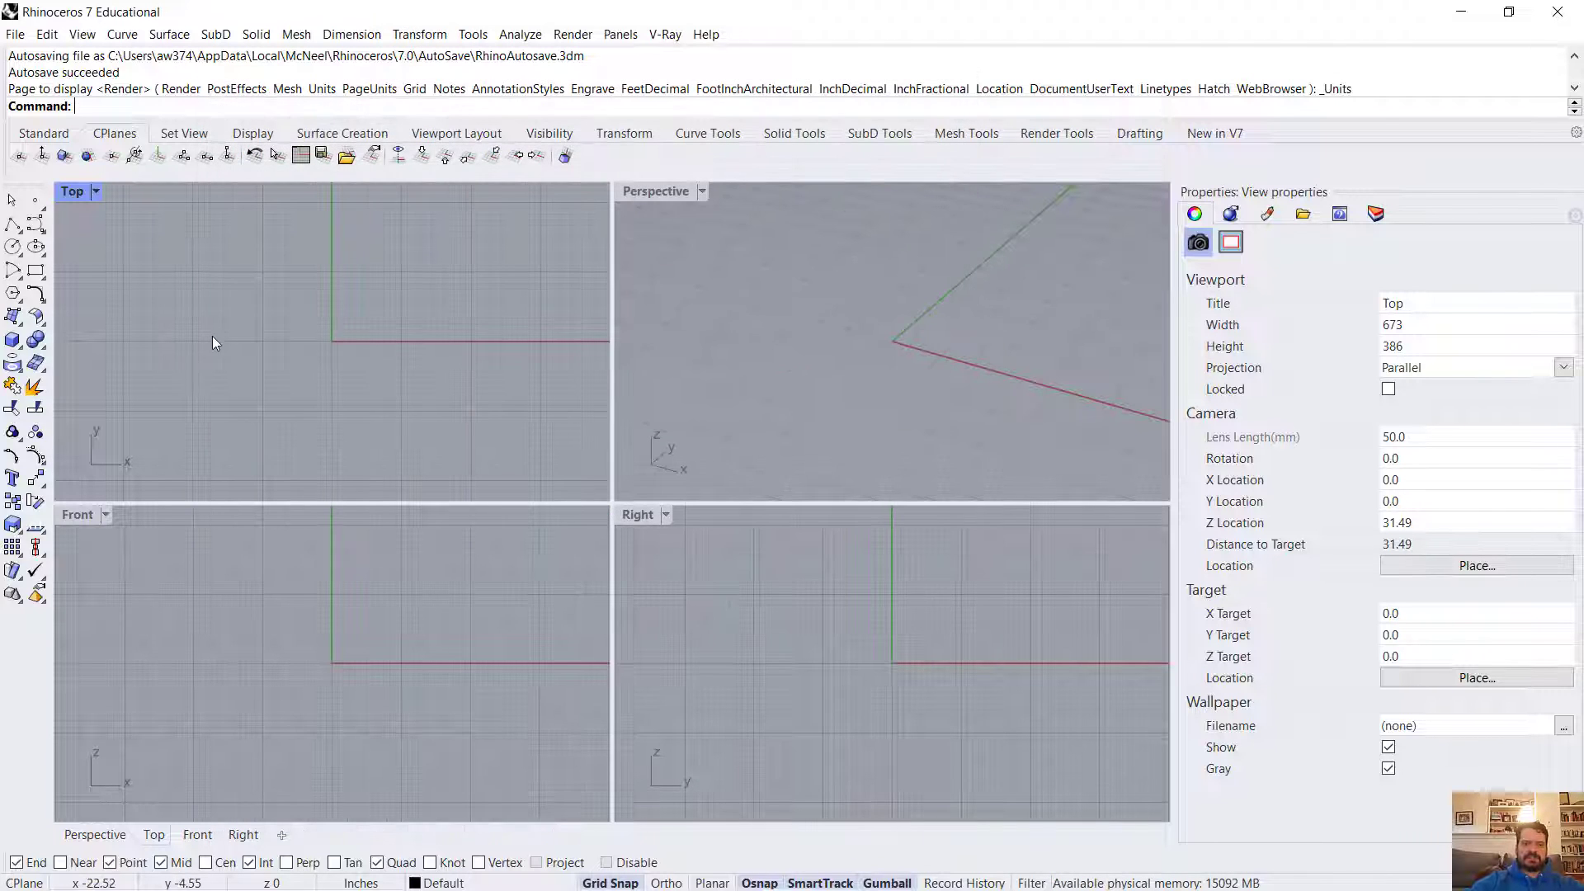
pyautogui.moveTo(419, 324)
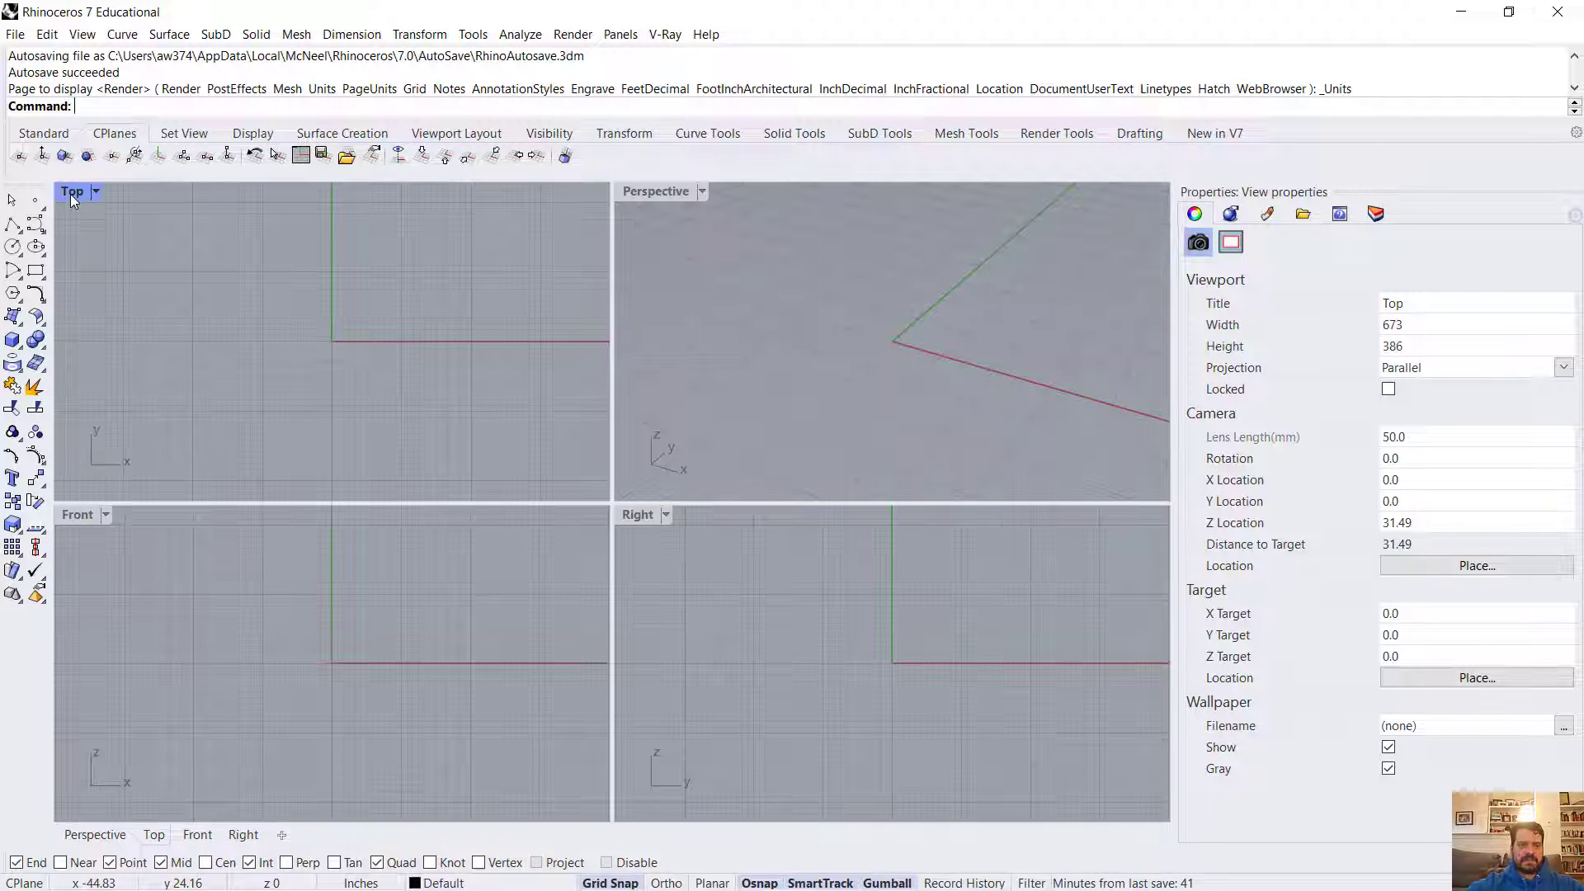
pyautogui.doubleClick(70, 191)
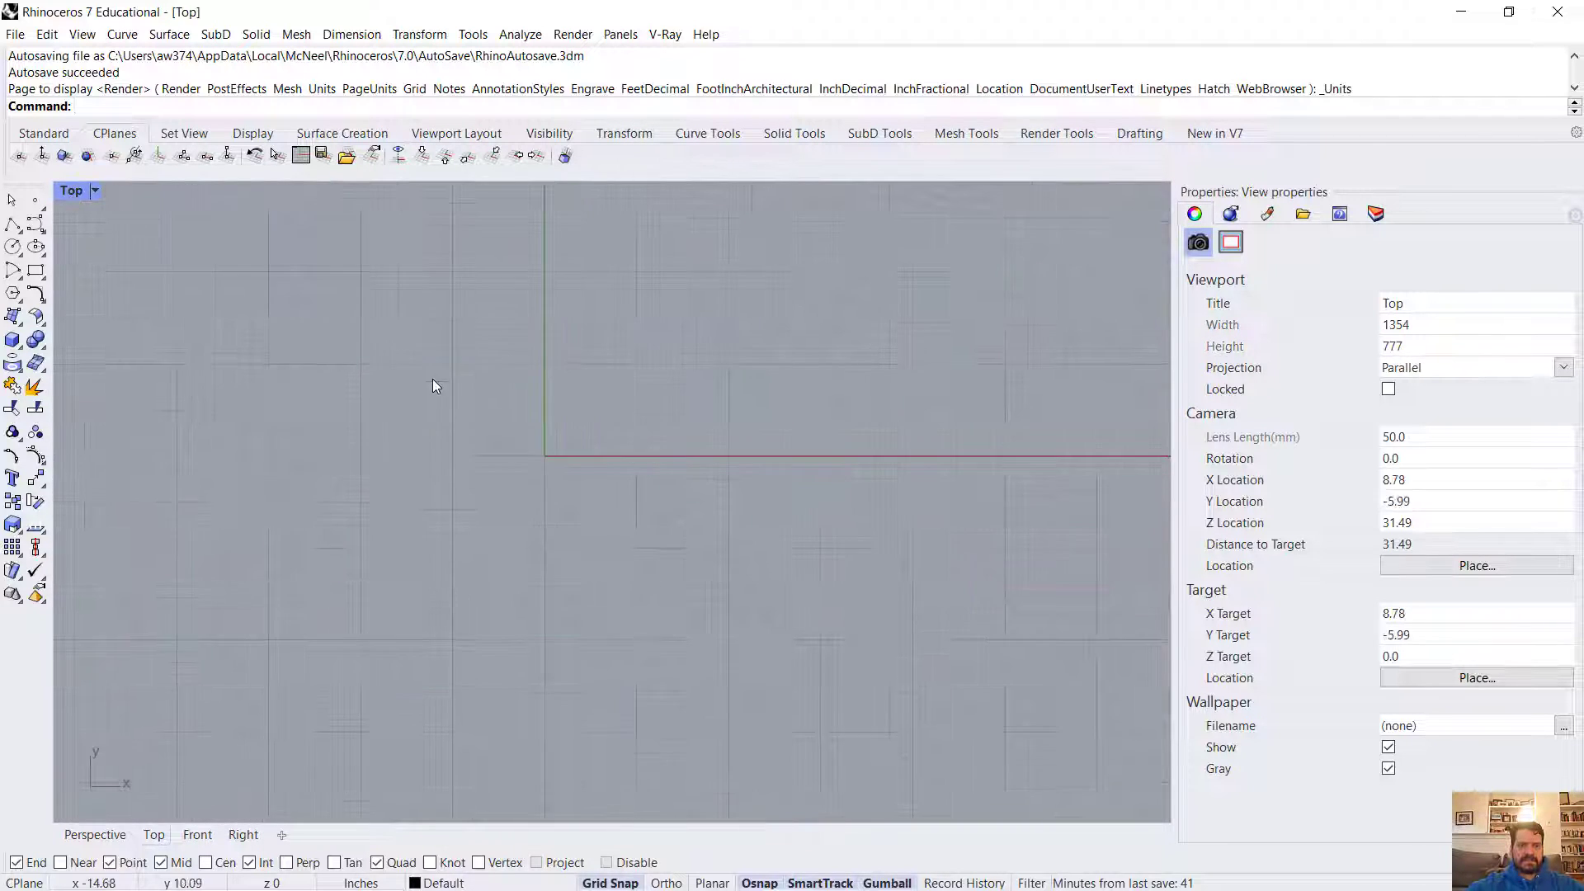
pyautogui.moveTo(434, 386); pyautogui.dragTo(853, 434)
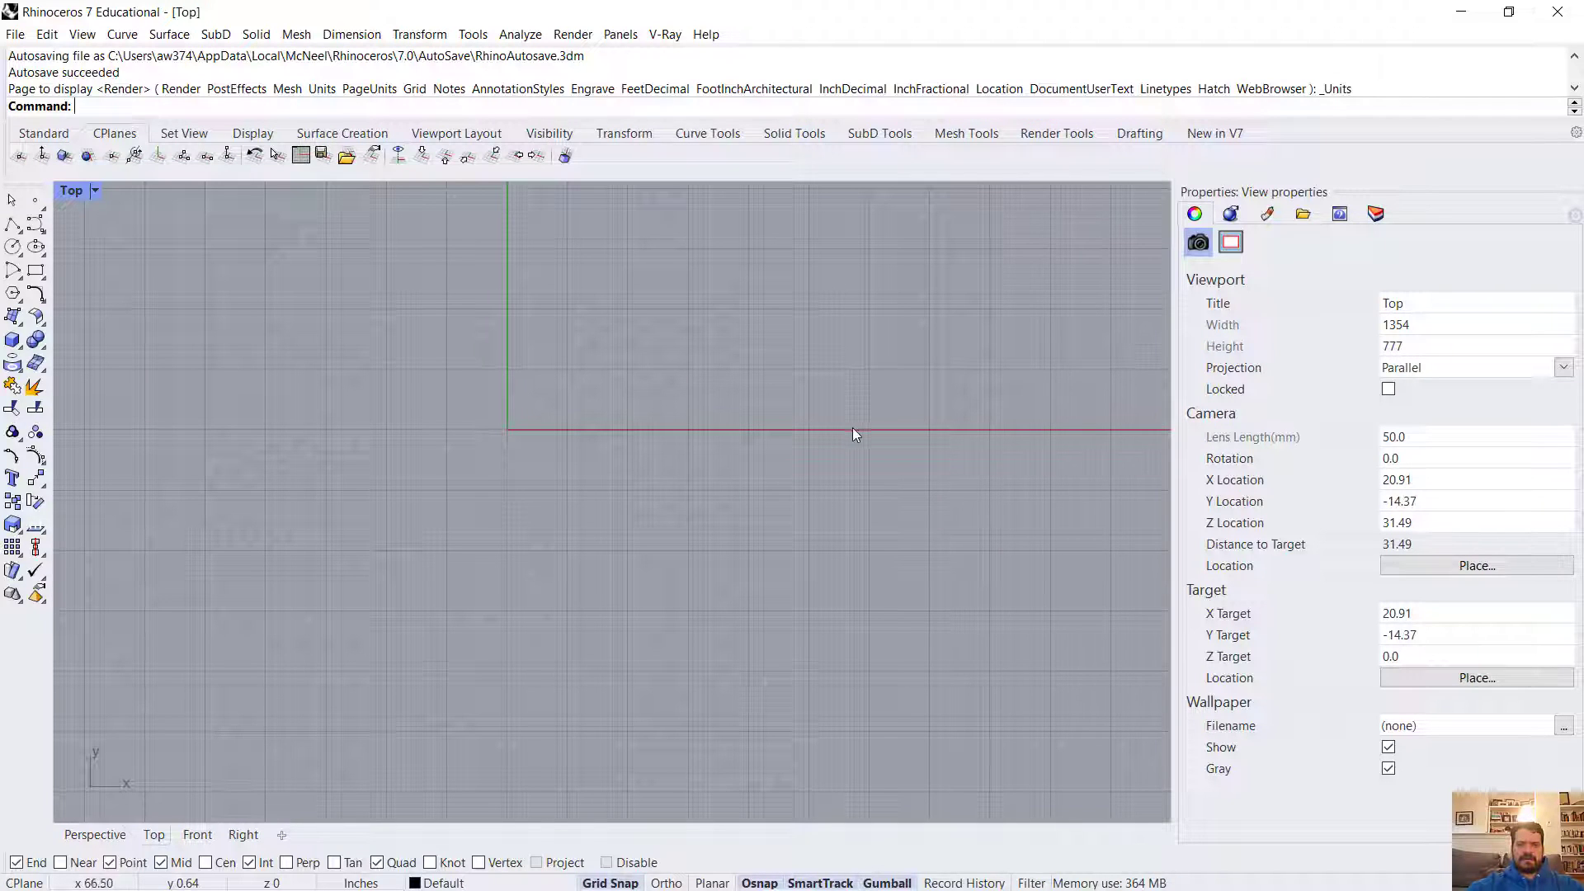
pyautogui.moveTo(513, 435)
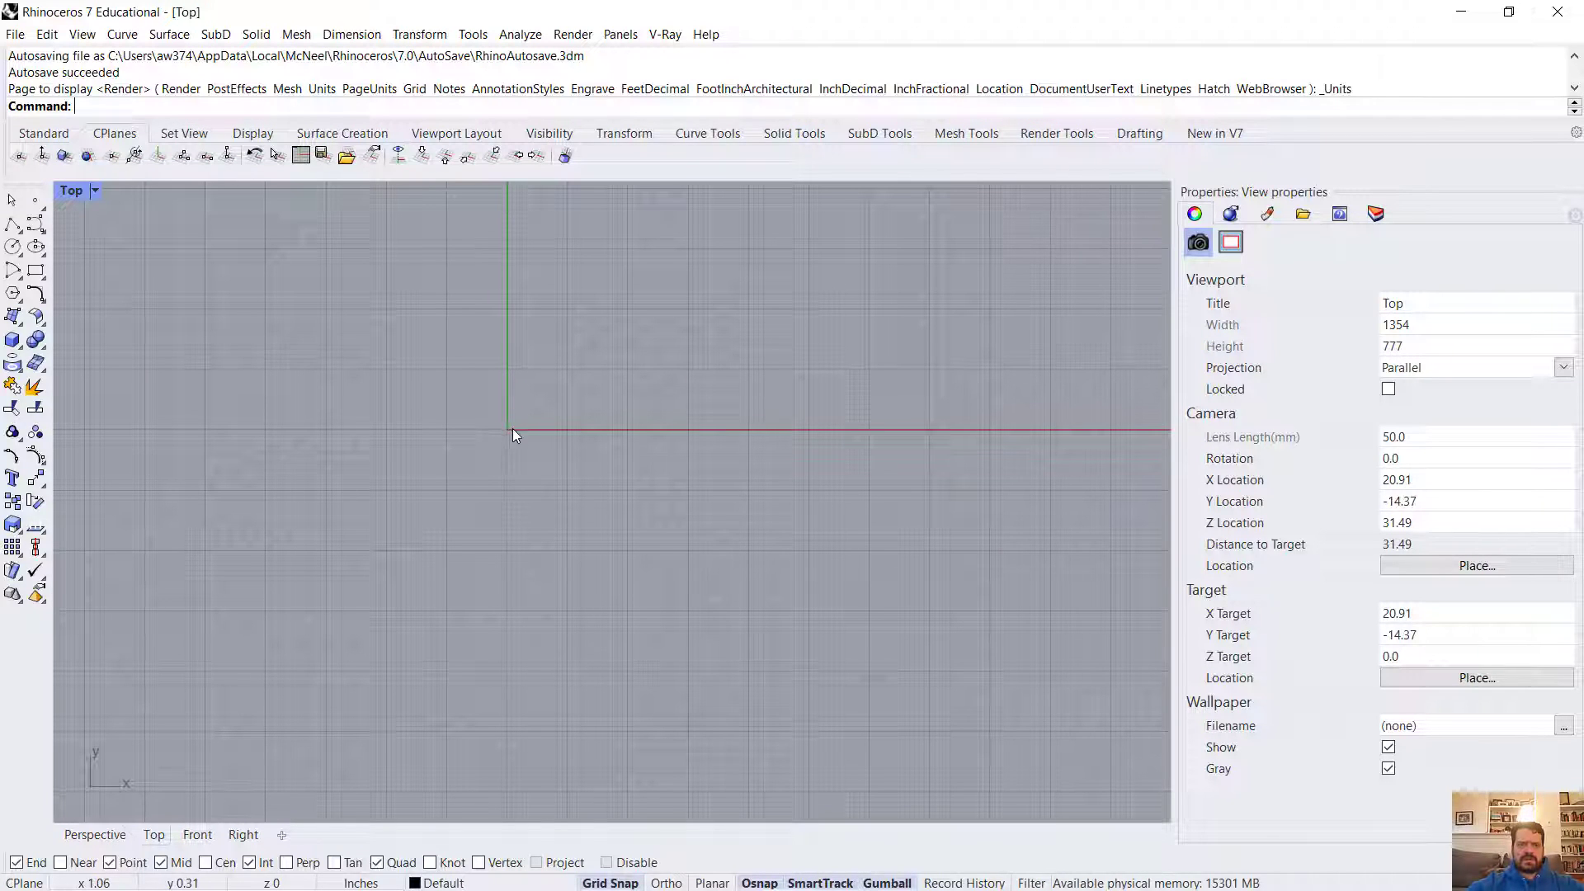
pyautogui.moveTo(904, 439)
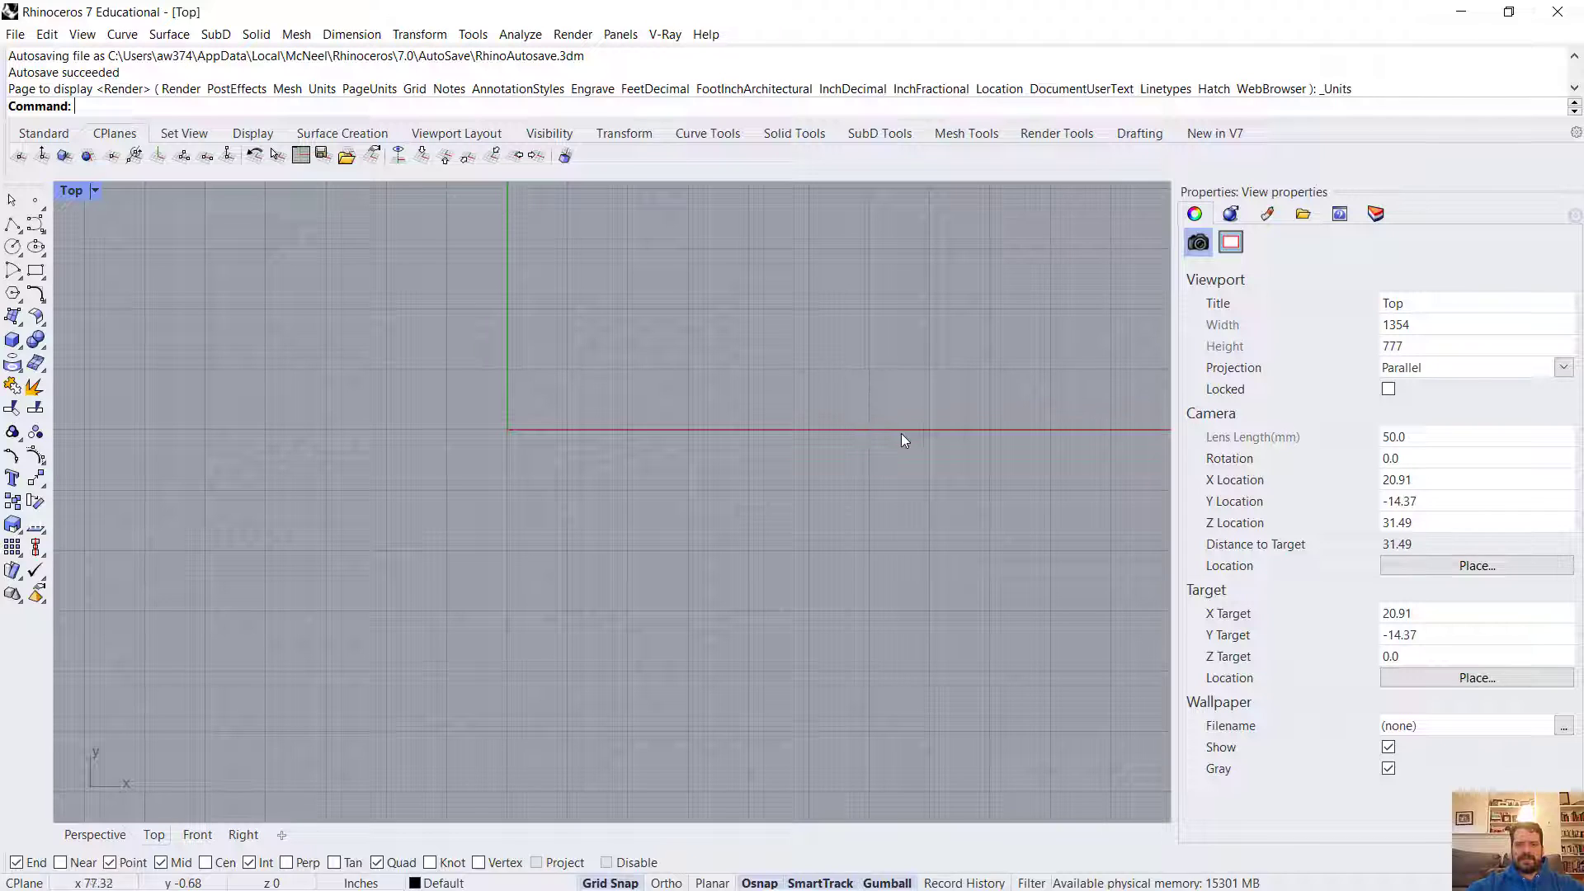
pyautogui.moveTo(675, 435)
pyautogui.write('Line')
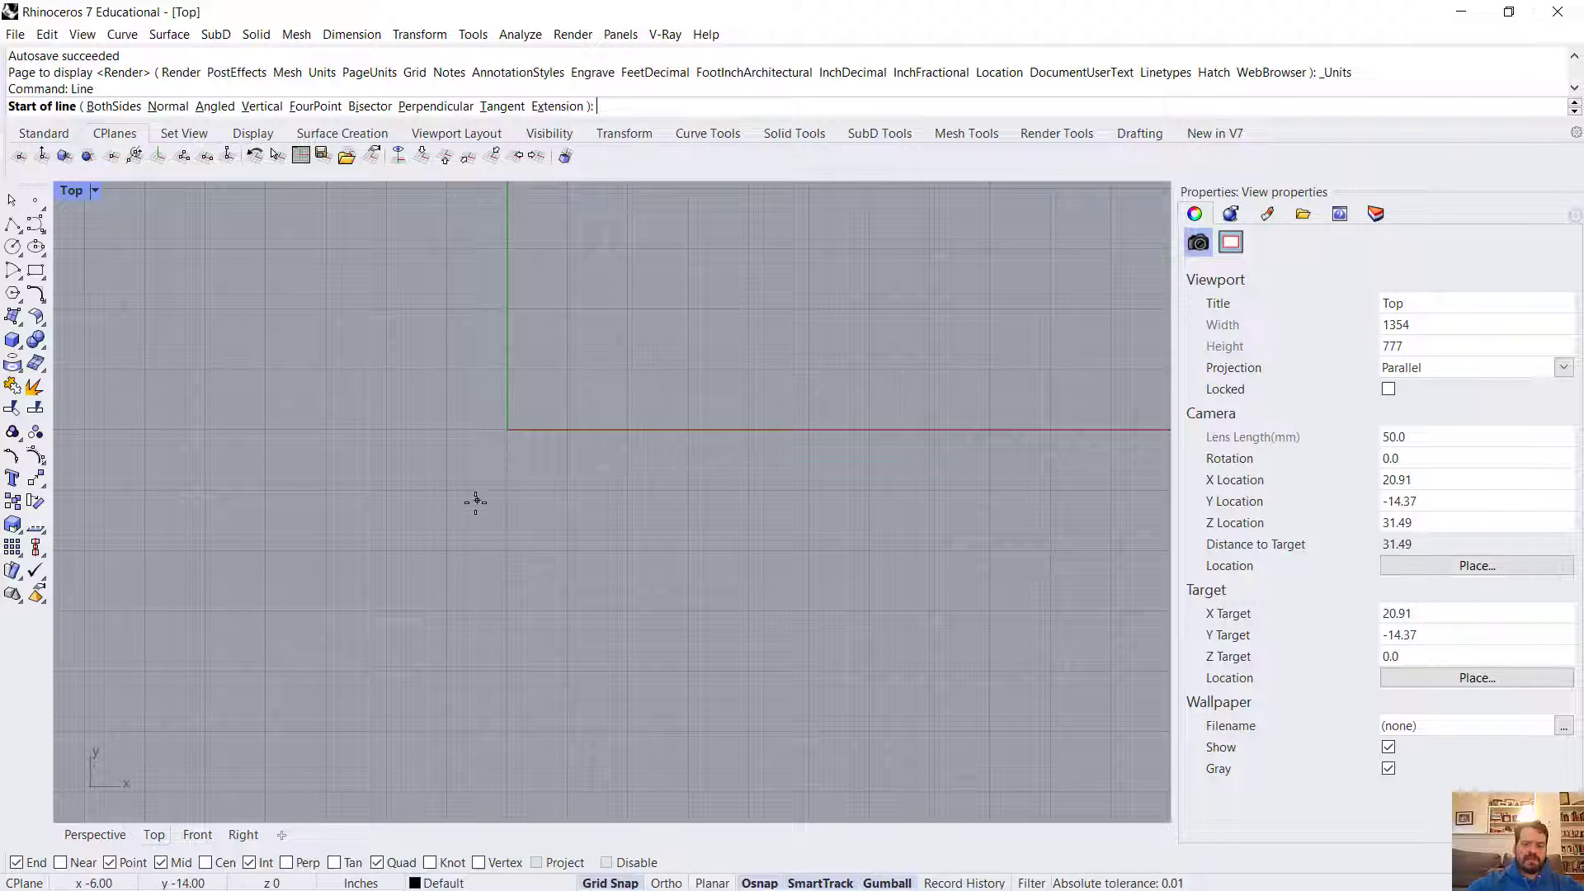
# - Draw a 5-foot line from 0,0,0 along the +X axis
pyautogui.write('0,0,0')
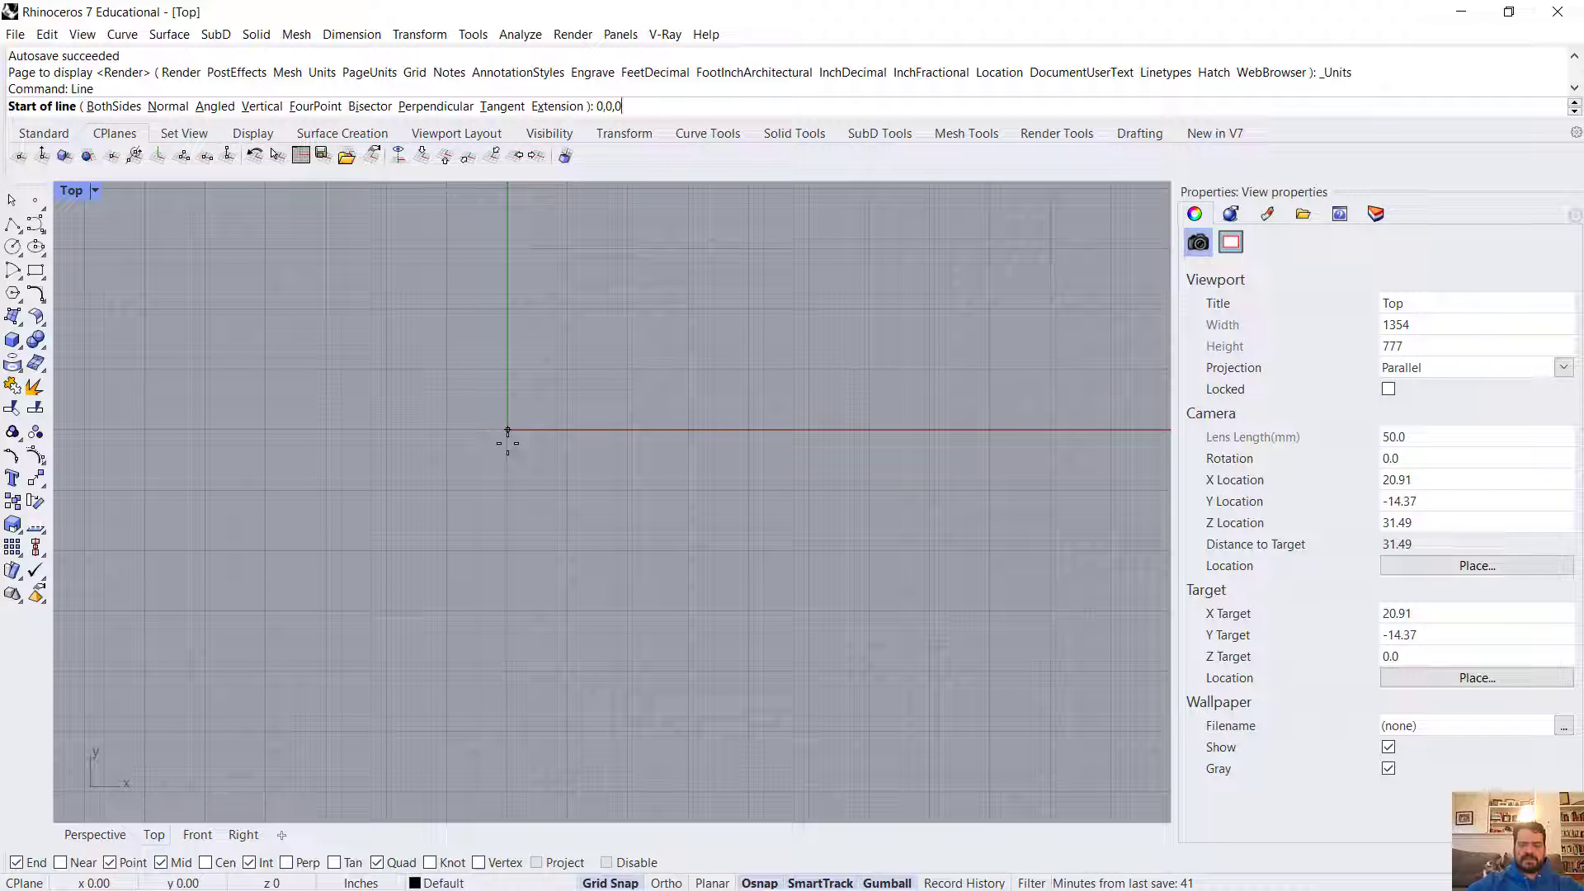
pyautogui.click(508, 429)
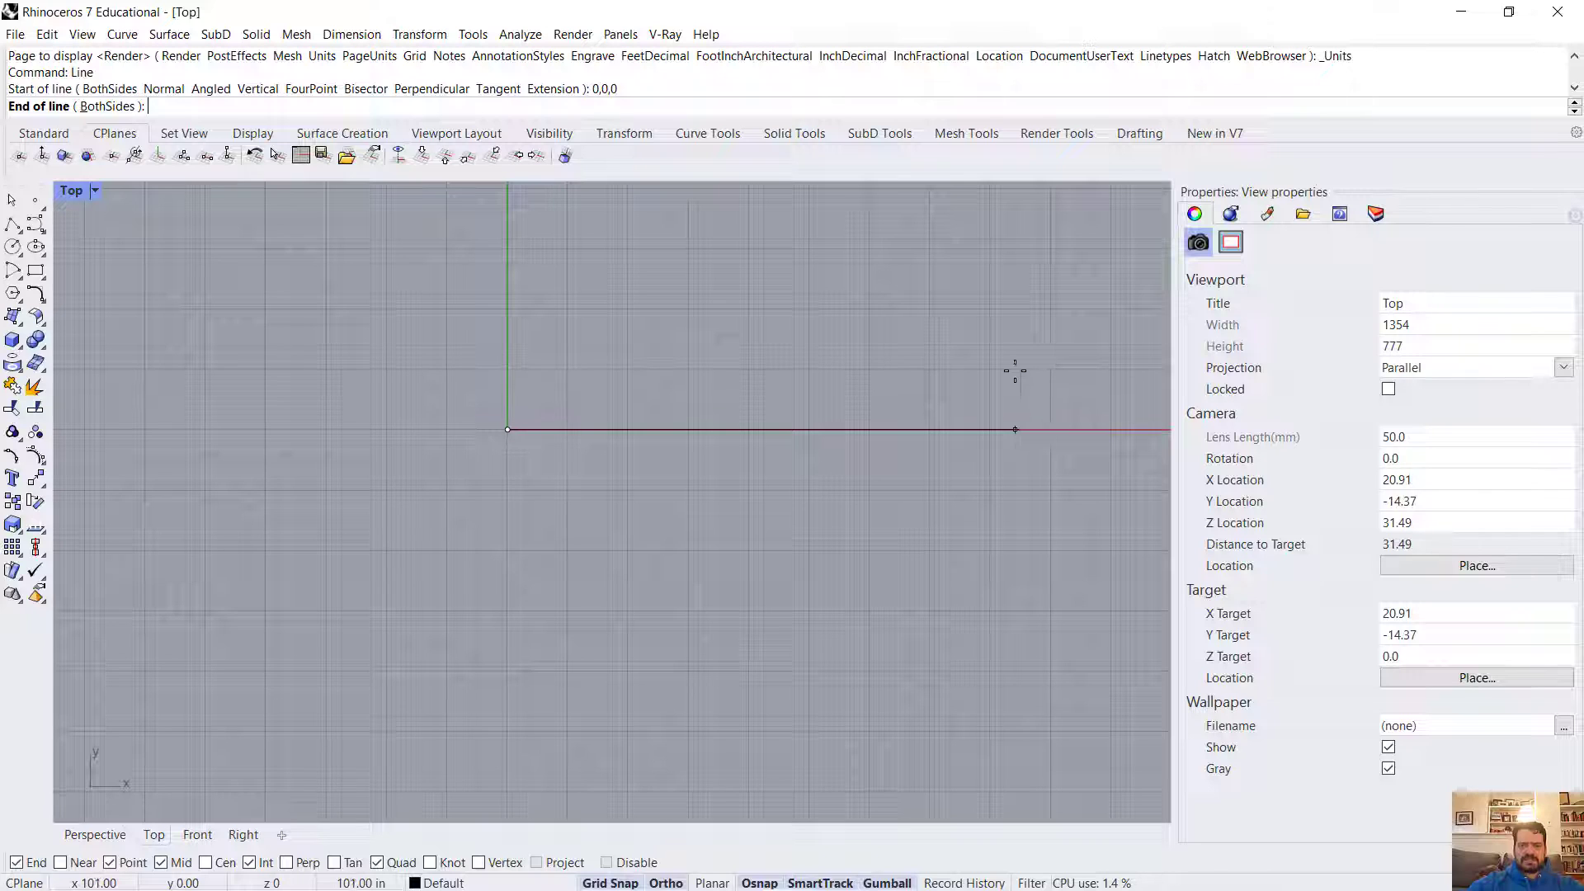
pyautogui.write("5'")
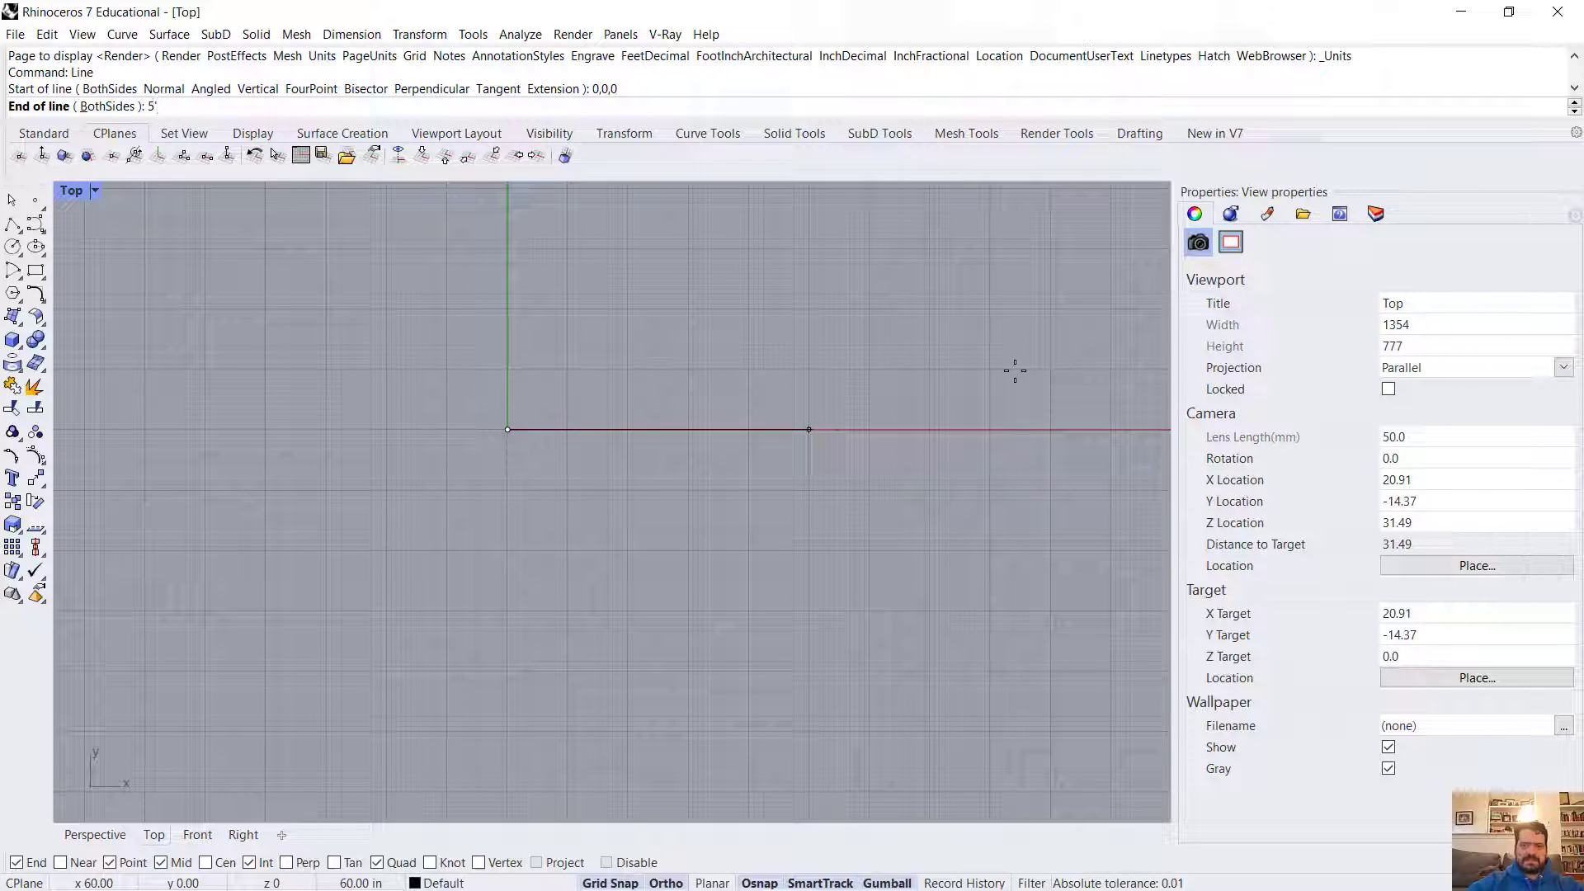
pyautogui.click(808, 429)
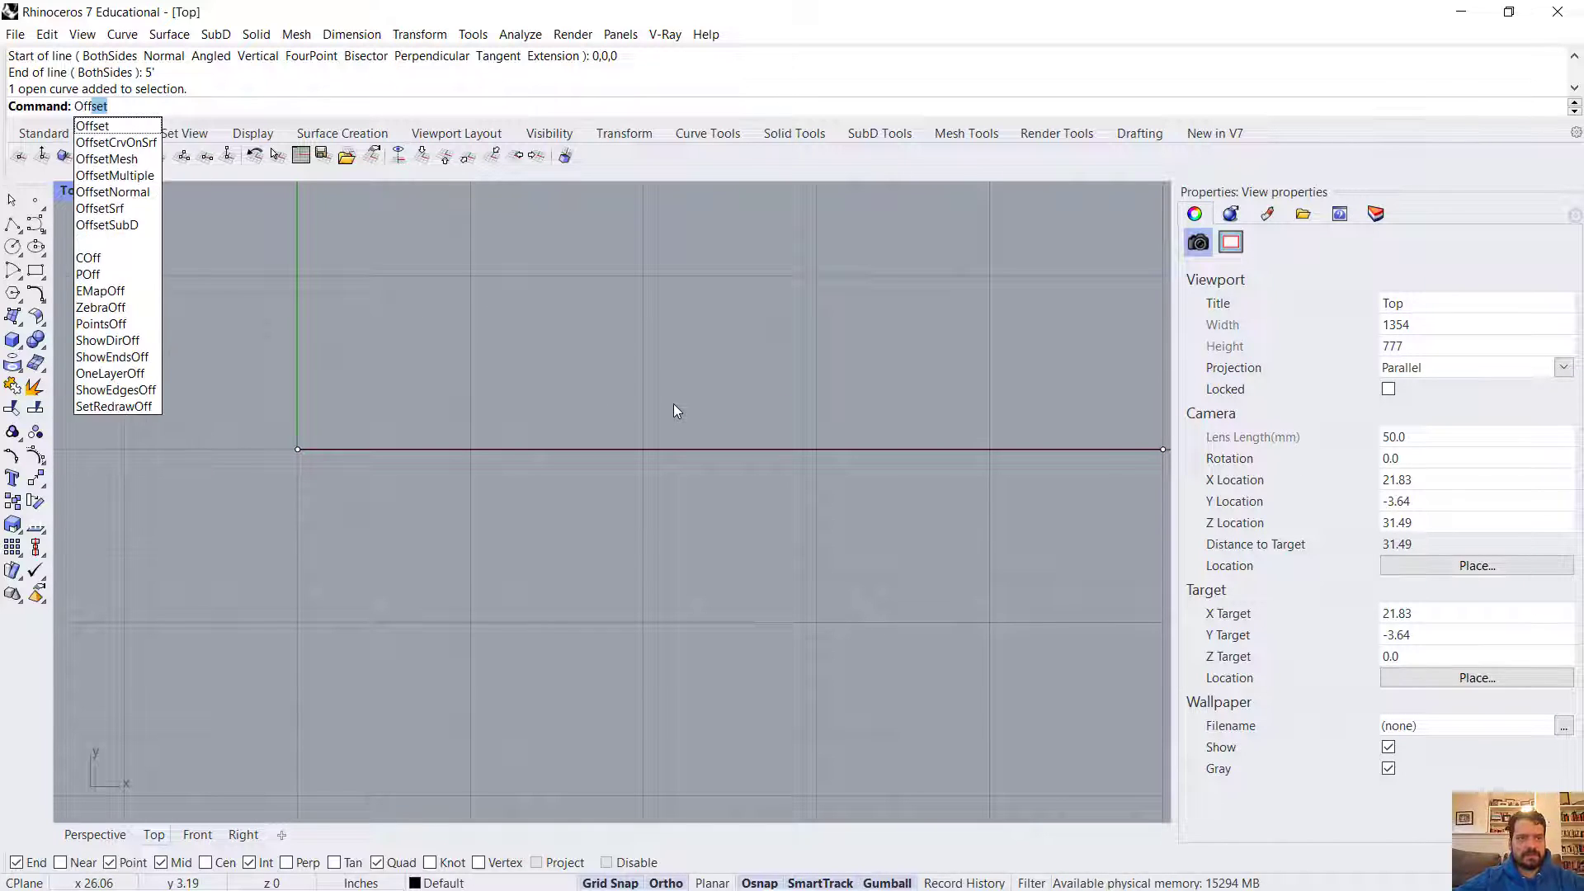
# - Offset the line by 4 inches to create a parallel copy above it
pyautogui.click(91, 126)
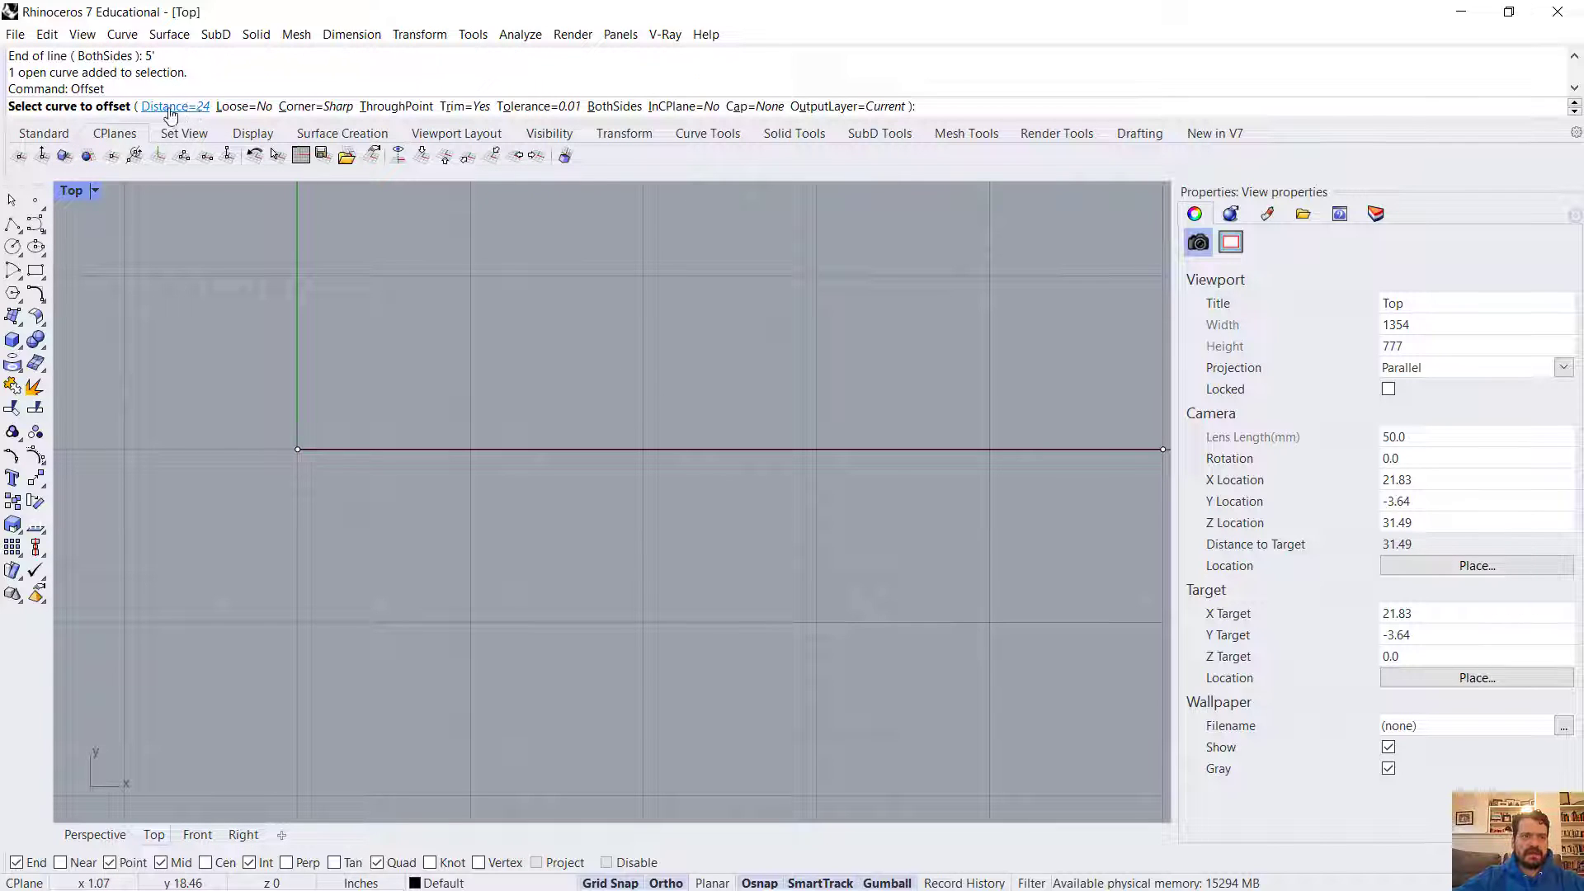
pyautogui.click(175, 106)
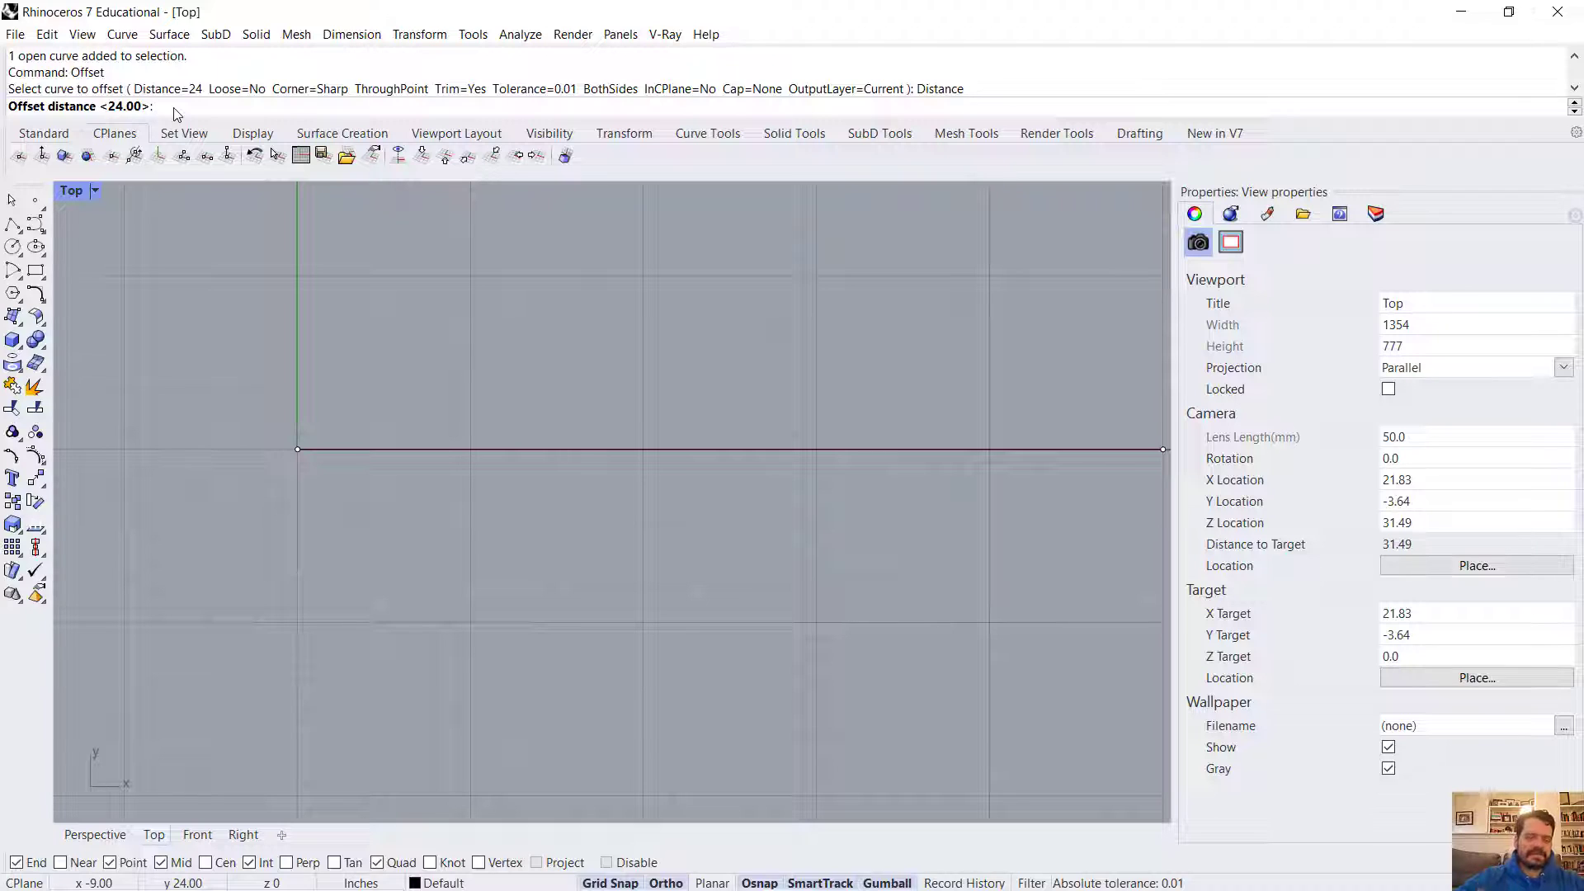
pyautogui.write('4"')
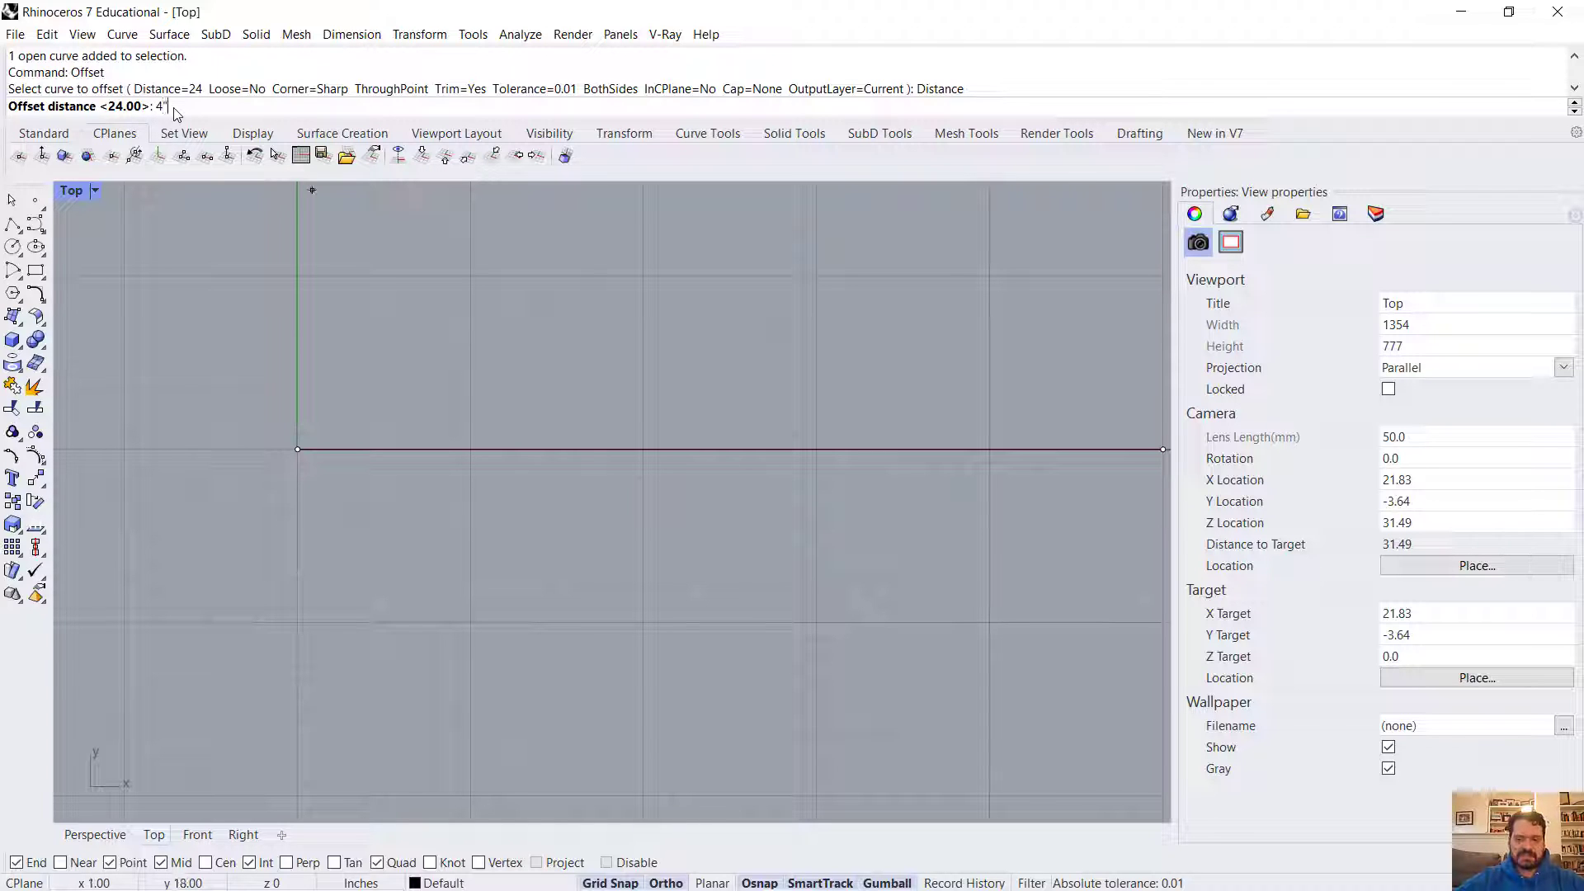
pyautogui.press('Enter')
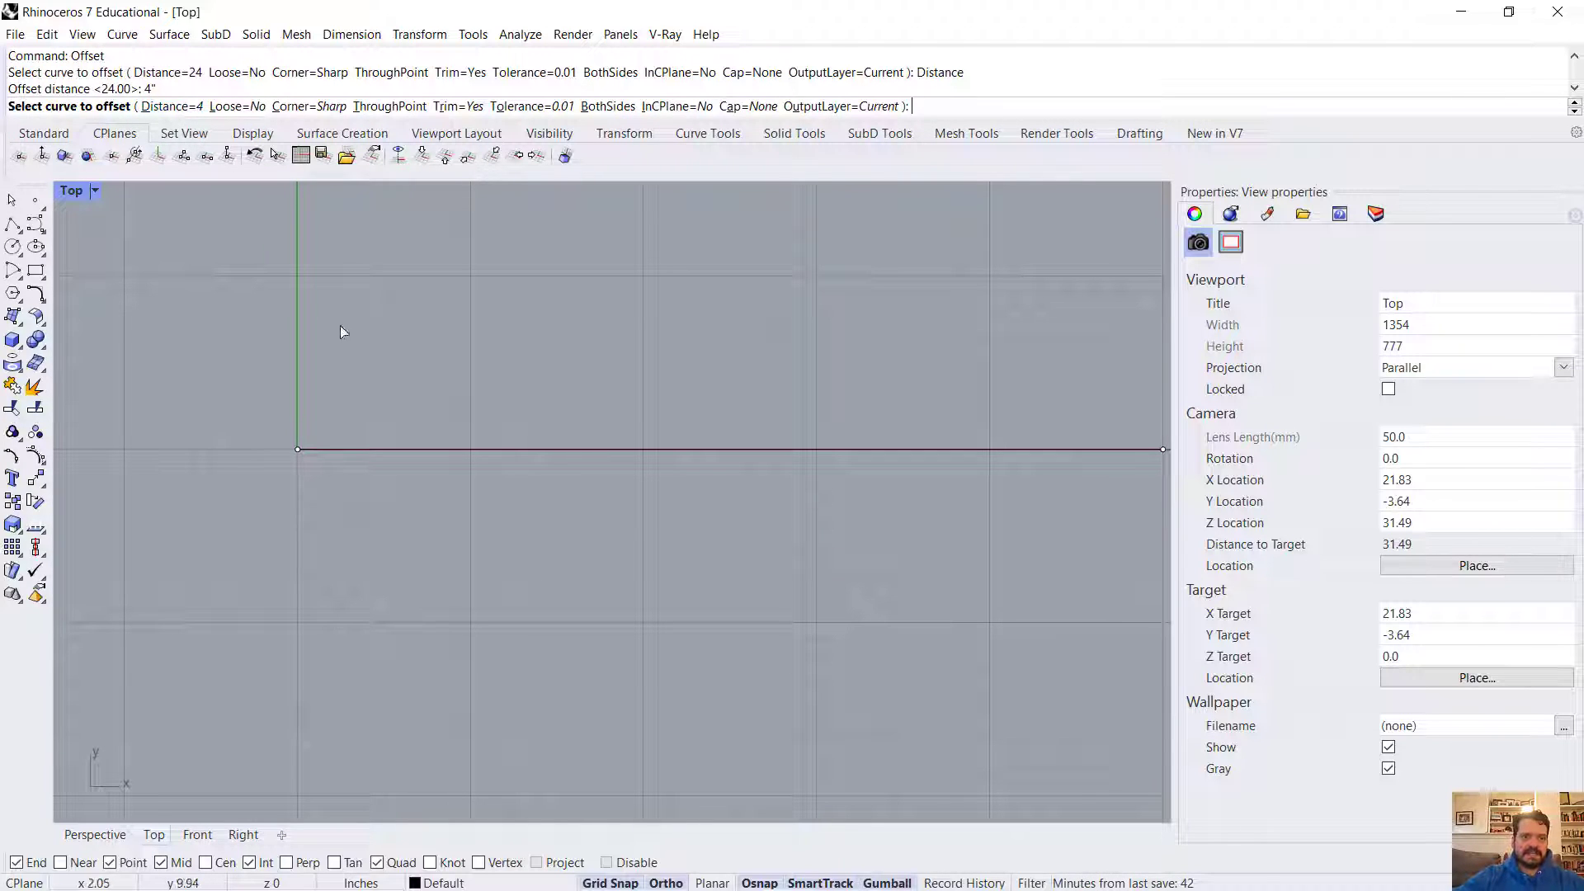
pyautogui.click(465, 449)
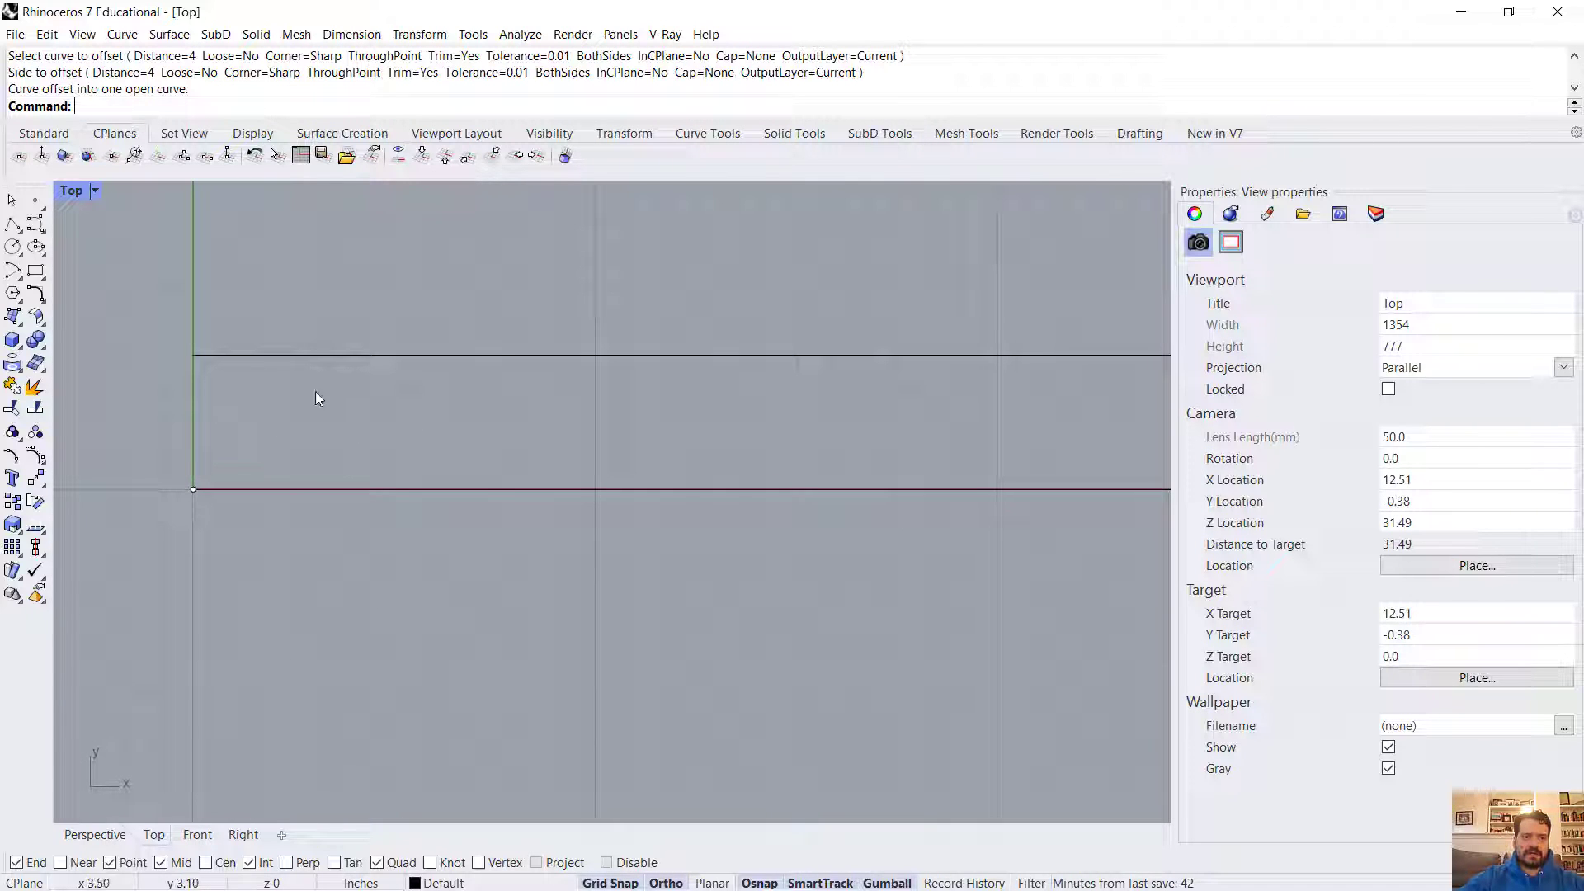
pyautogui.moveTo(441, 441)
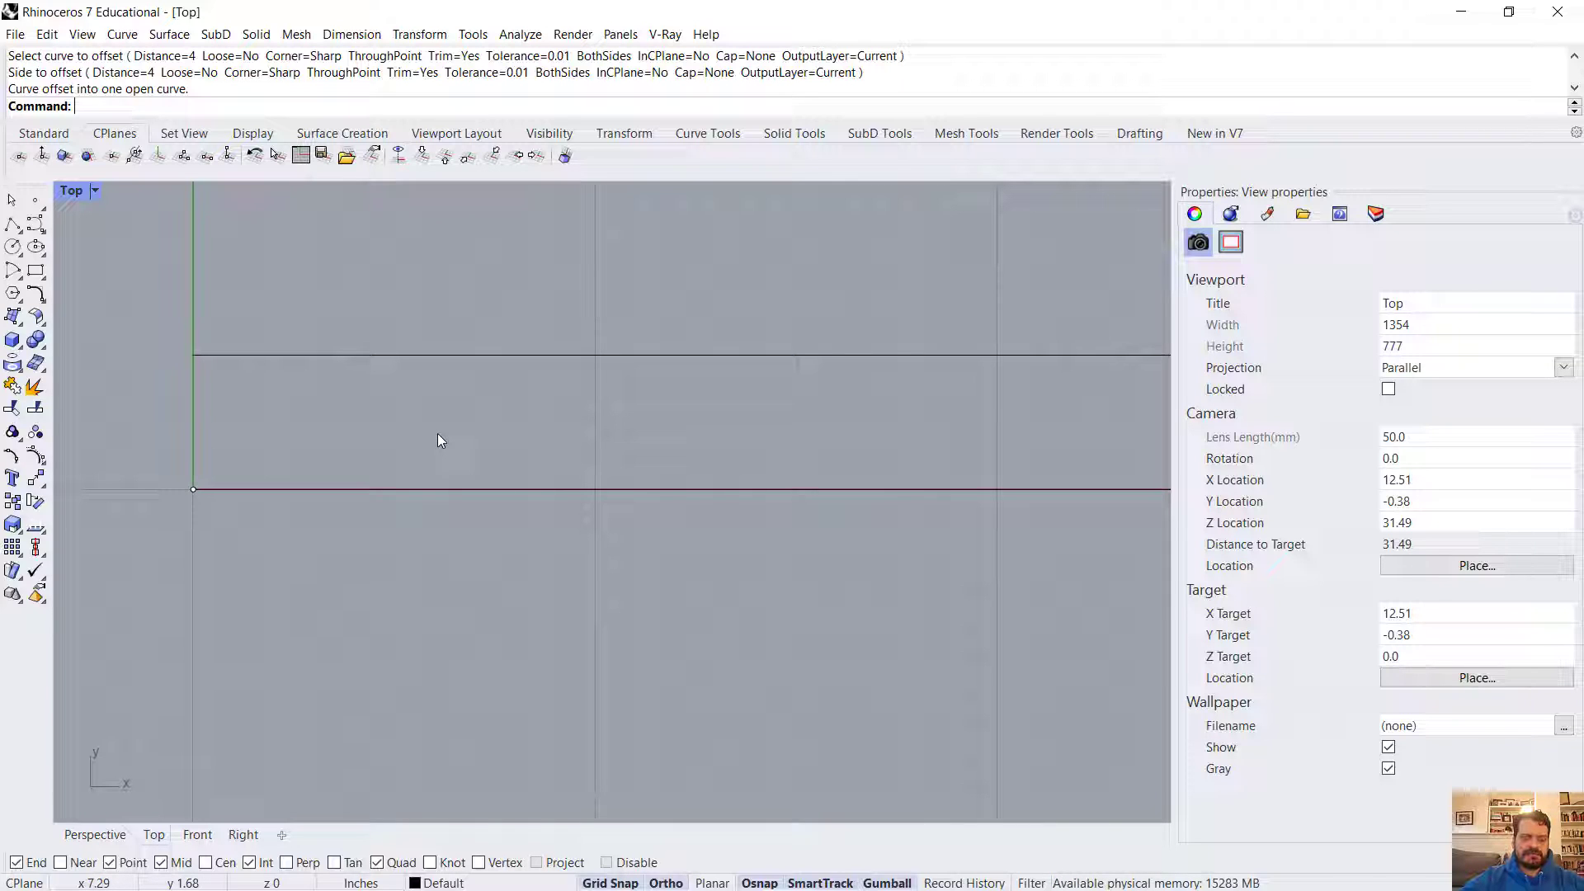
# - Start the Curve command from the command line, ready for its first point
pyautogui.write('C')
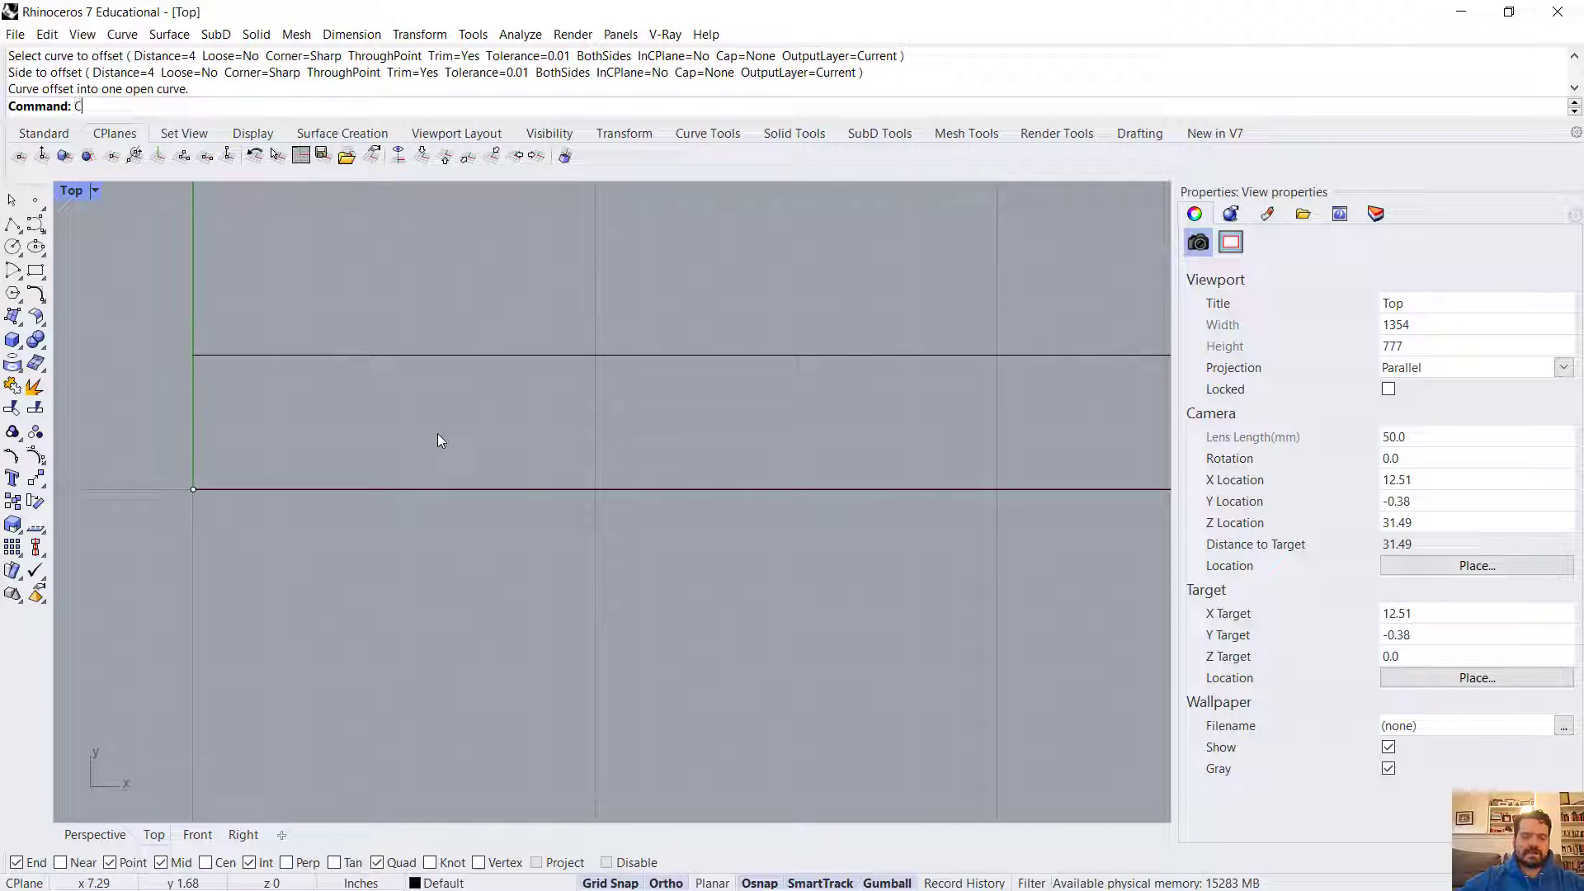
pyautogui.write('Curve')
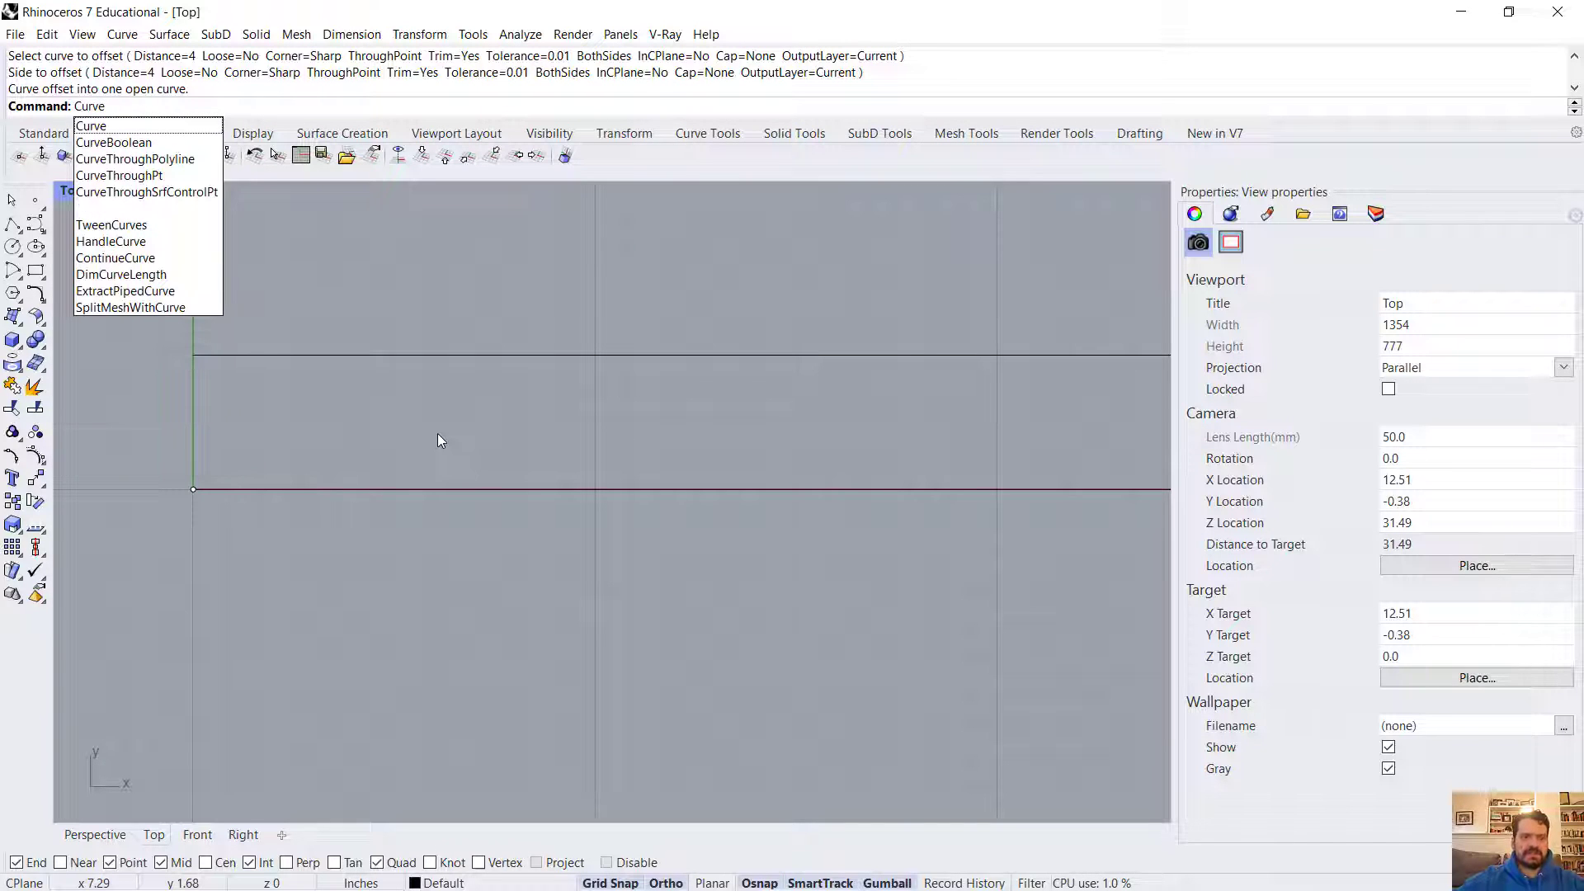
pyautogui.click(89, 125)
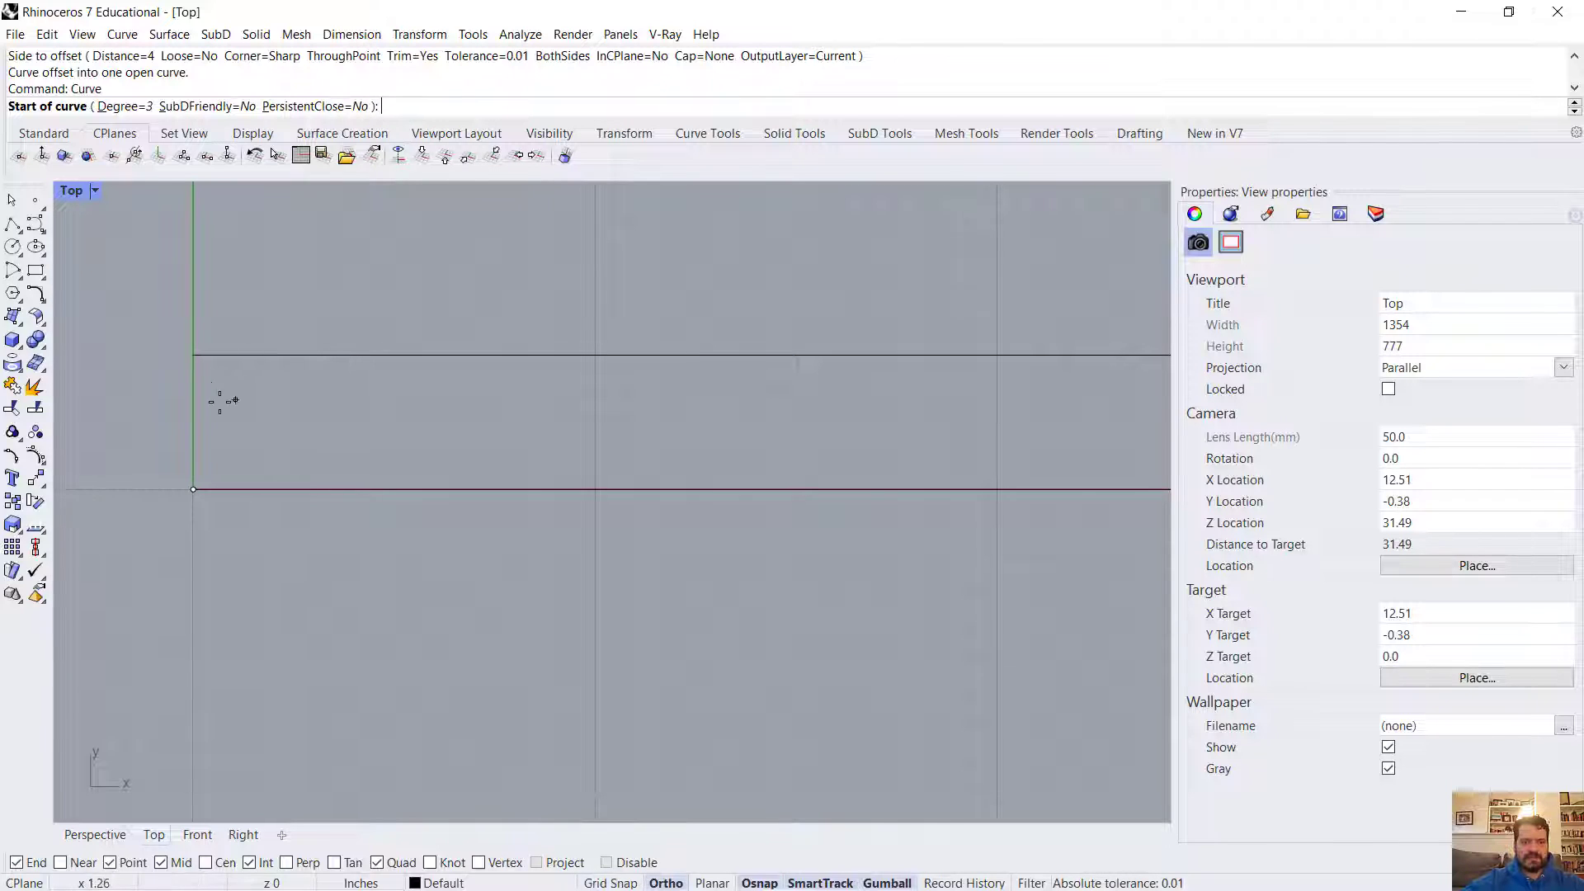
# - Place alternating control points between the guide lines to form the first stretch of the wave
pyautogui.click(206, 409)
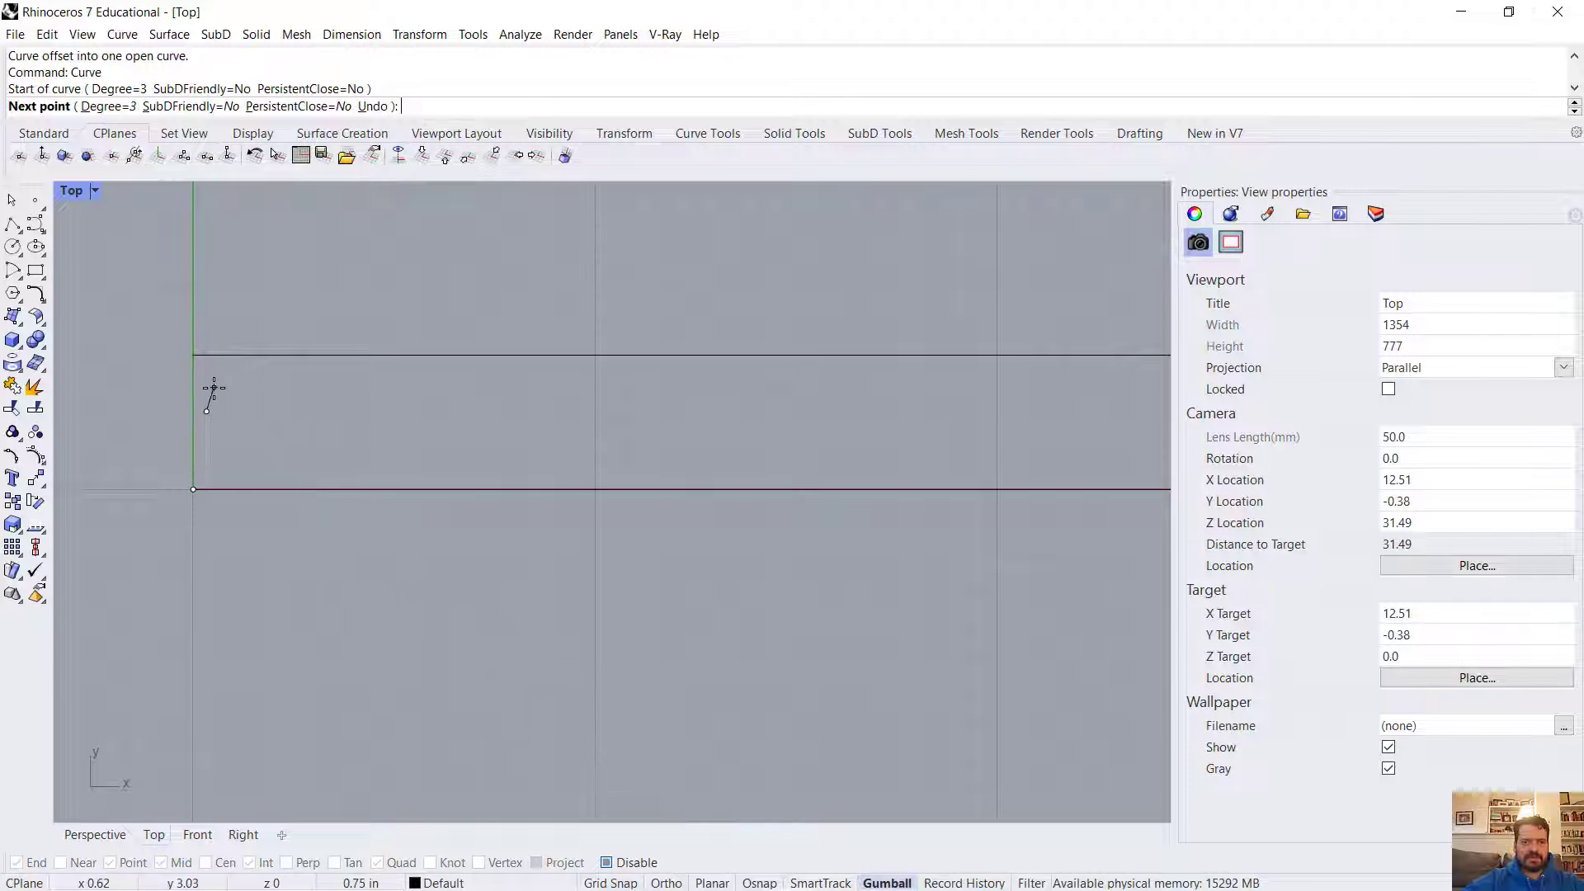
pyautogui.click(290, 396)
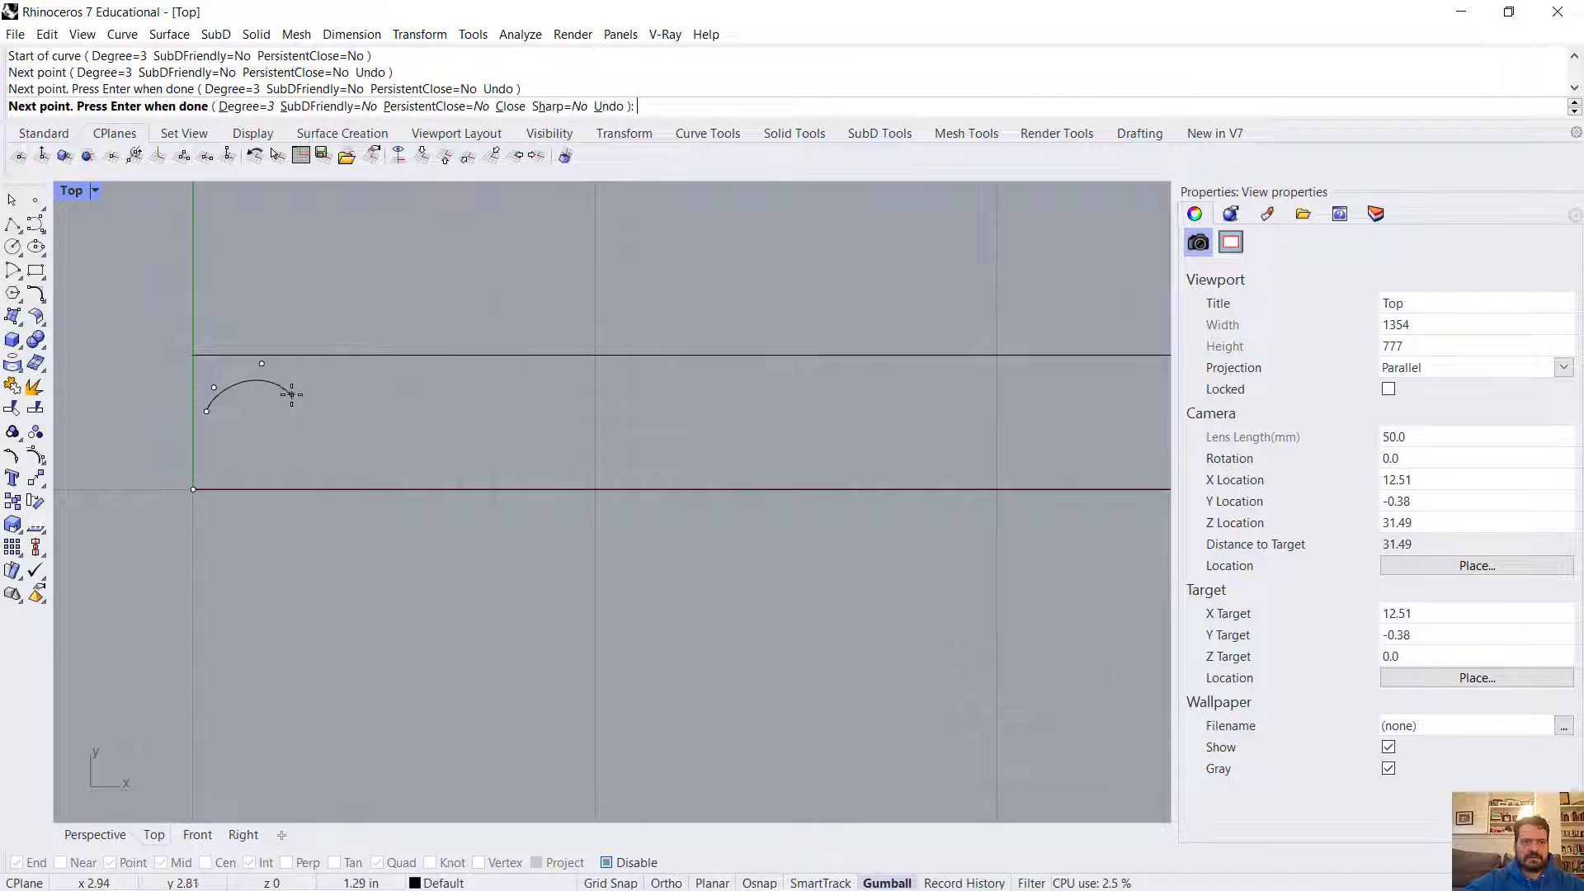
pyautogui.click(323, 503)
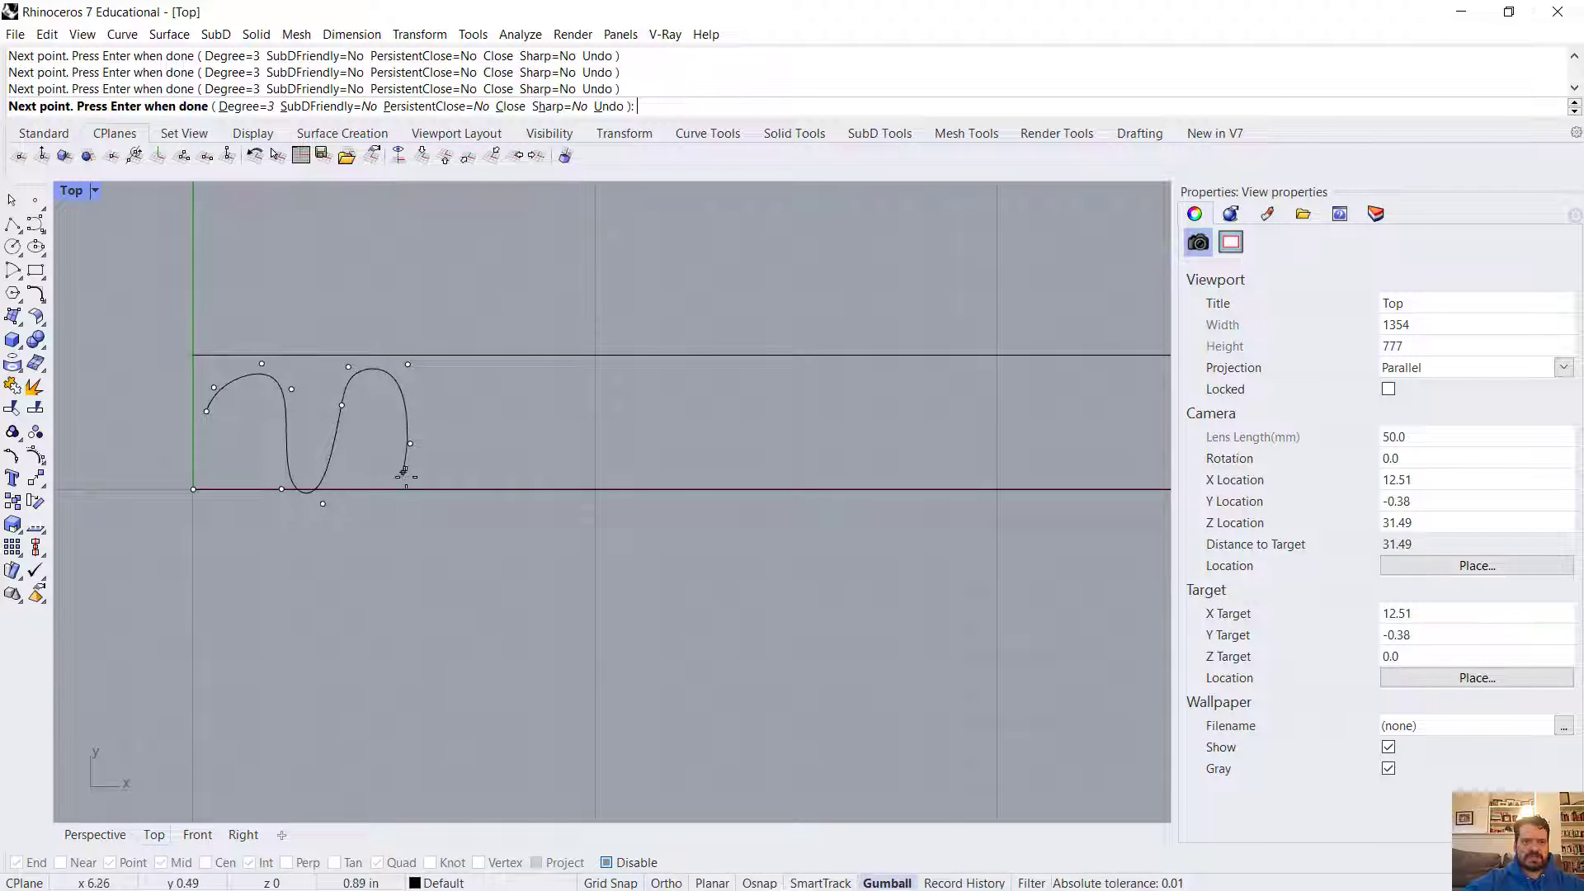
pyautogui.click(455, 383)
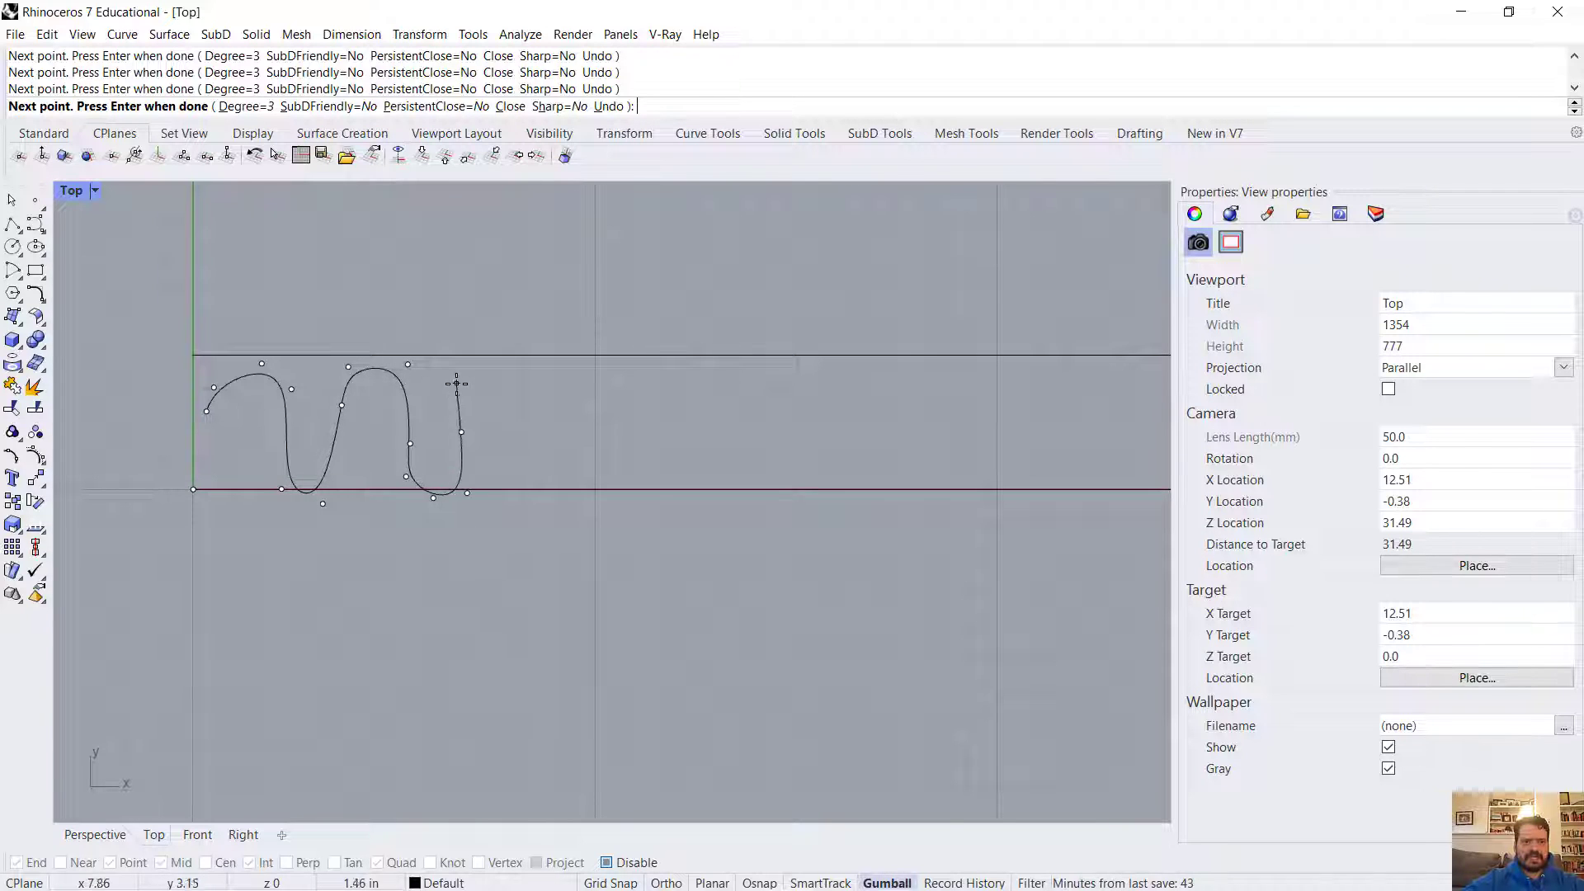
pyautogui.click(551, 492)
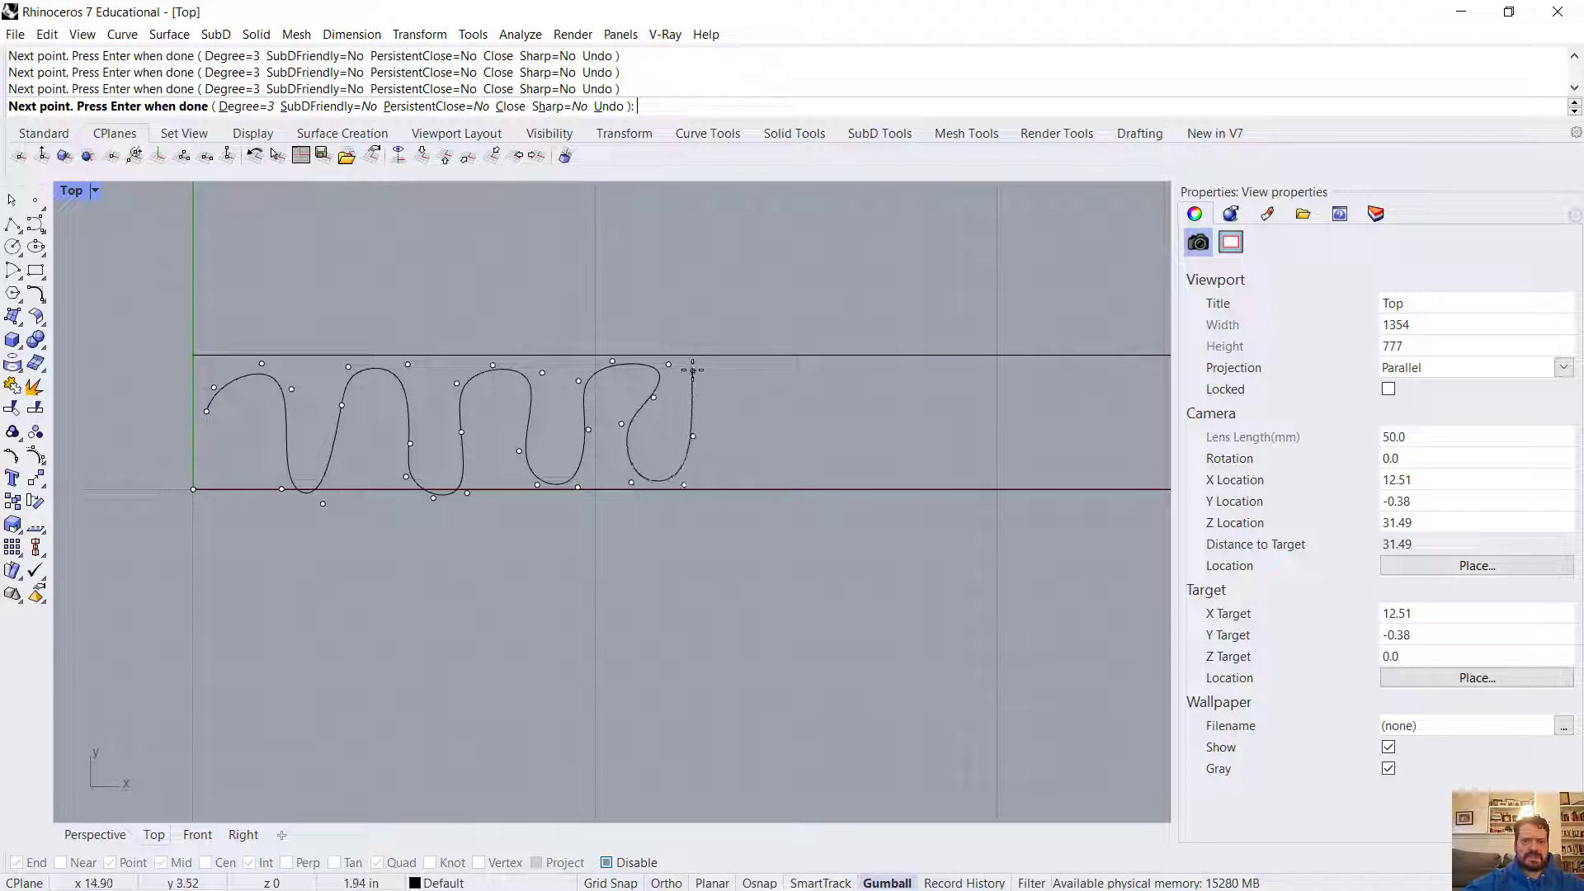
pyautogui.click(752, 436)
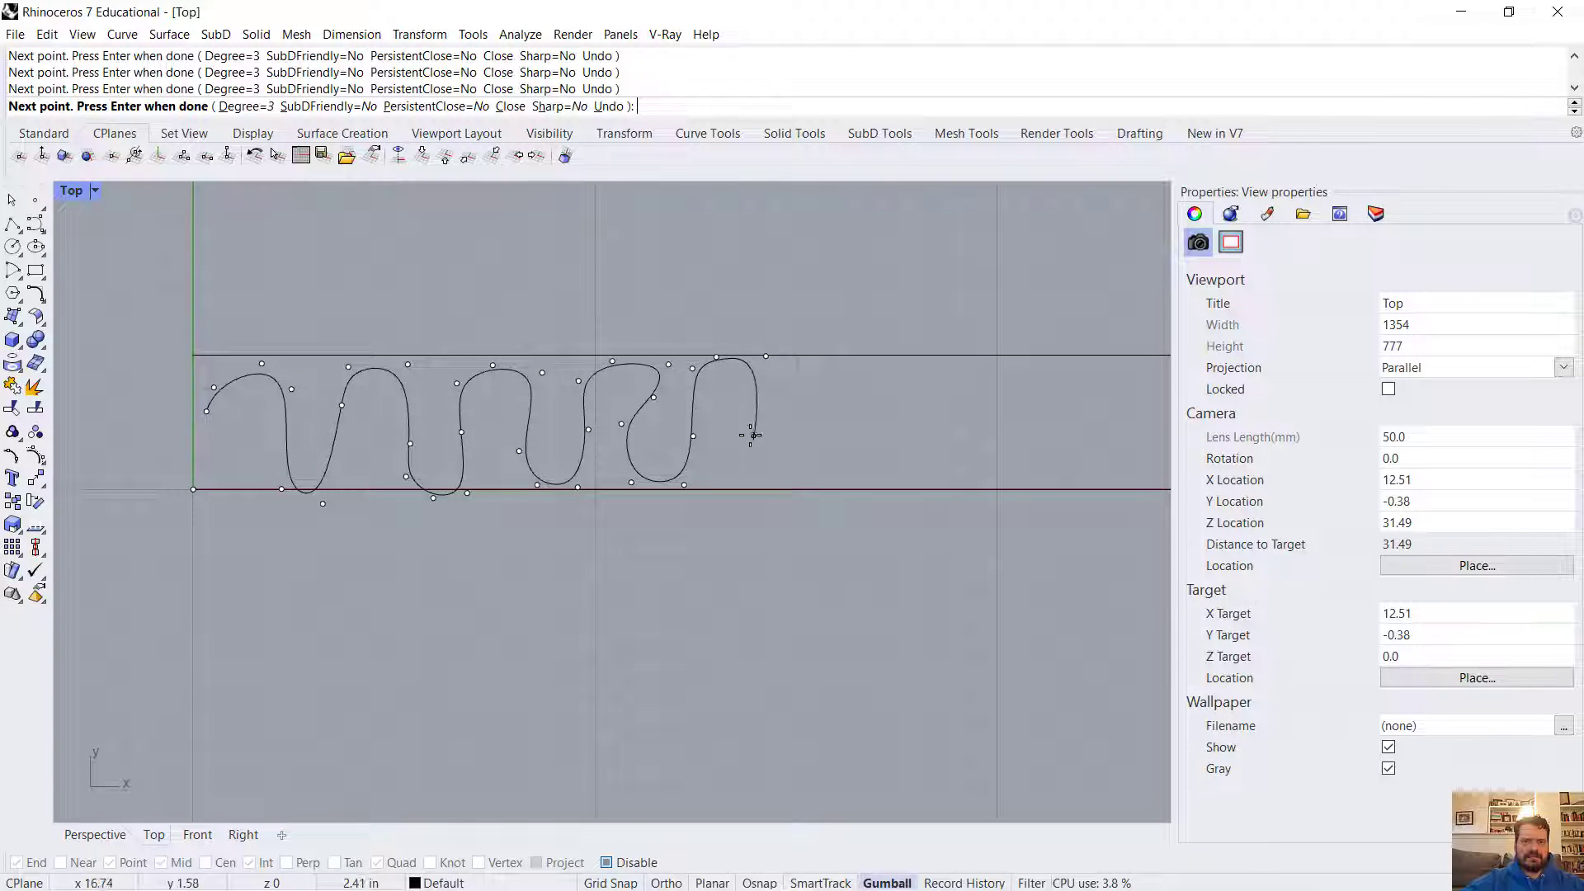
pyautogui.click(825, 442)
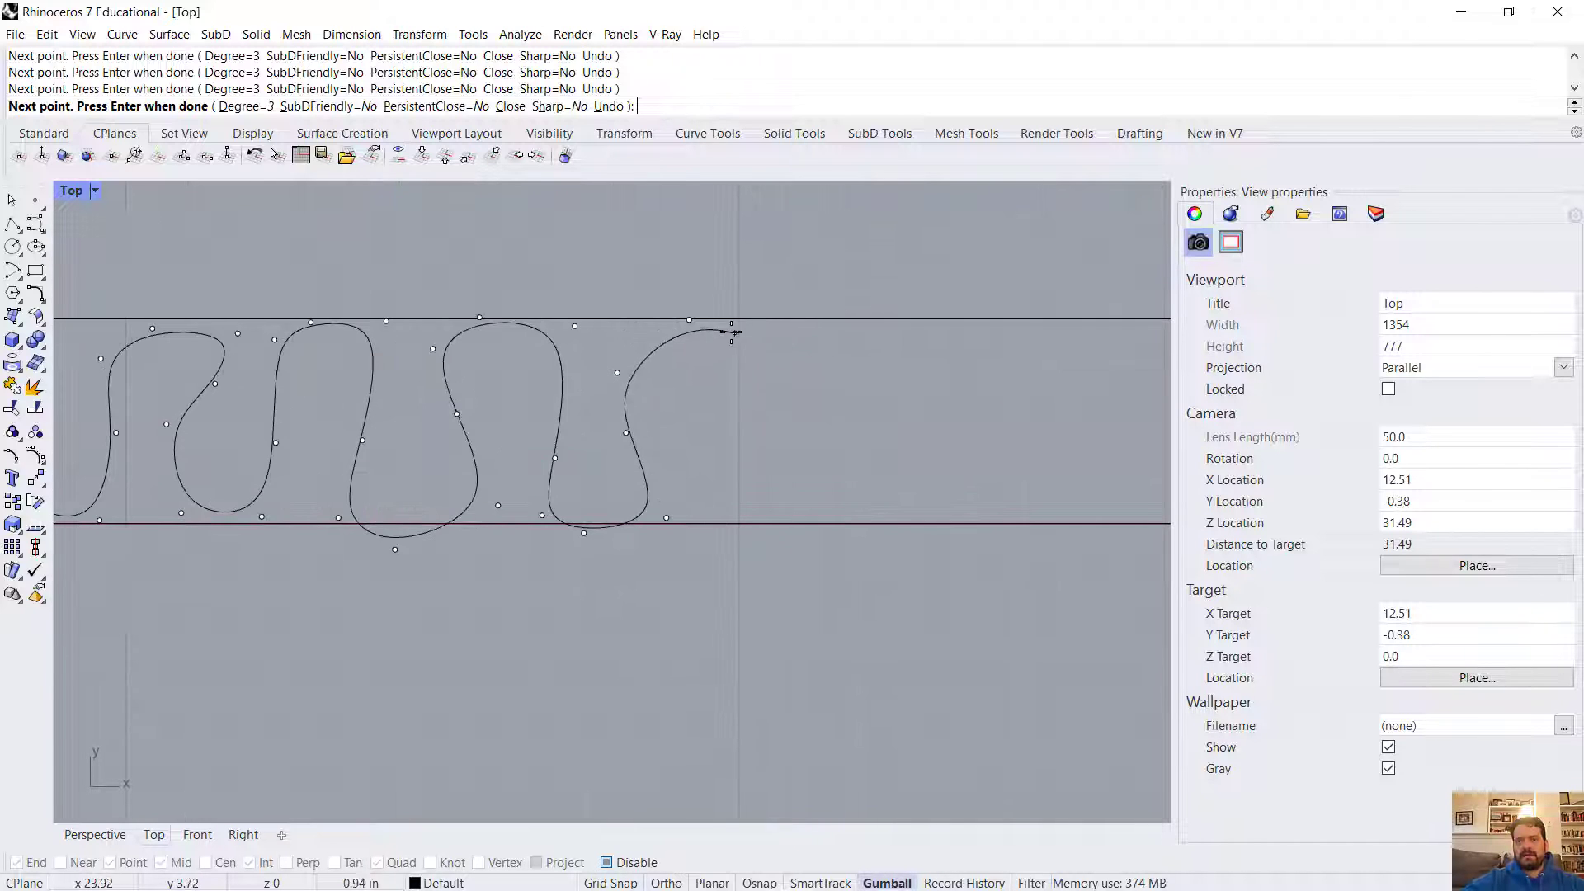
pyautogui.click(839, 534)
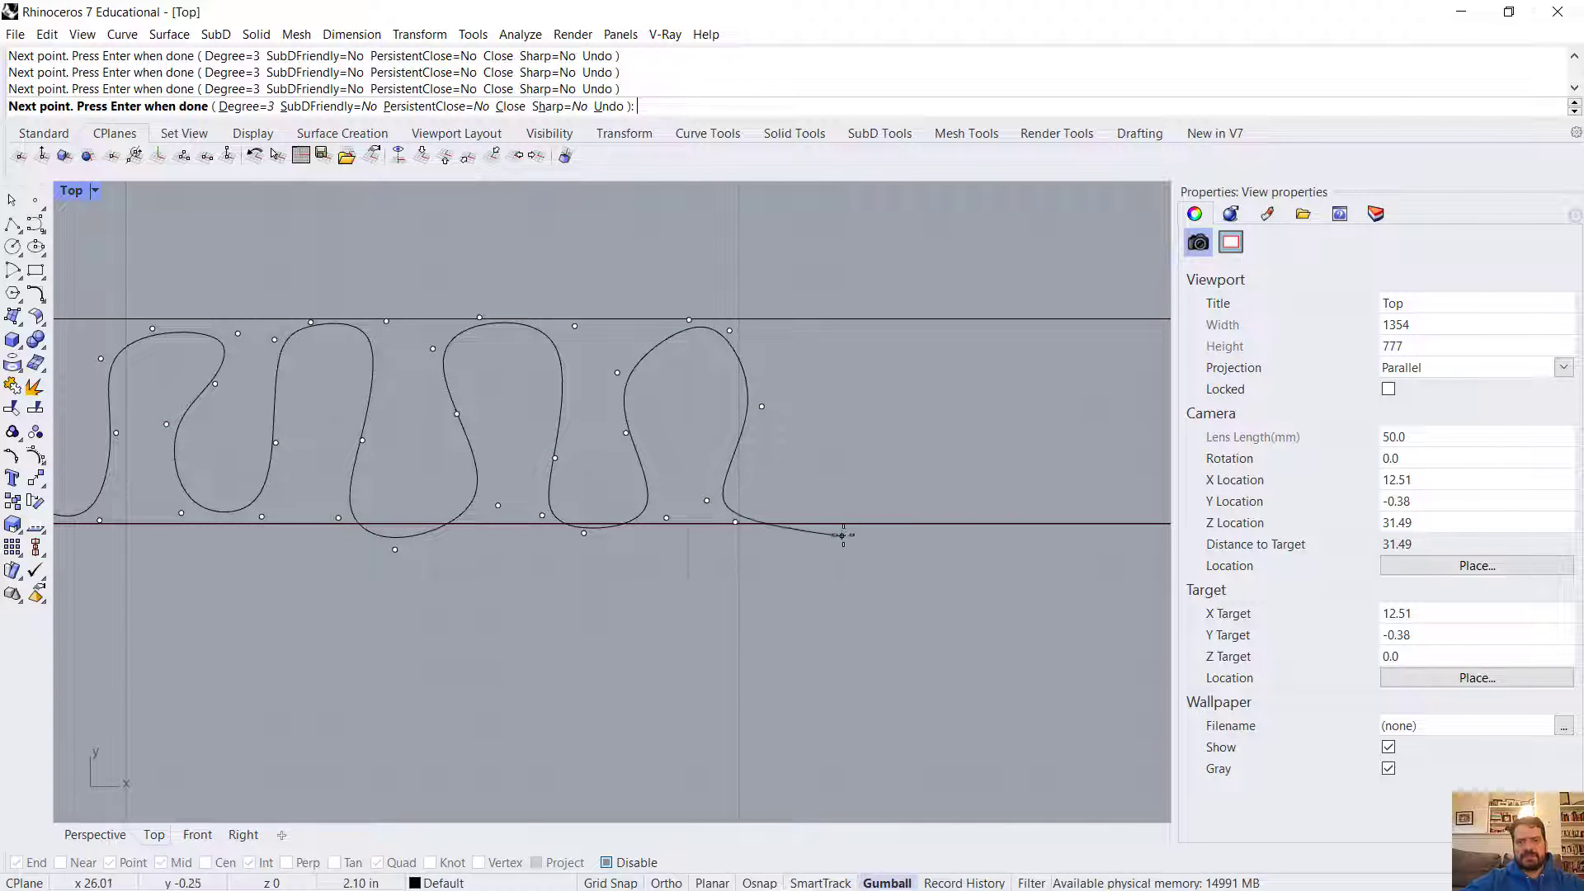
pyautogui.click(865, 325)
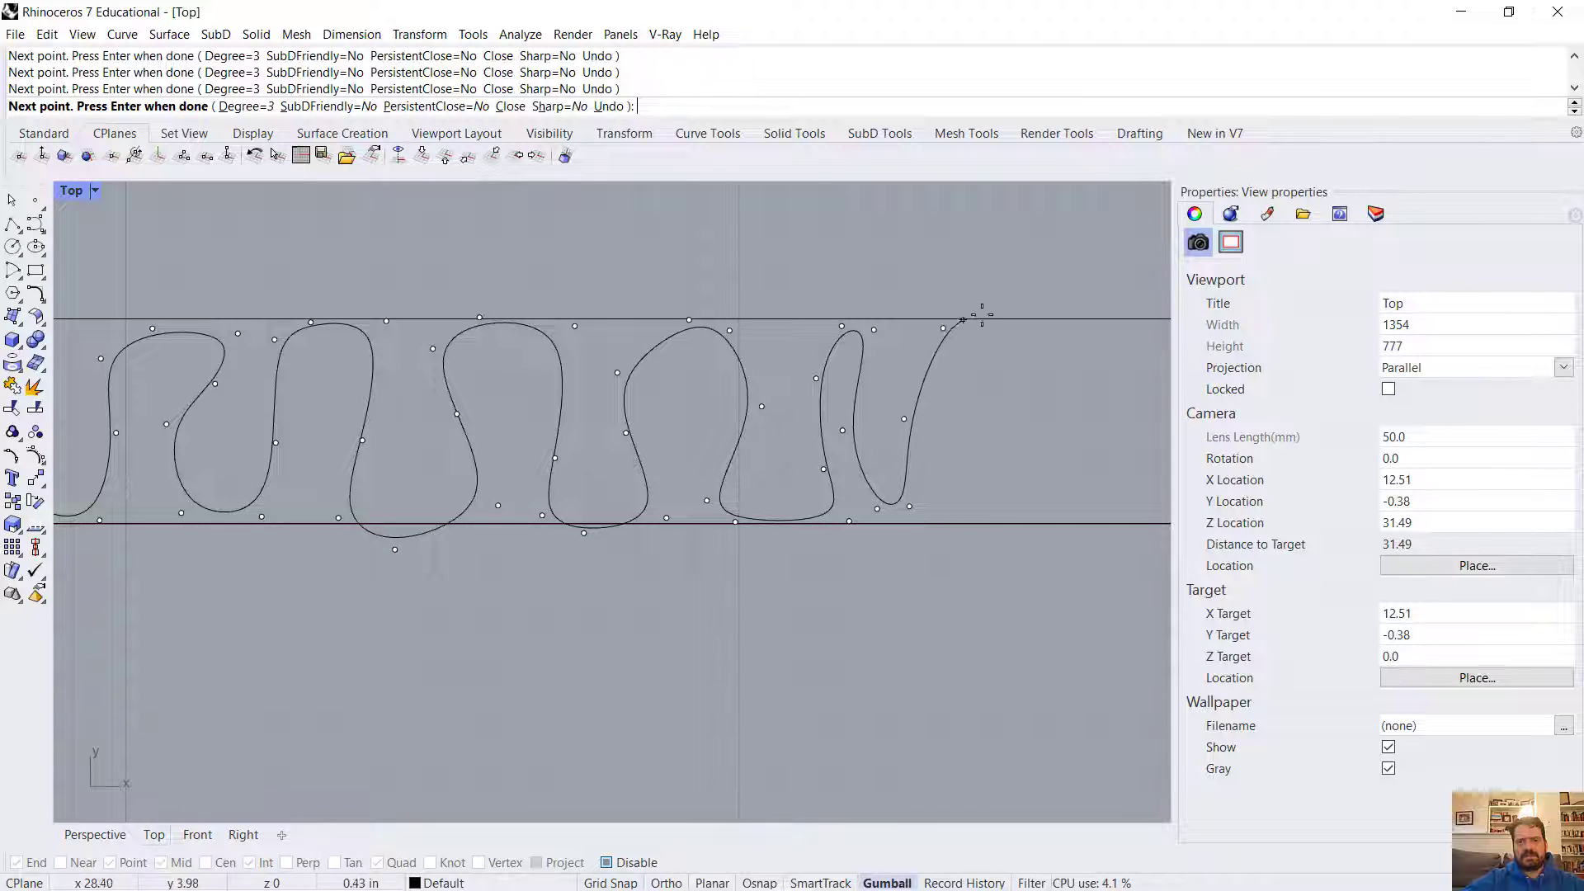
pyautogui.click(1029, 523)
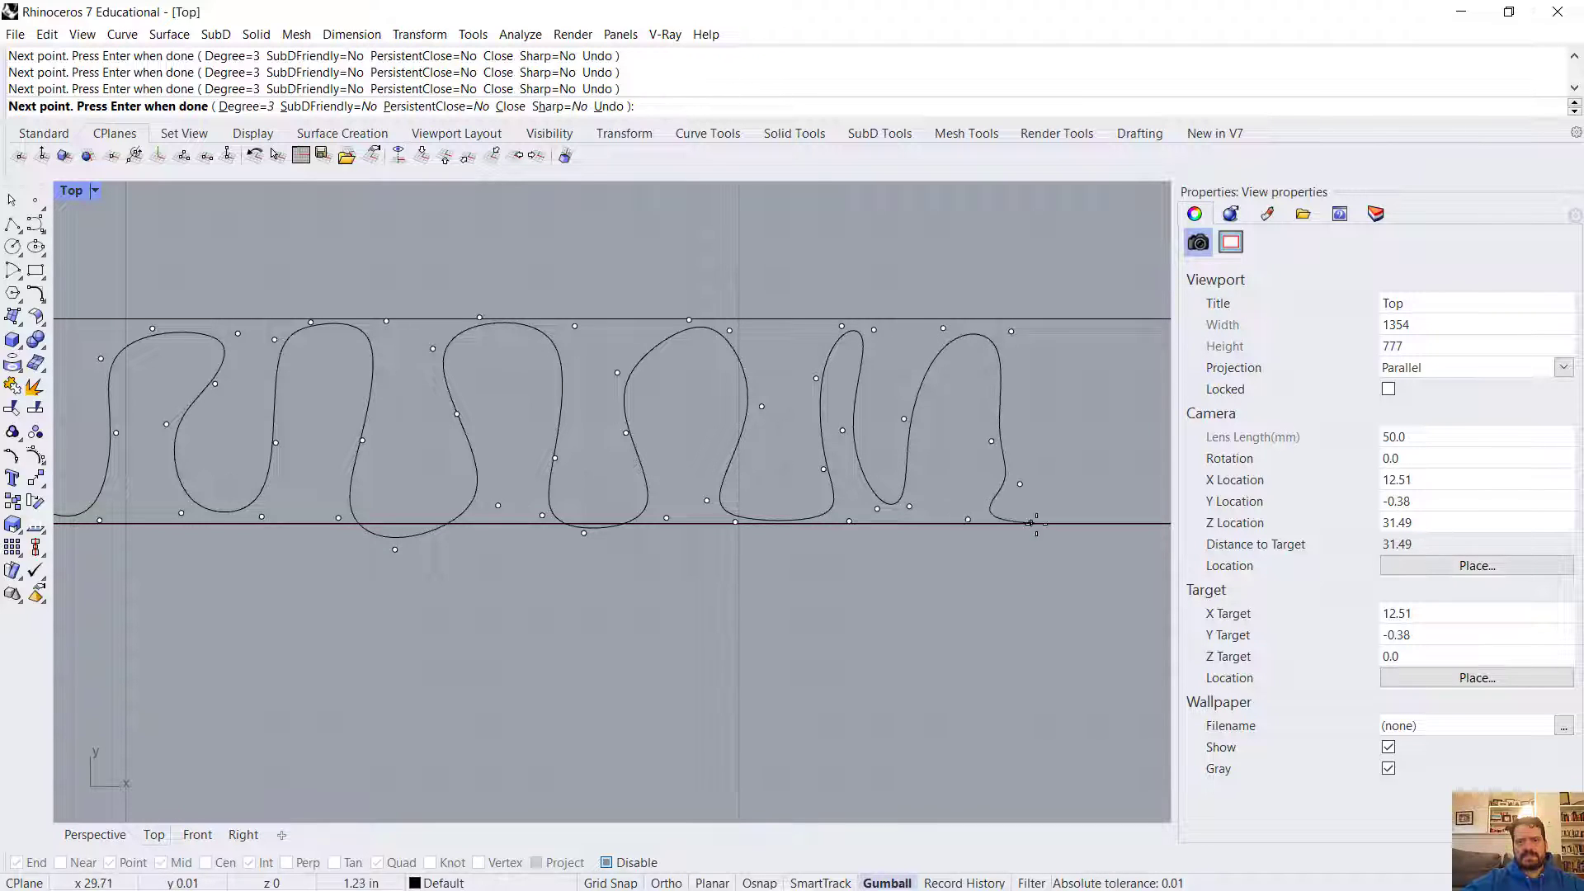
pyautogui.click(1119, 325)
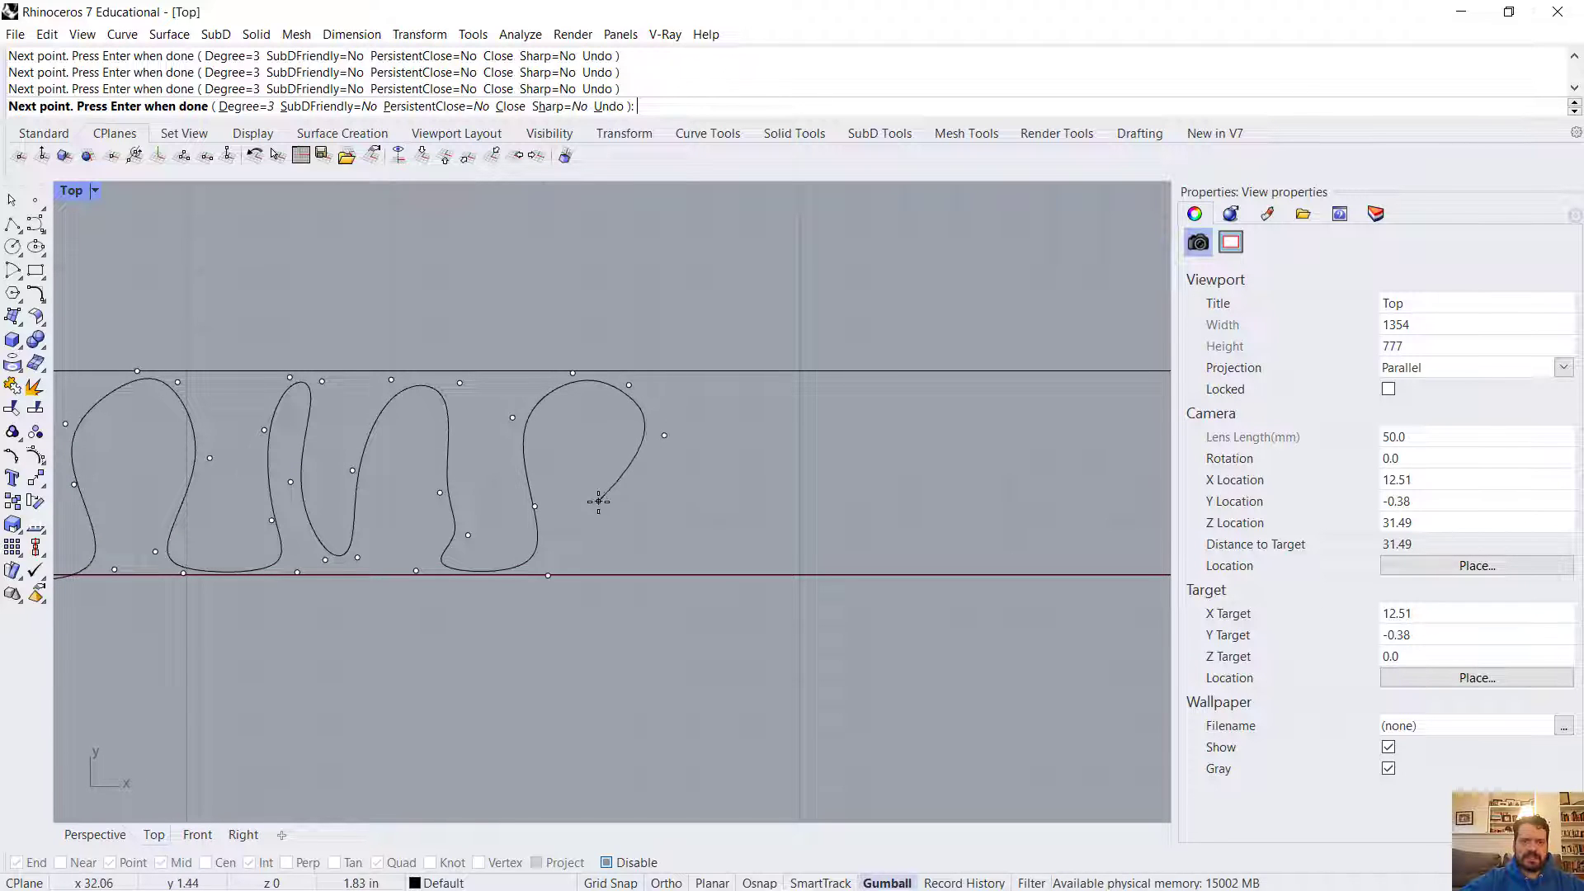
# - Continue the alternating crest and trough points to complete the wavy curve along the full length
pyautogui.click(732, 510)
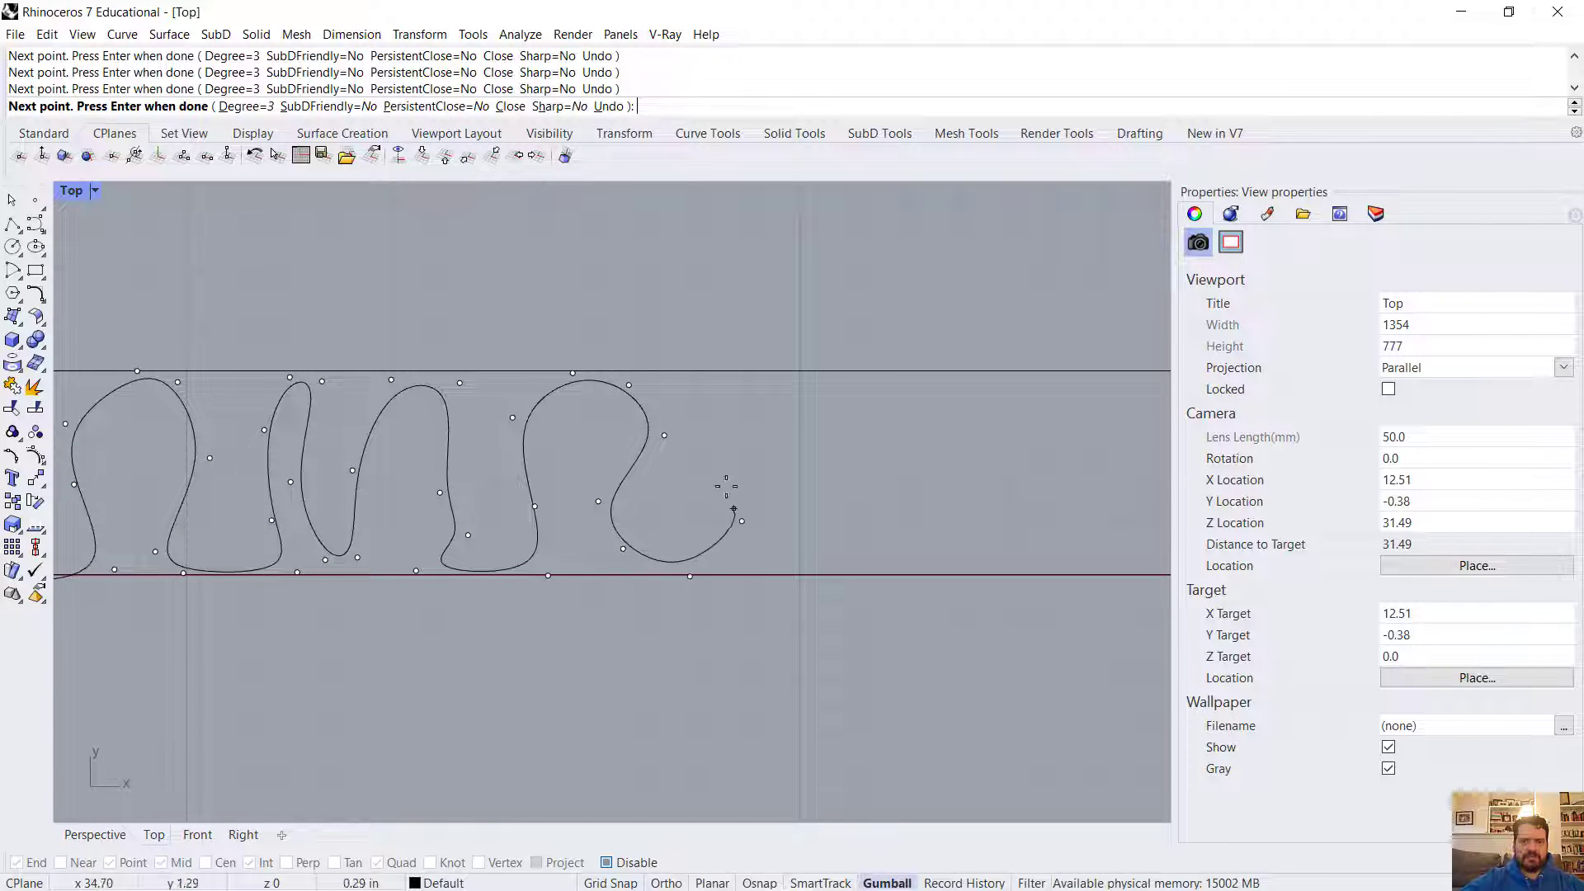
pyautogui.click(830, 393)
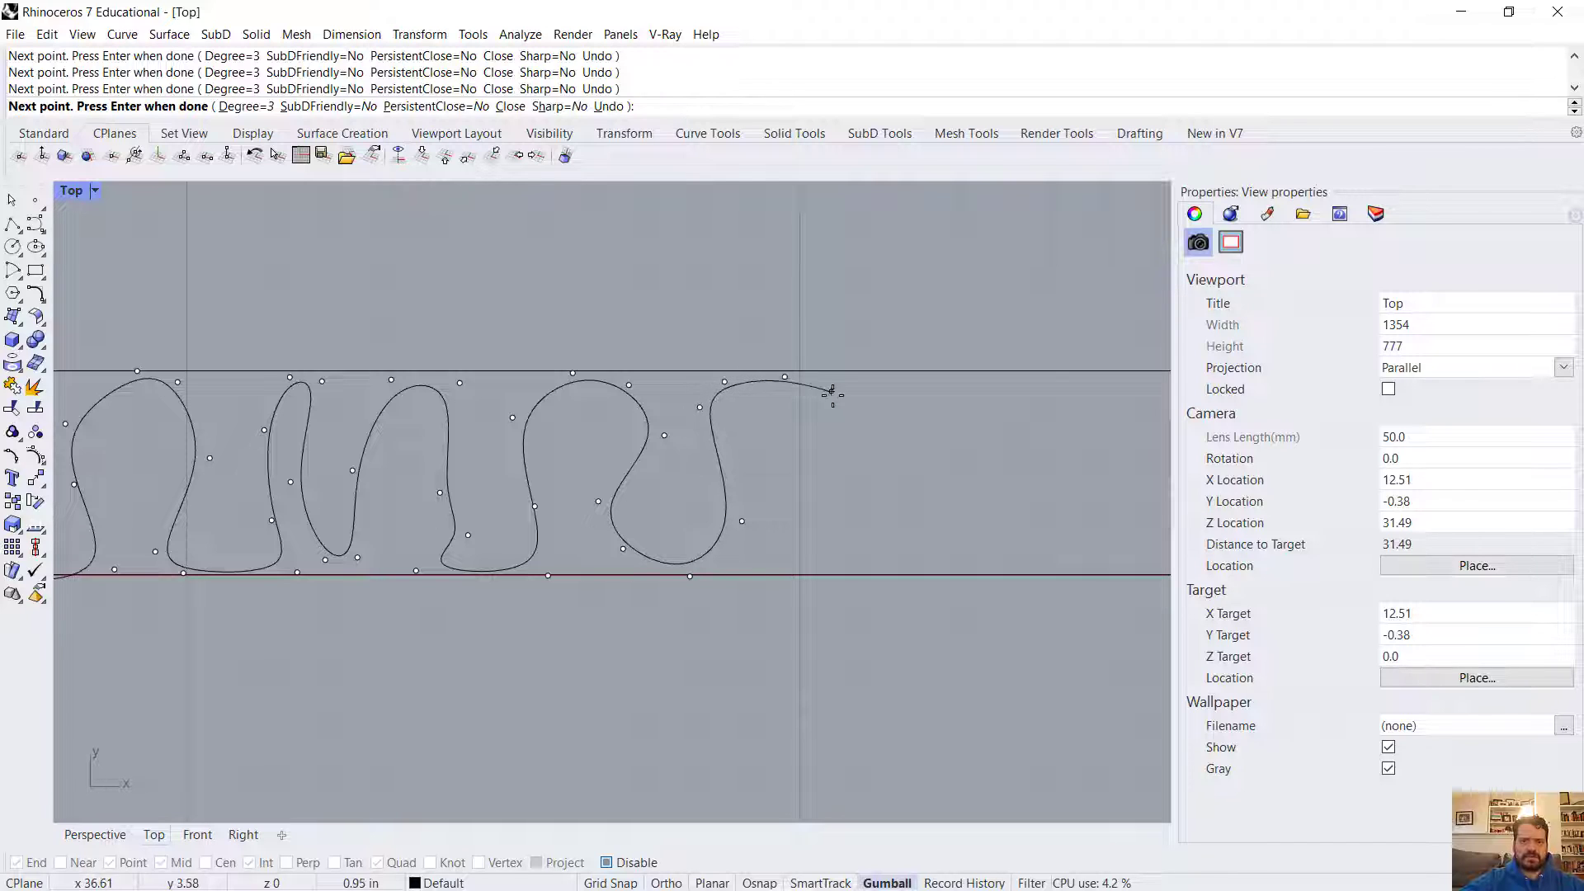
pyautogui.click(975, 526)
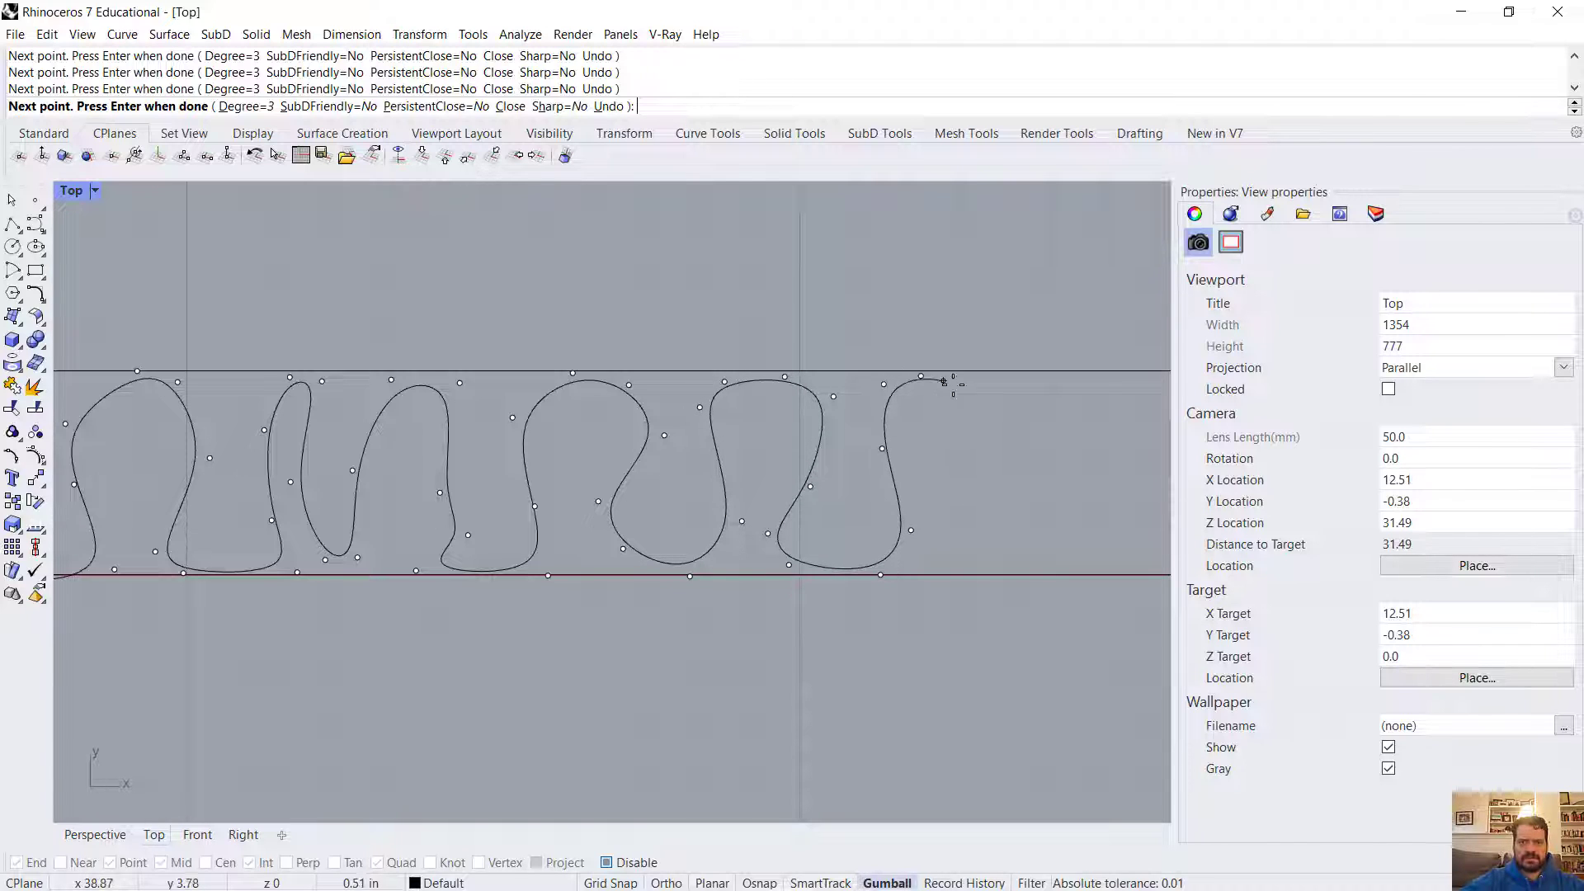
pyautogui.click(1013, 531)
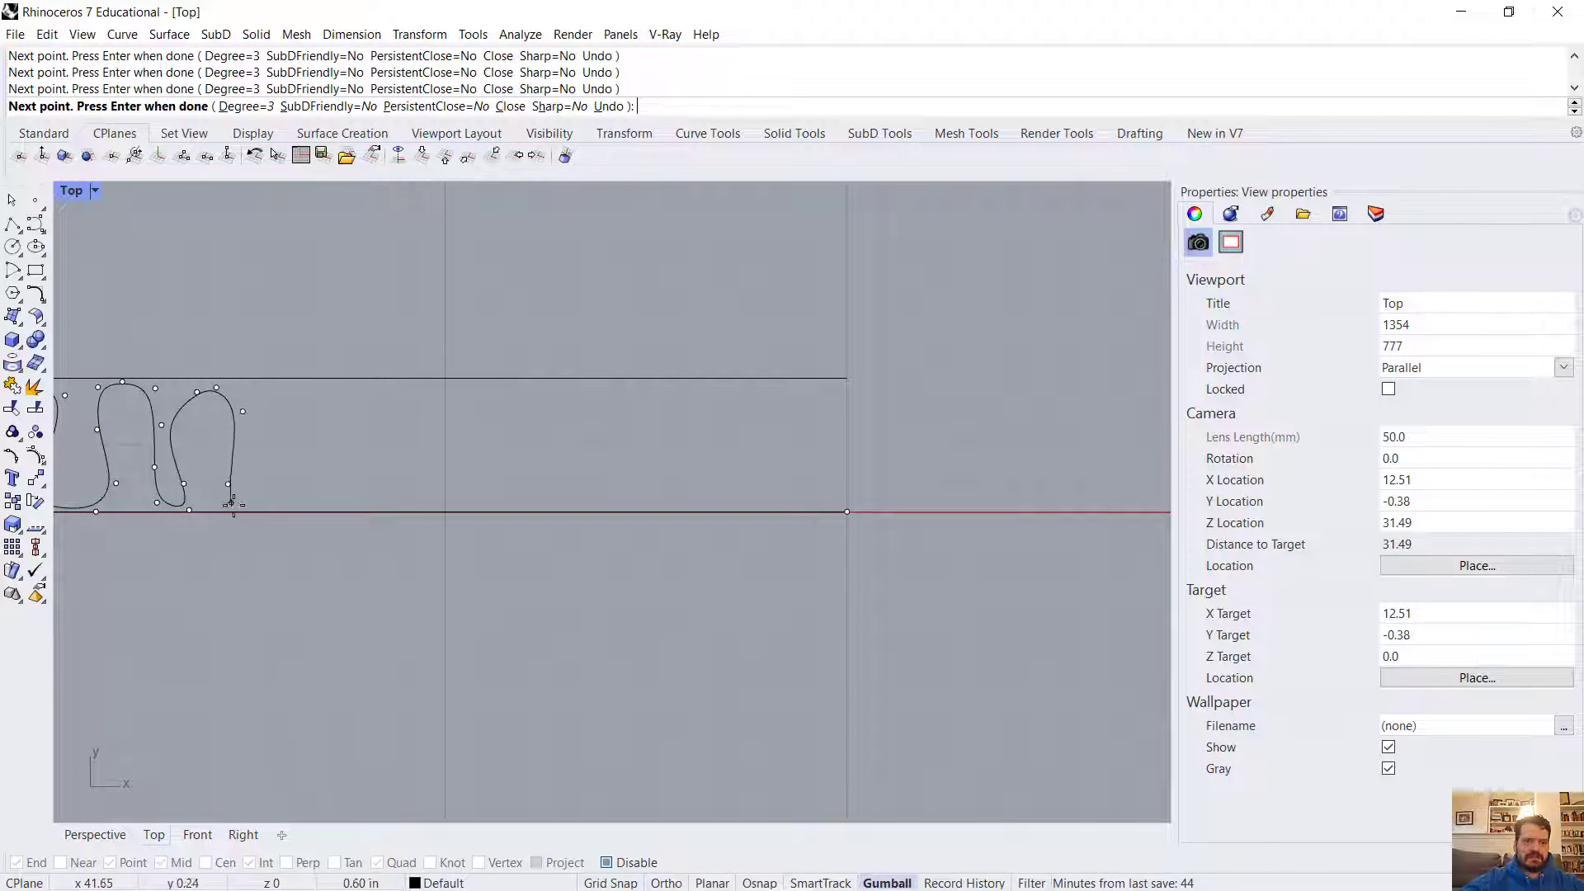
pyautogui.click(353, 386)
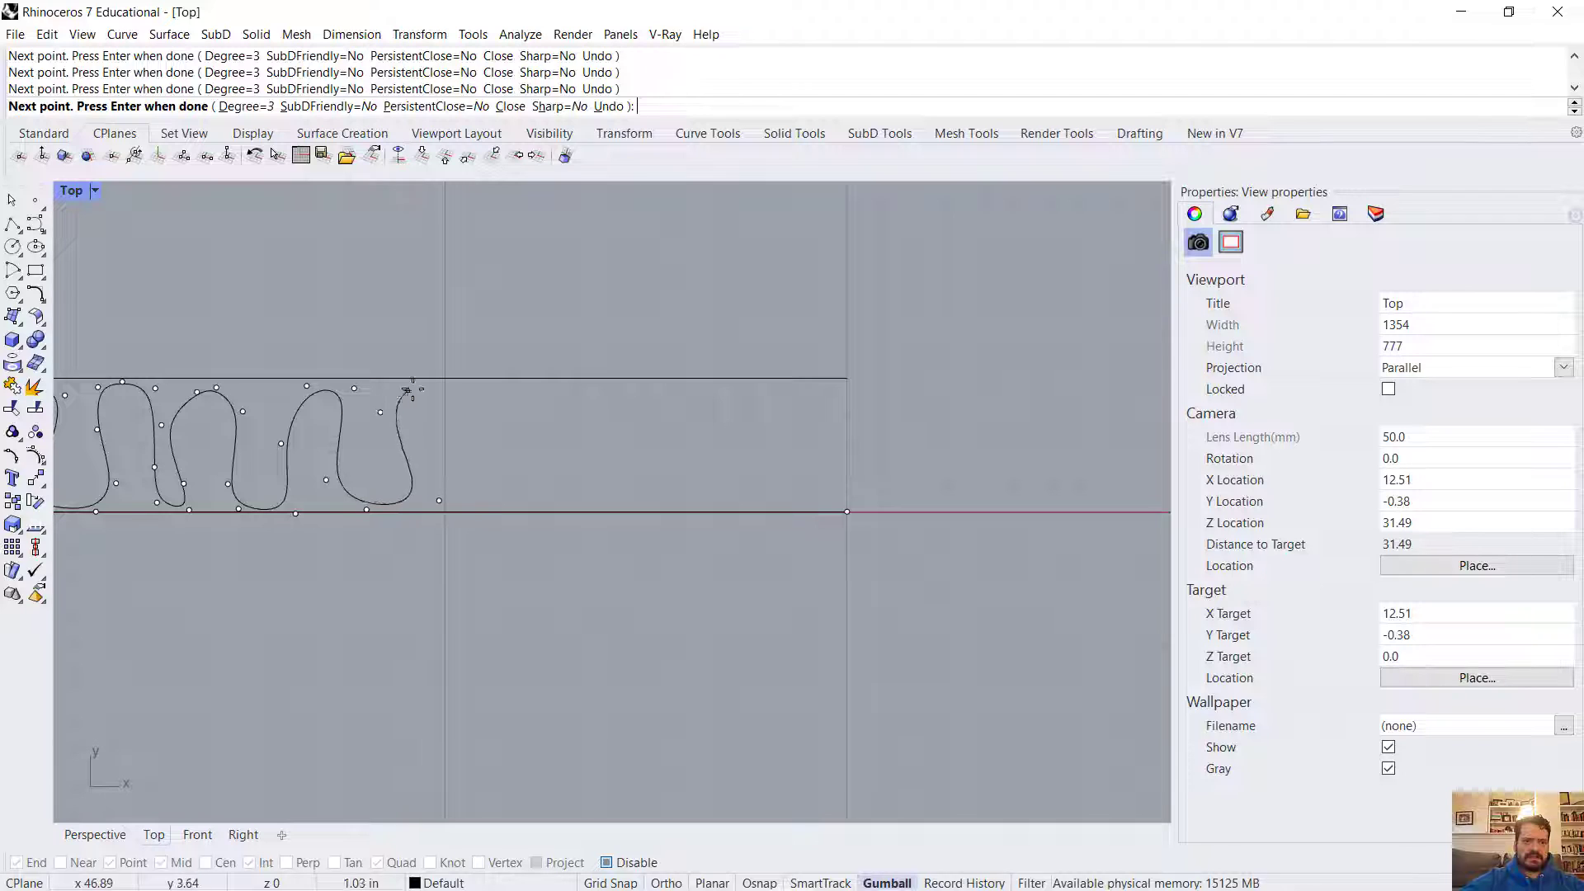
pyautogui.click(528, 435)
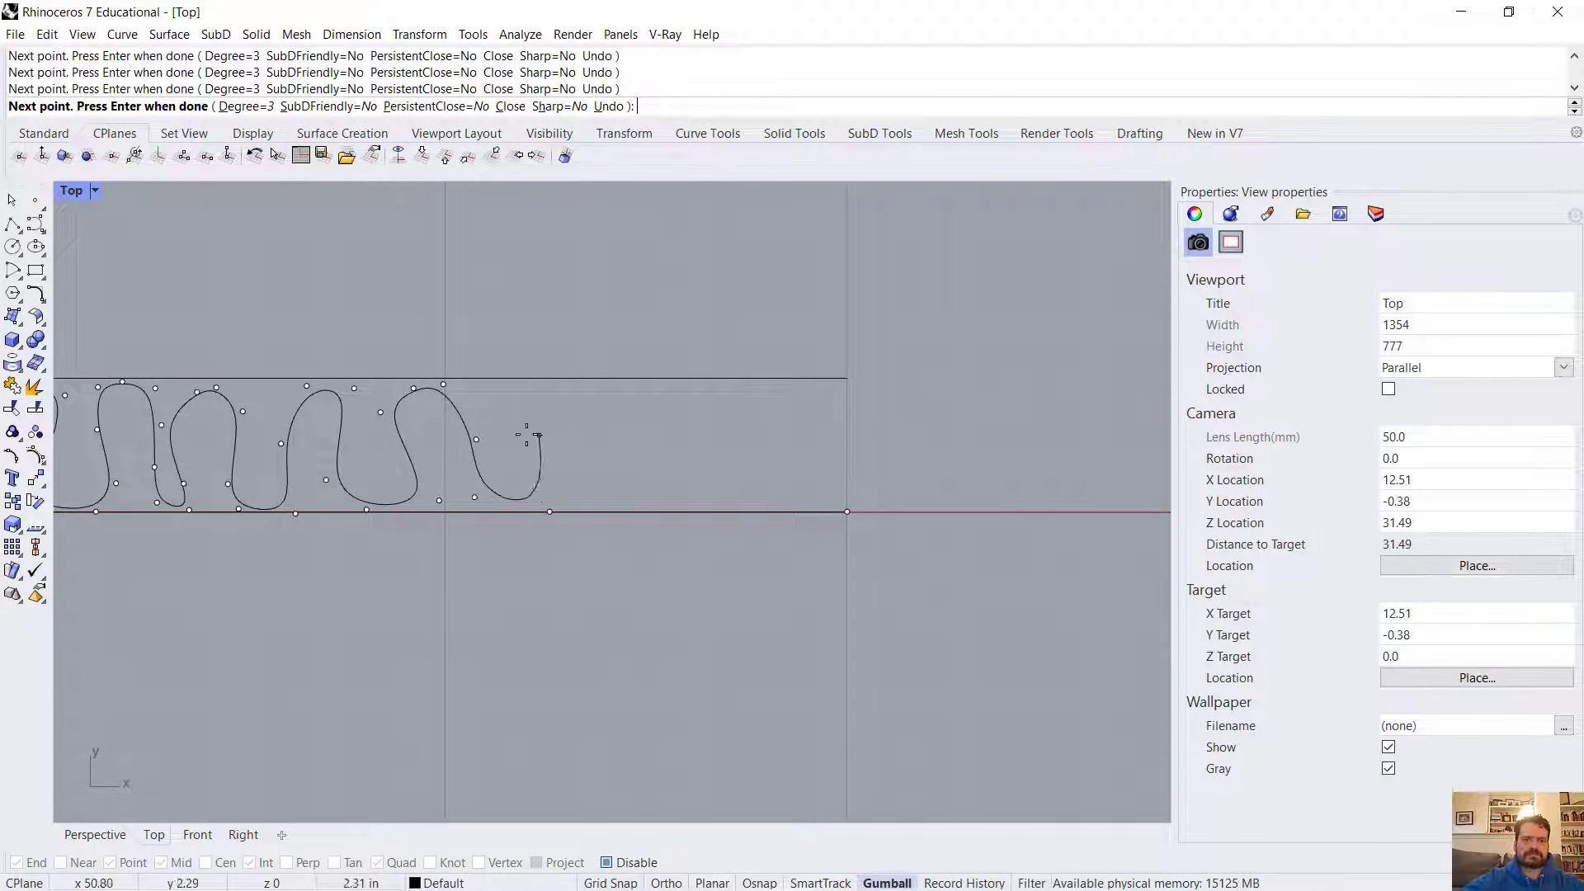
pyautogui.click(584, 475)
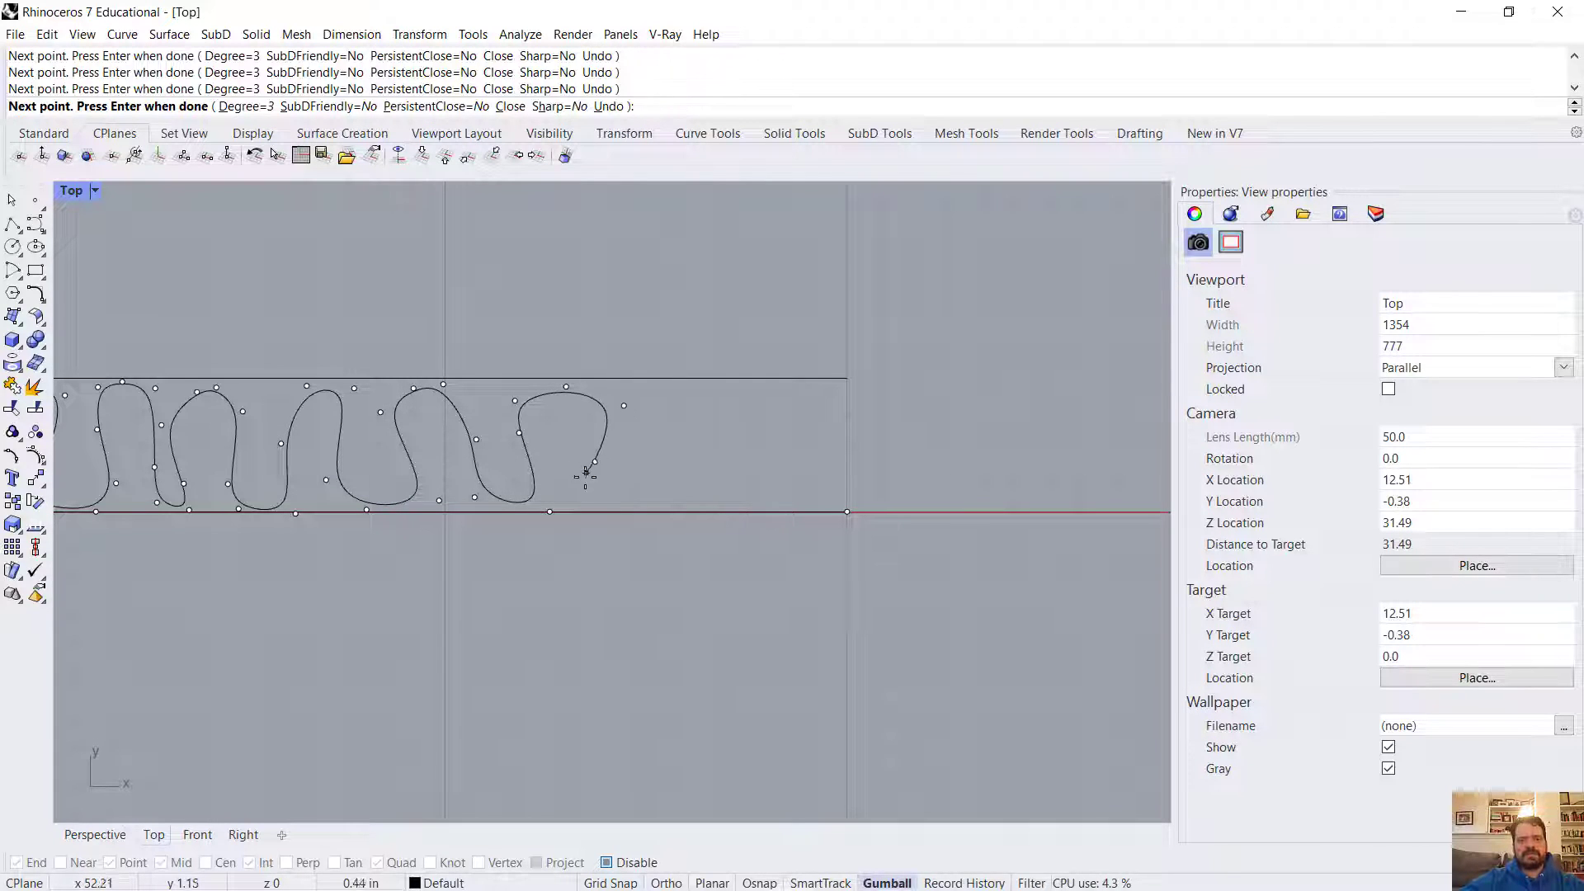
pyautogui.click(650, 384)
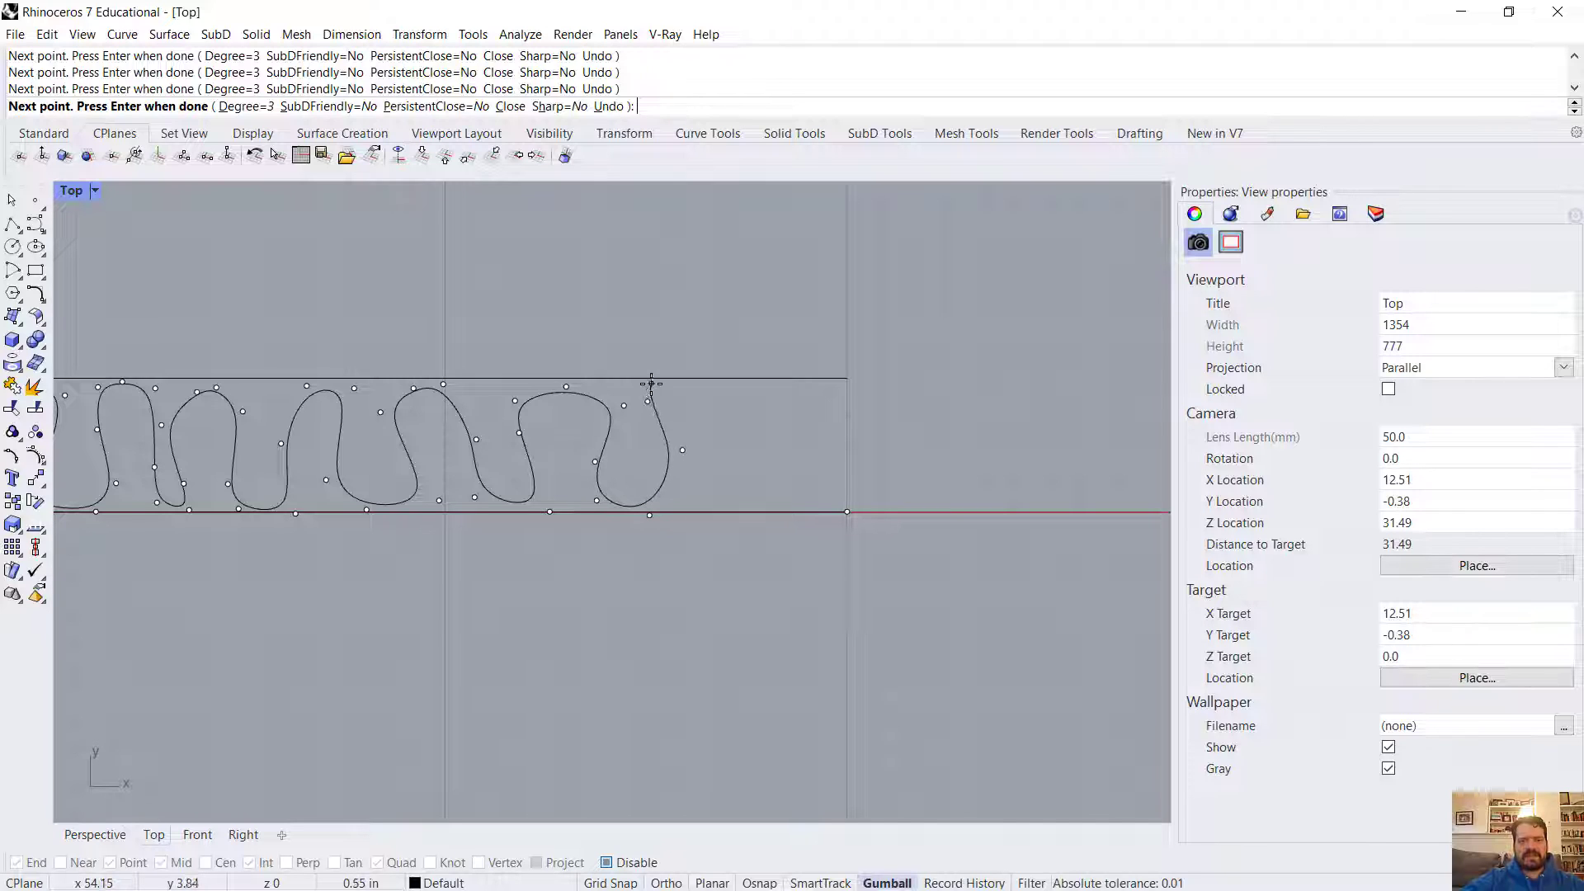
pyautogui.click(739, 528)
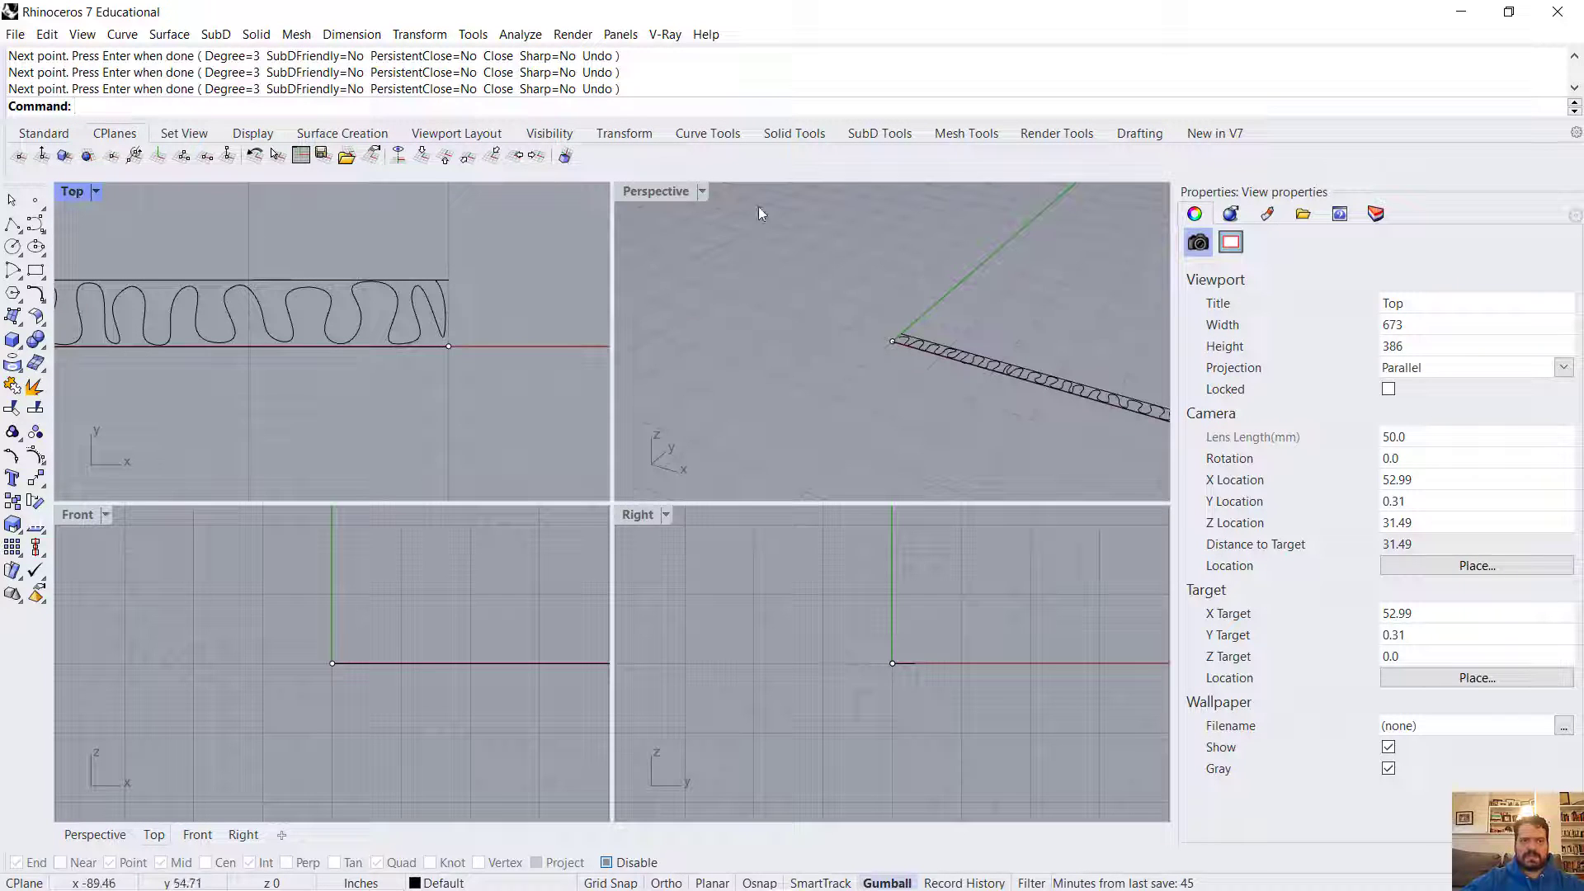
# - Maximize the Perspective view to work on the wavy curve
pyautogui.doubleClick(655, 192)
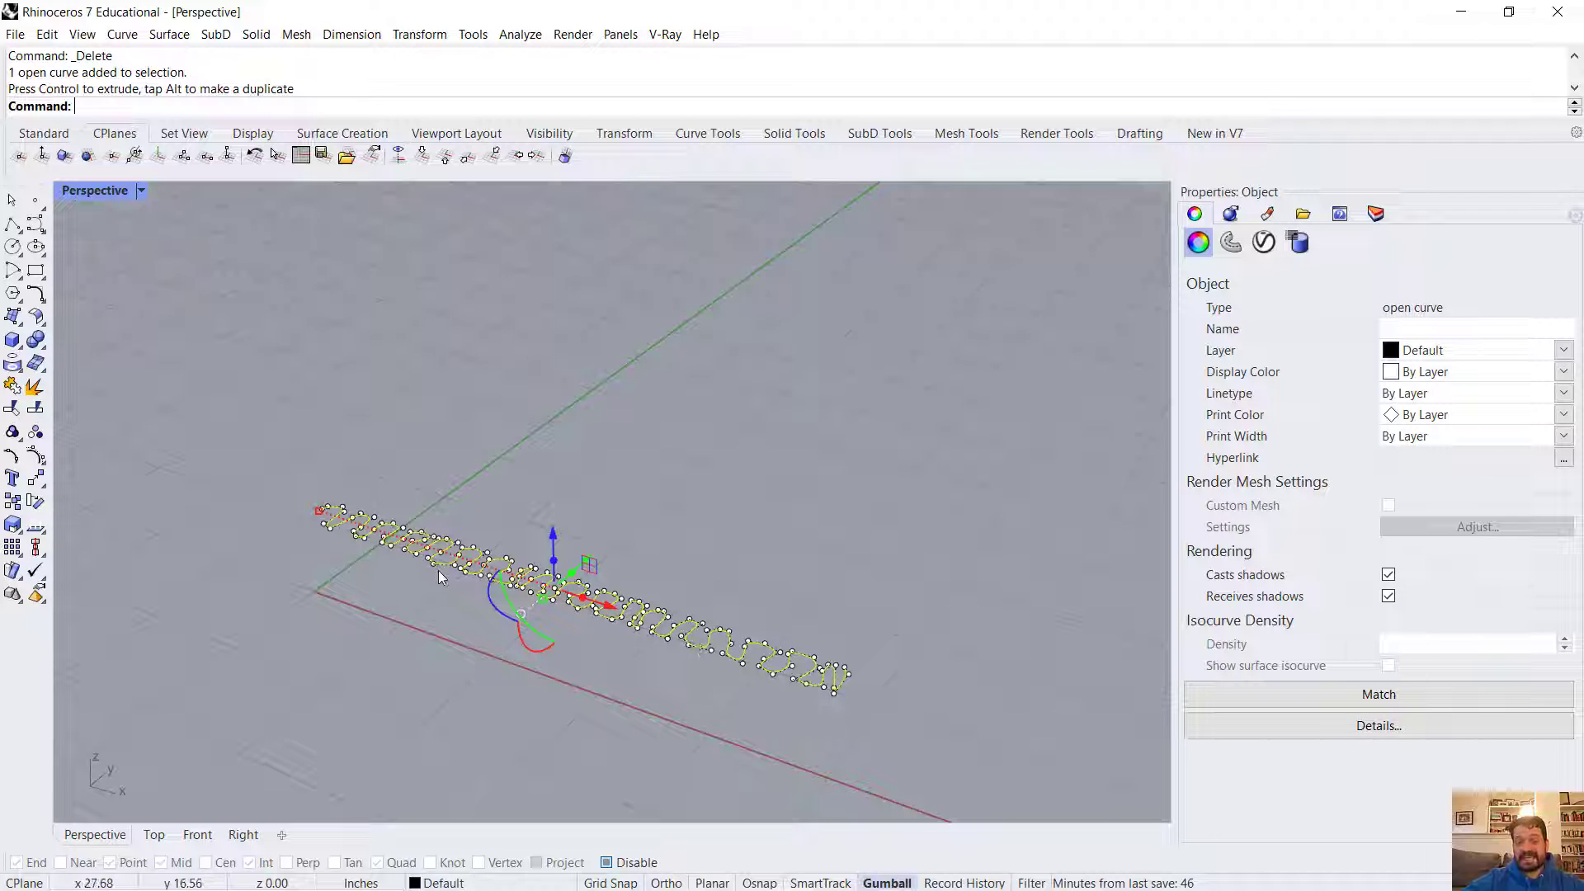
pyautogui.moveTo(528, 574)
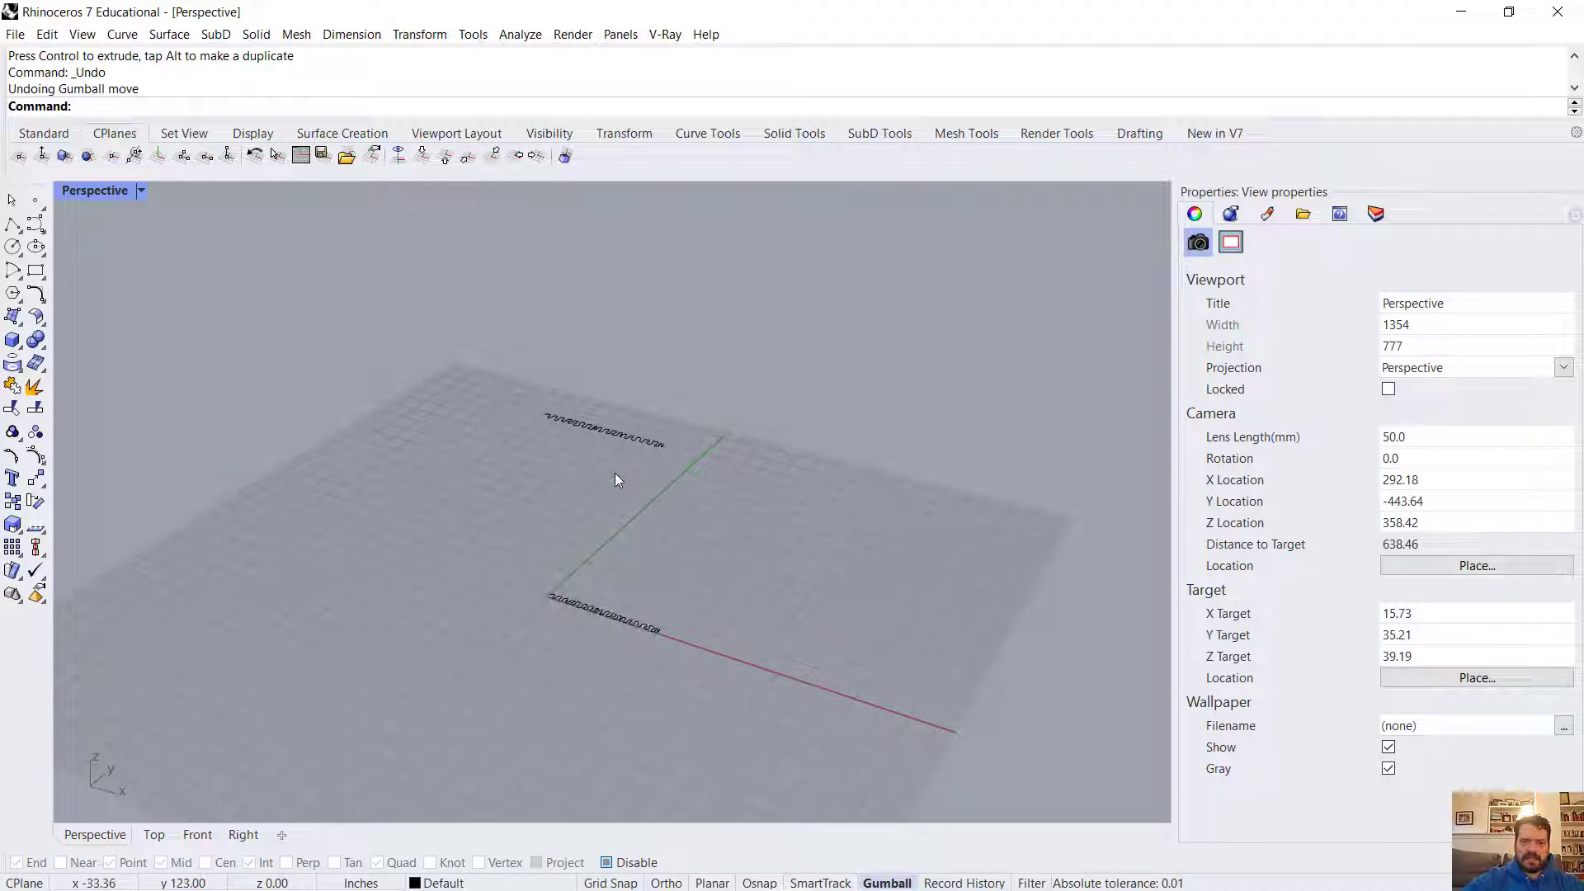
# - Zoom and adjust the Perspective view around the curve copies
pyautogui.scroll(-3)
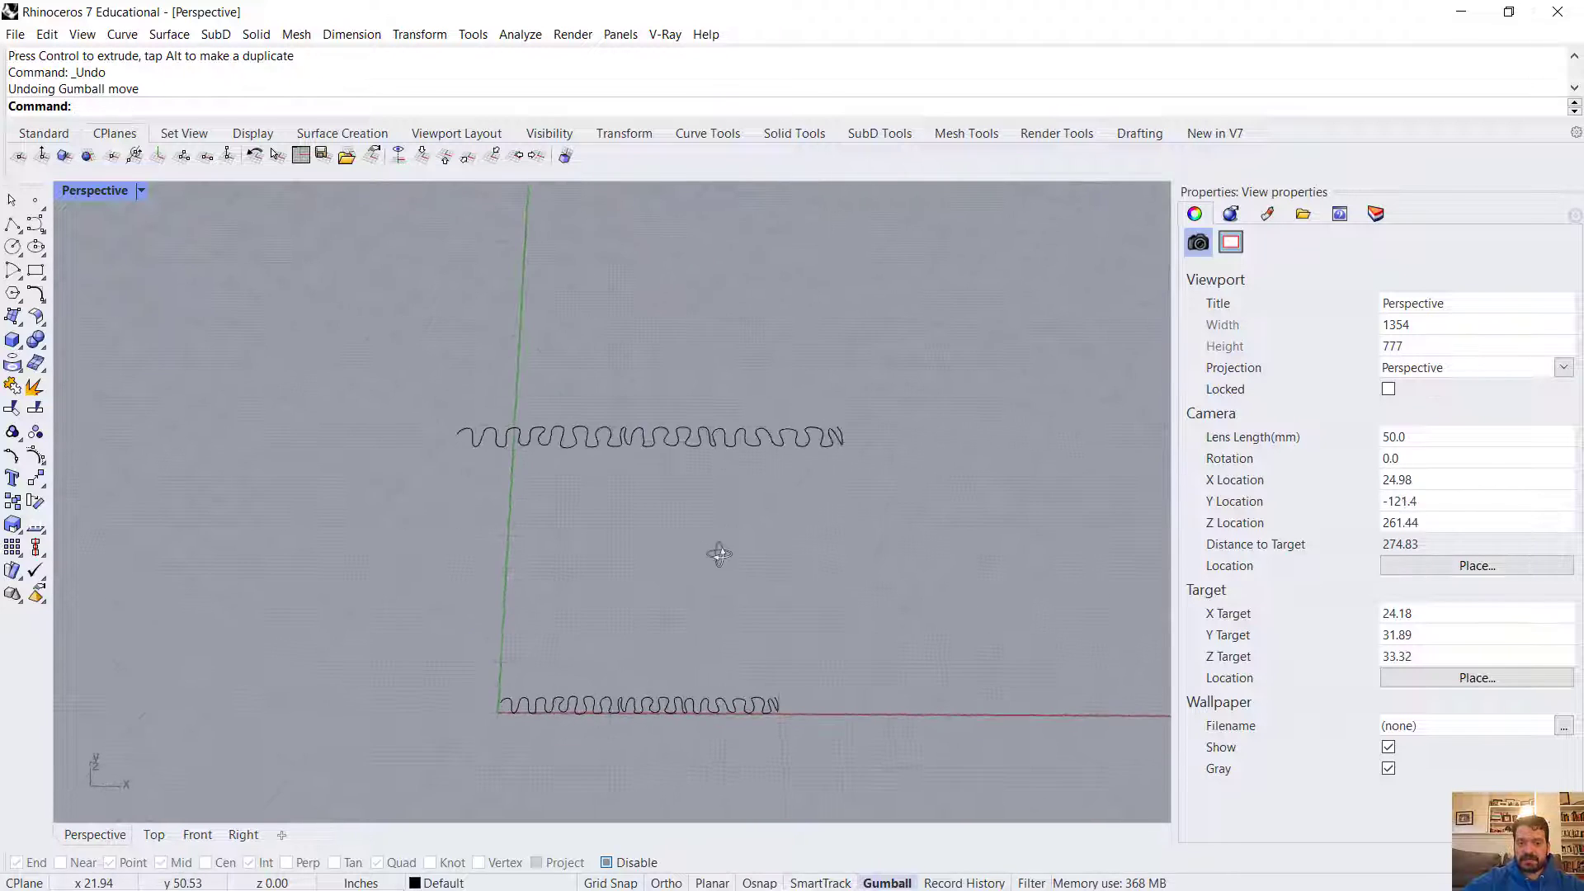
pyautogui.moveTo(720, 553); pyautogui.dragTo(723, 589)
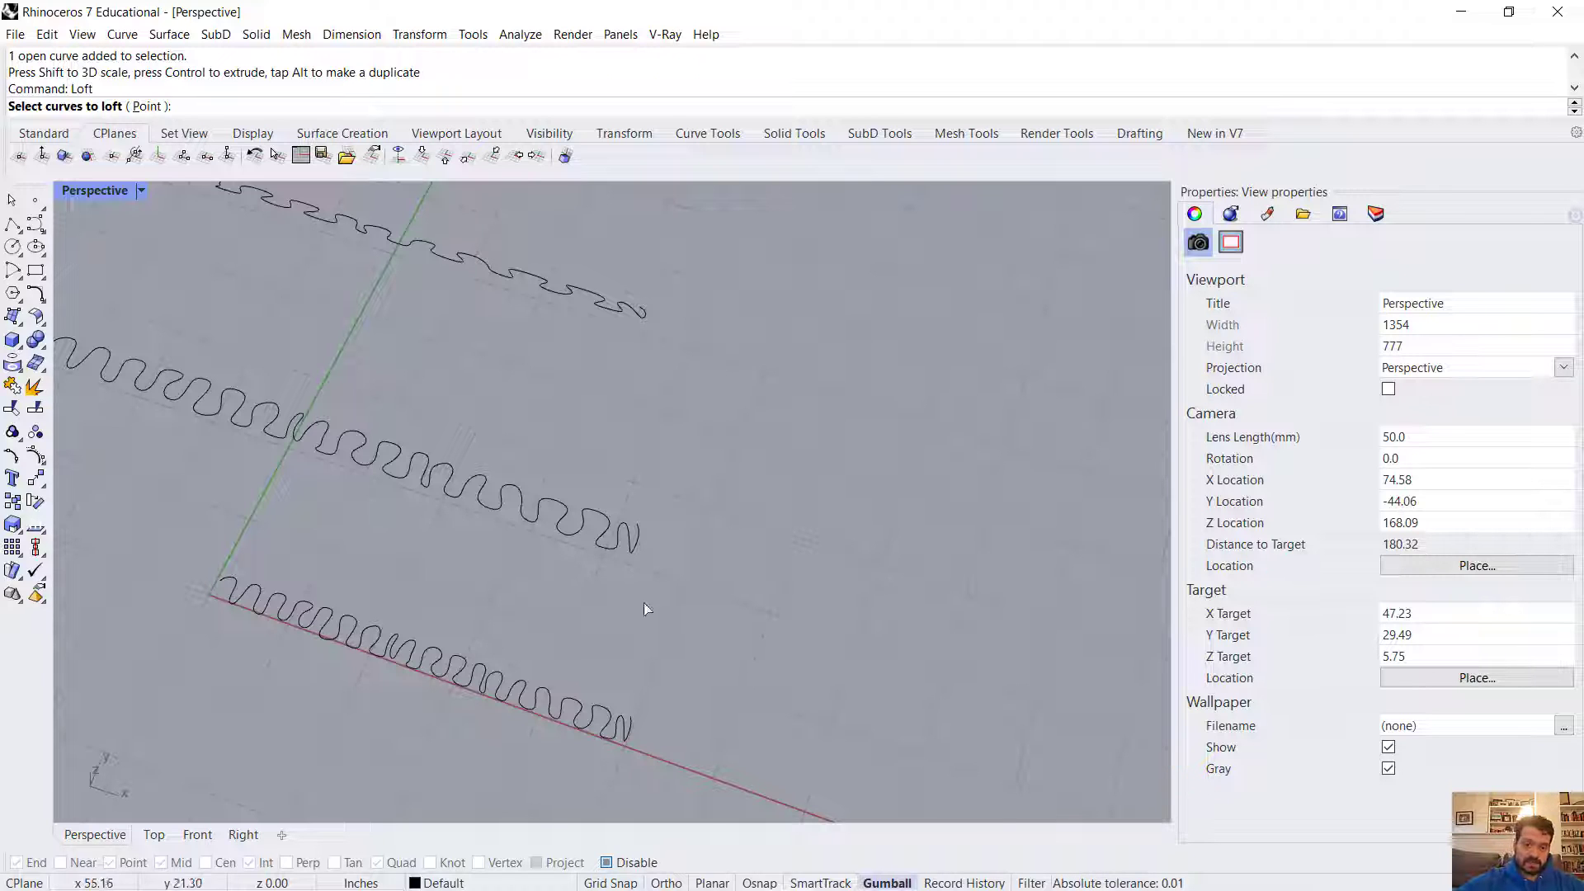
pyautogui.moveTo(162, 118)
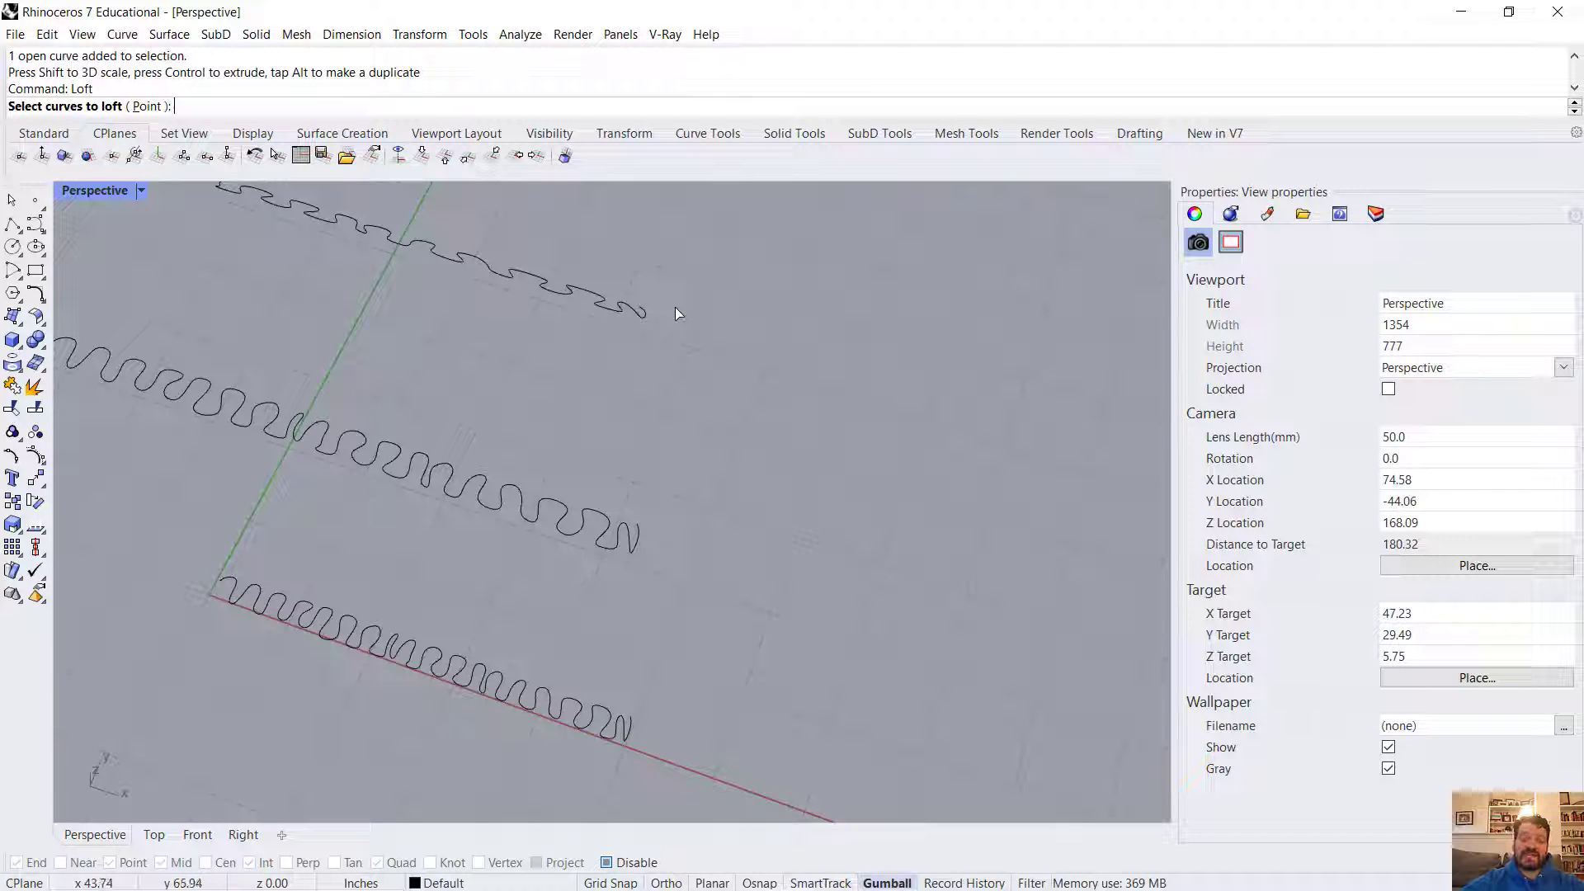
pyautogui.moveTo(623, 729)
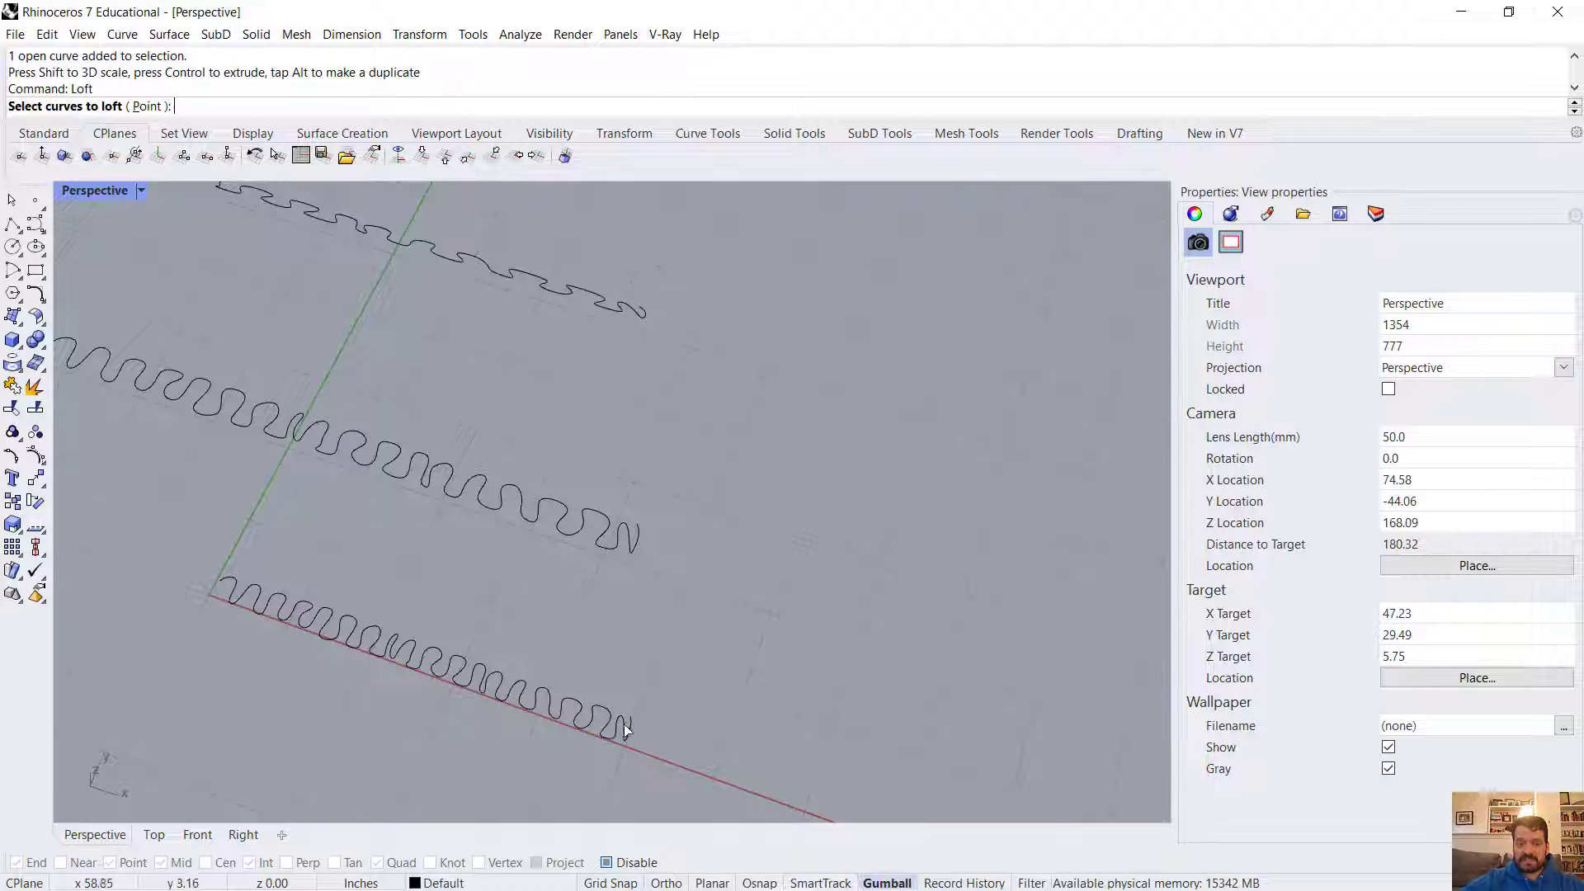
pyautogui.moveTo(657, 366)
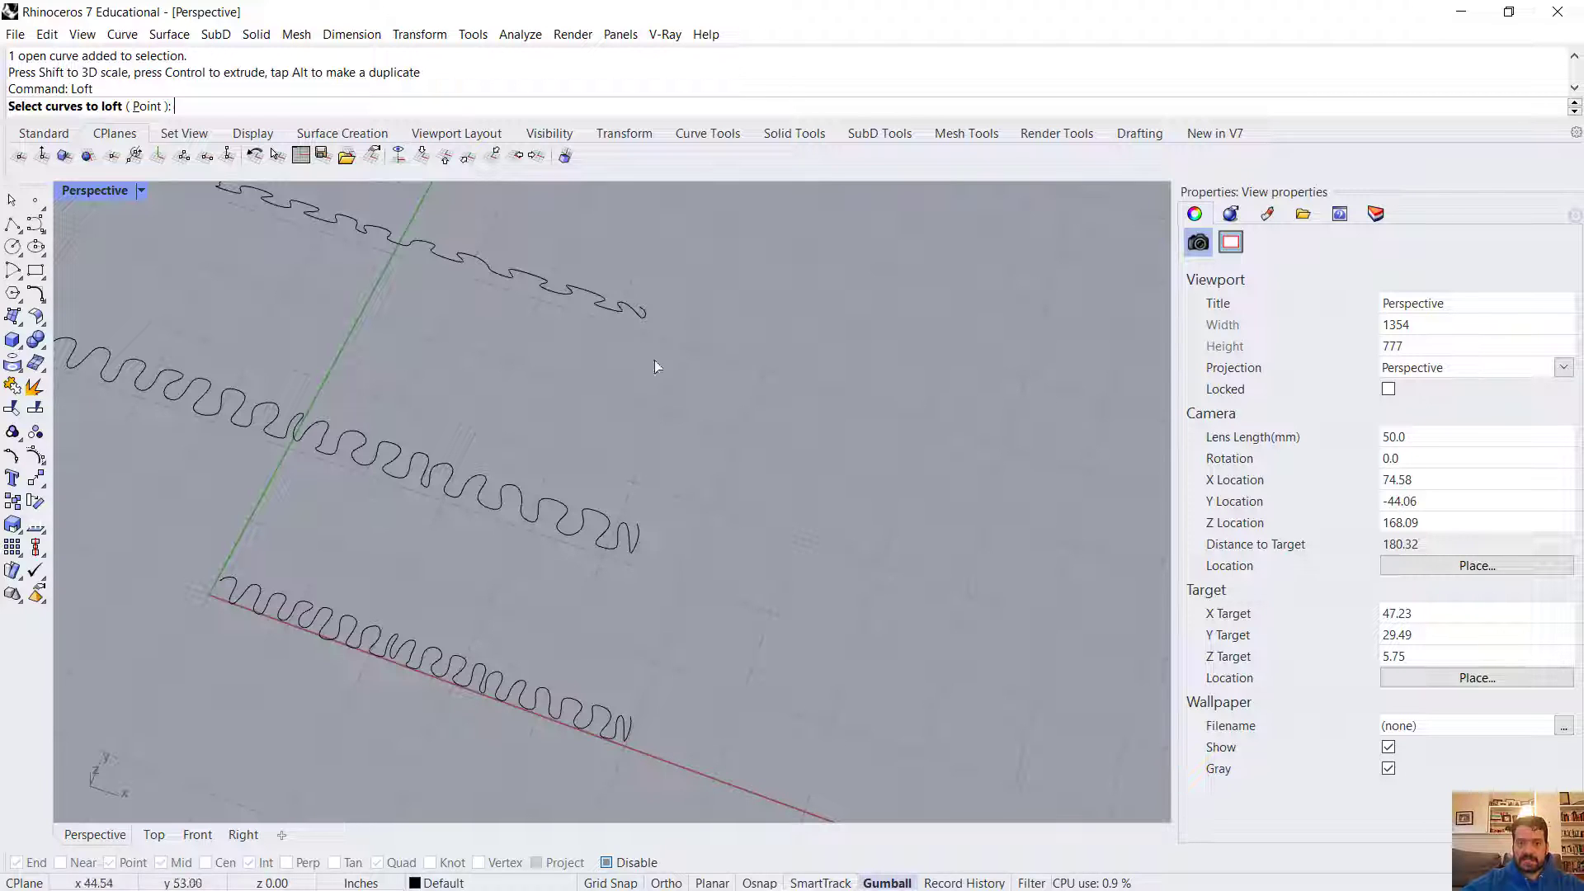
pyautogui.moveTo(627, 532)
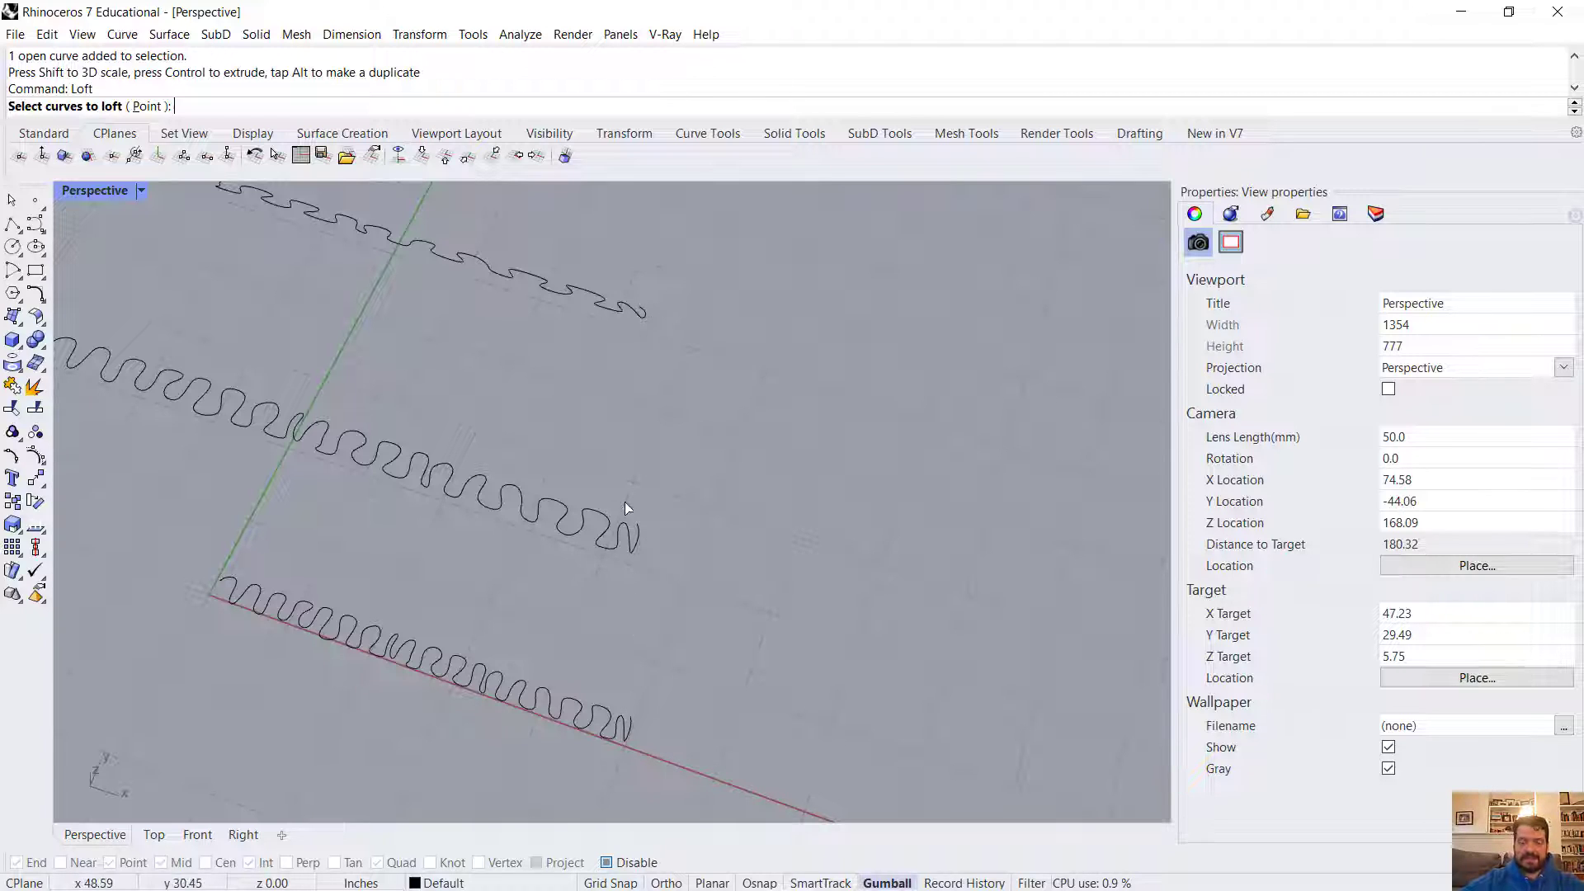
pyautogui.moveTo(640, 690)
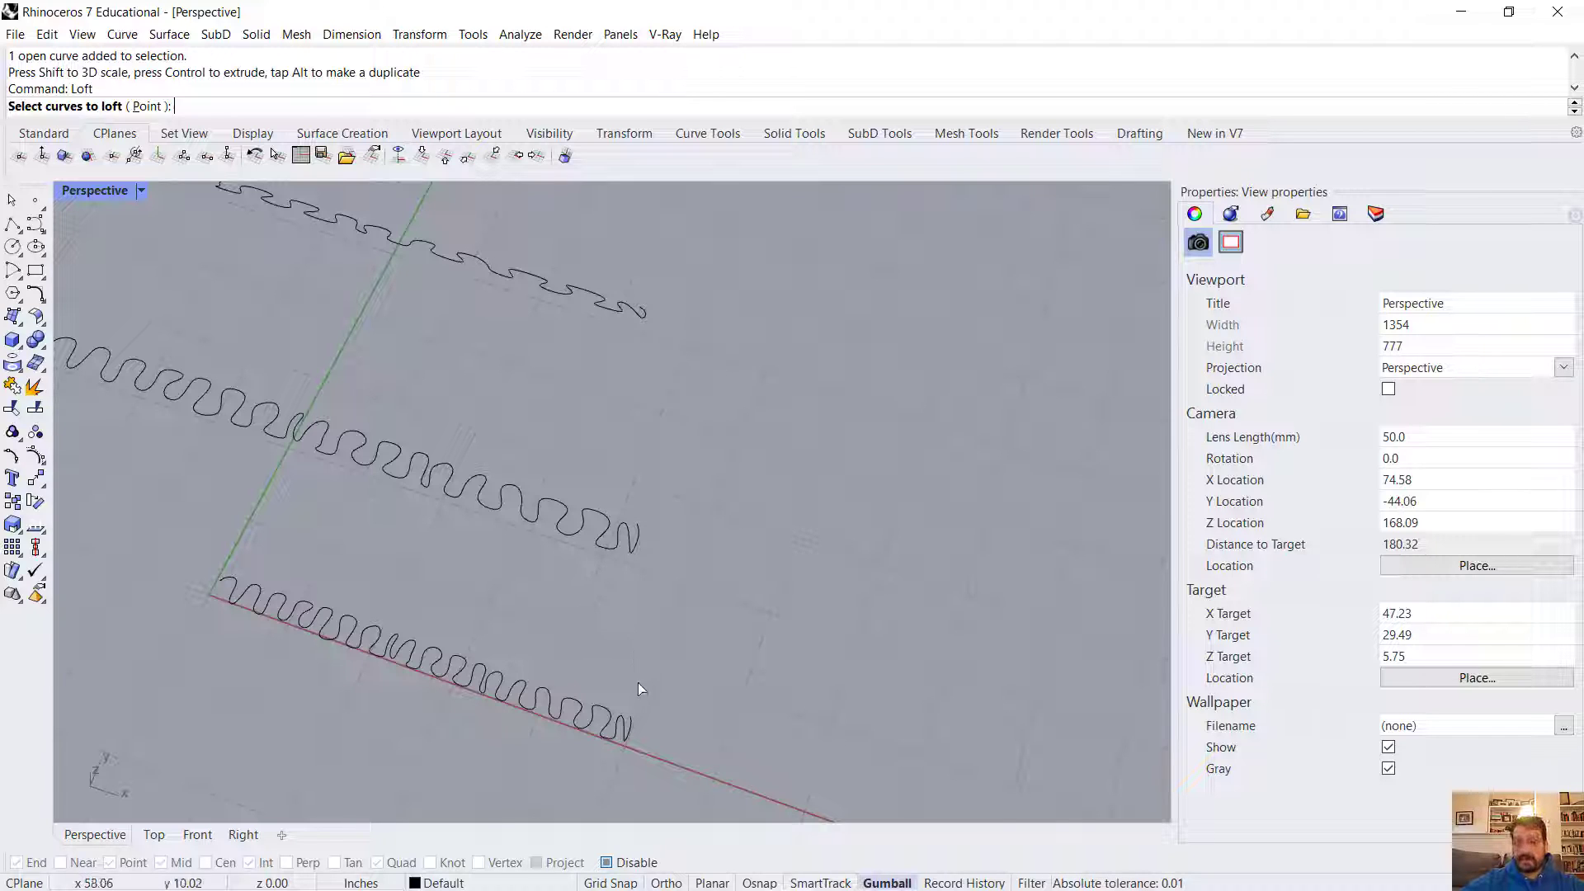
pyautogui.moveTo(634, 684)
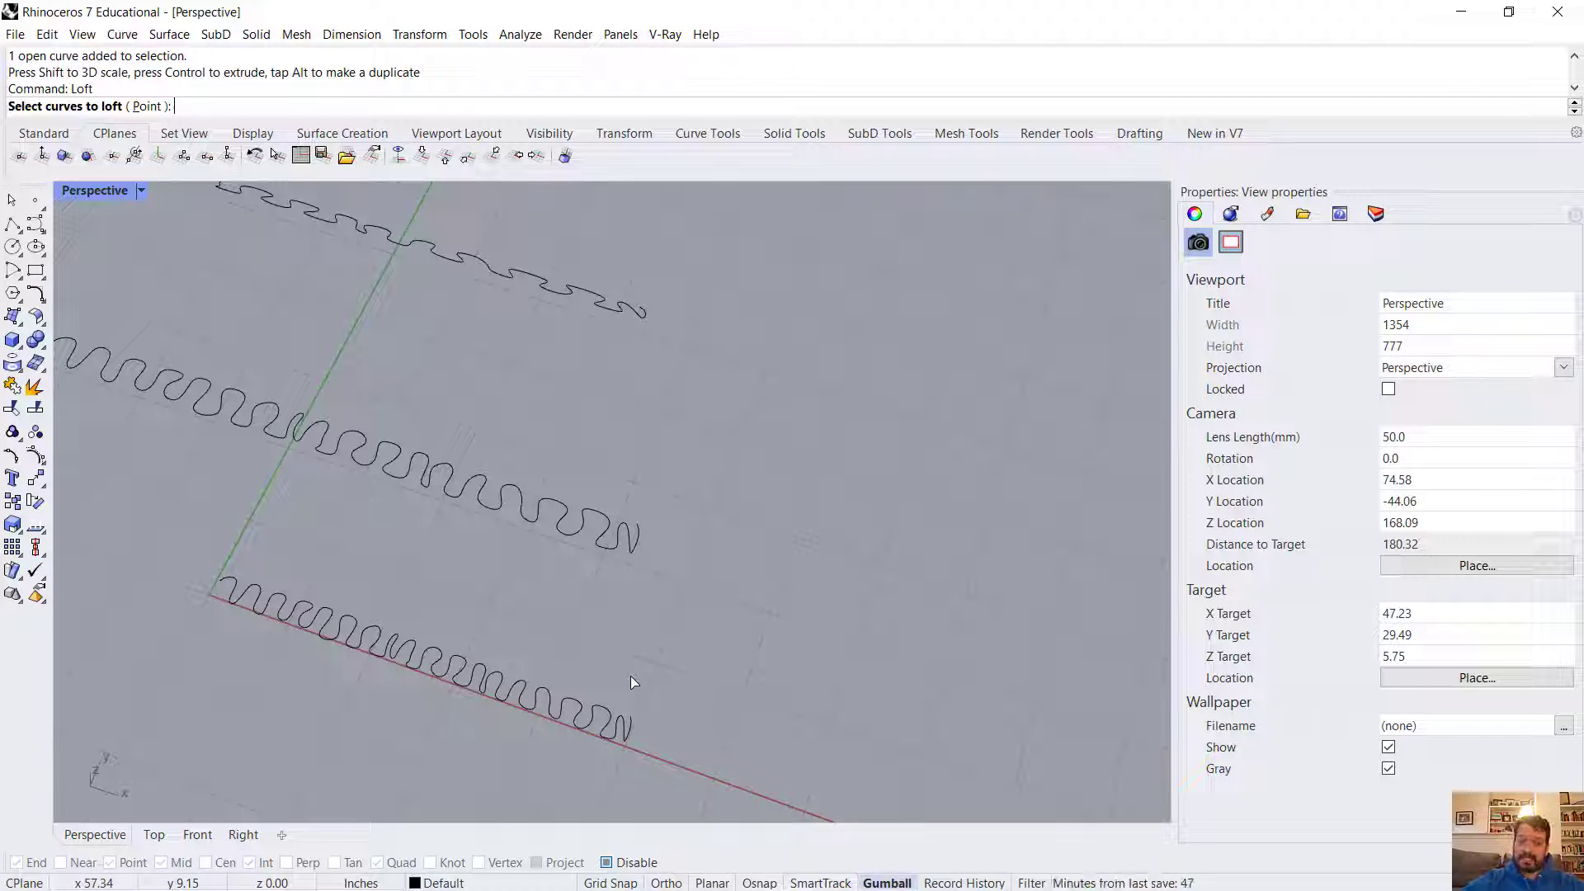
pyautogui.moveTo(627, 685)
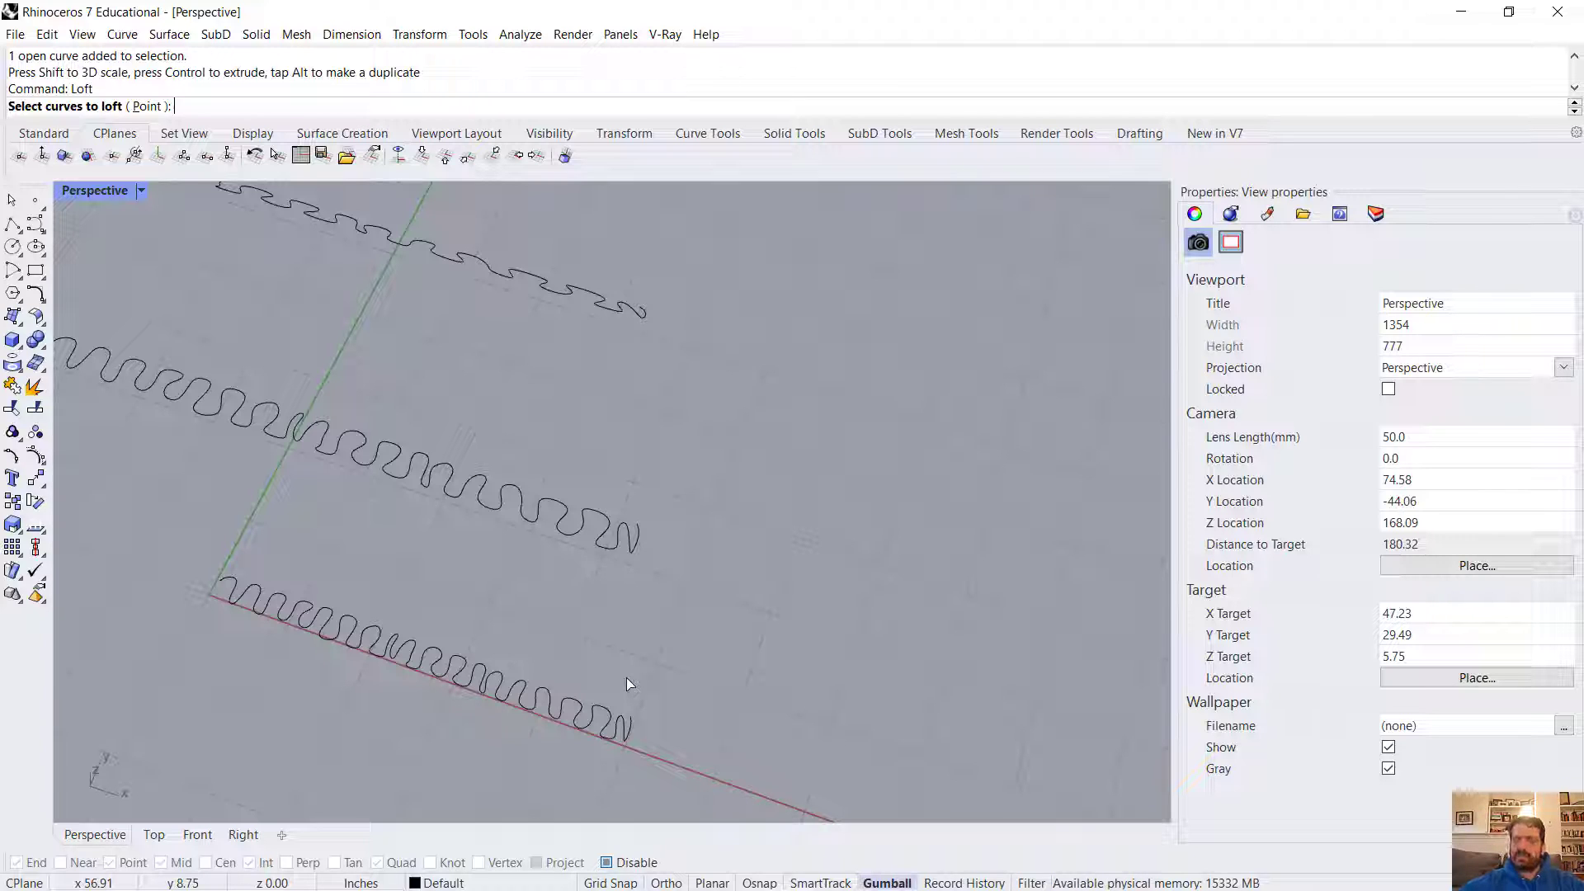
pyautogui.moveTo(624, 710)
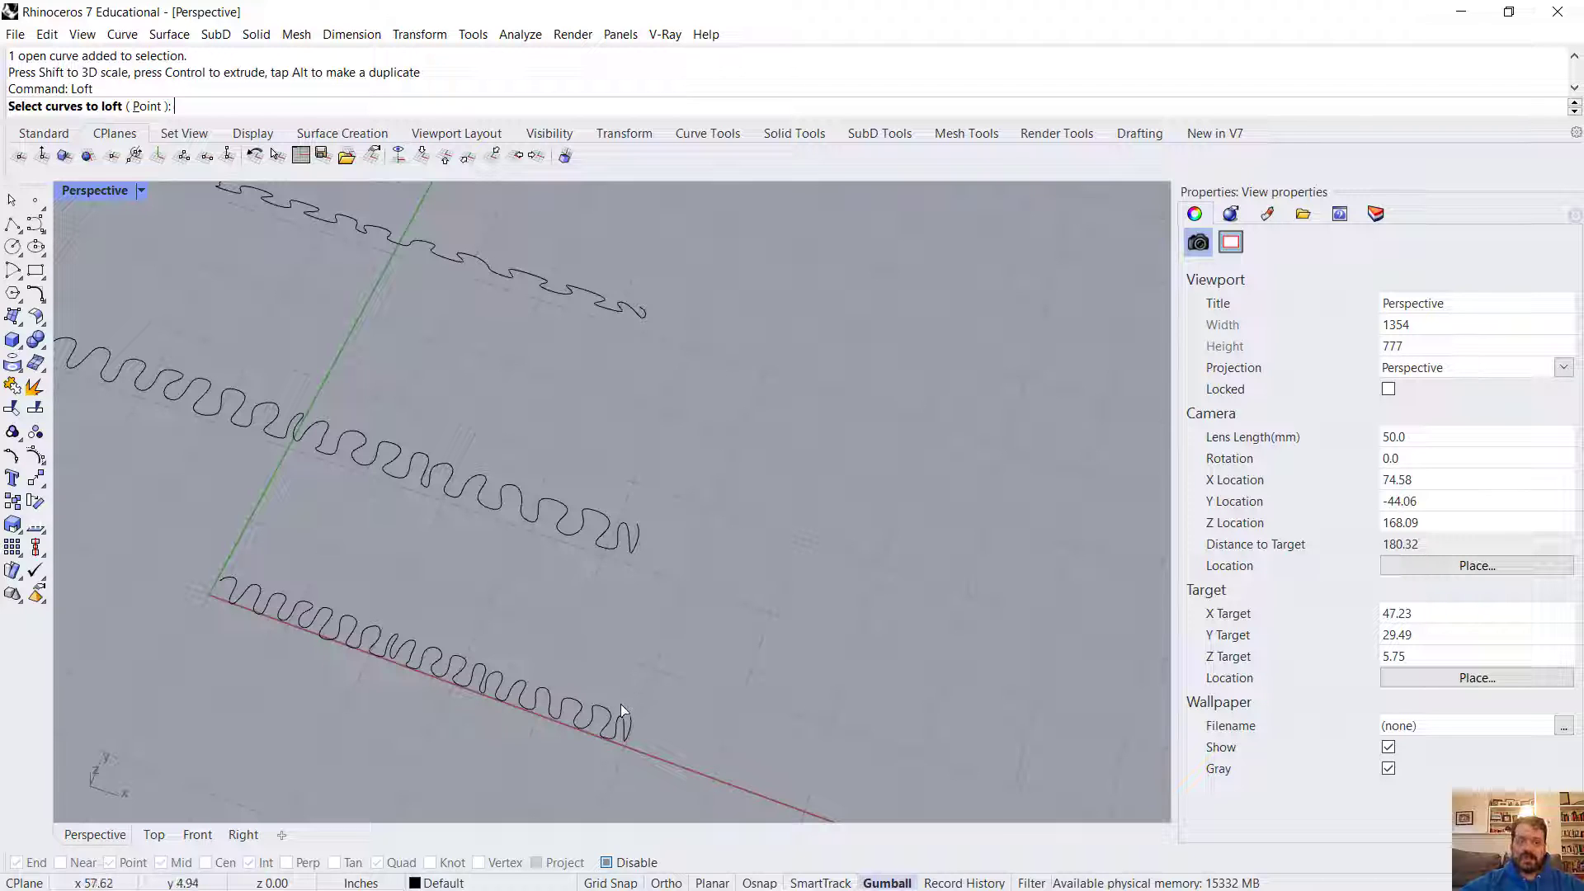
pyautogui.moveTo(650, 724)
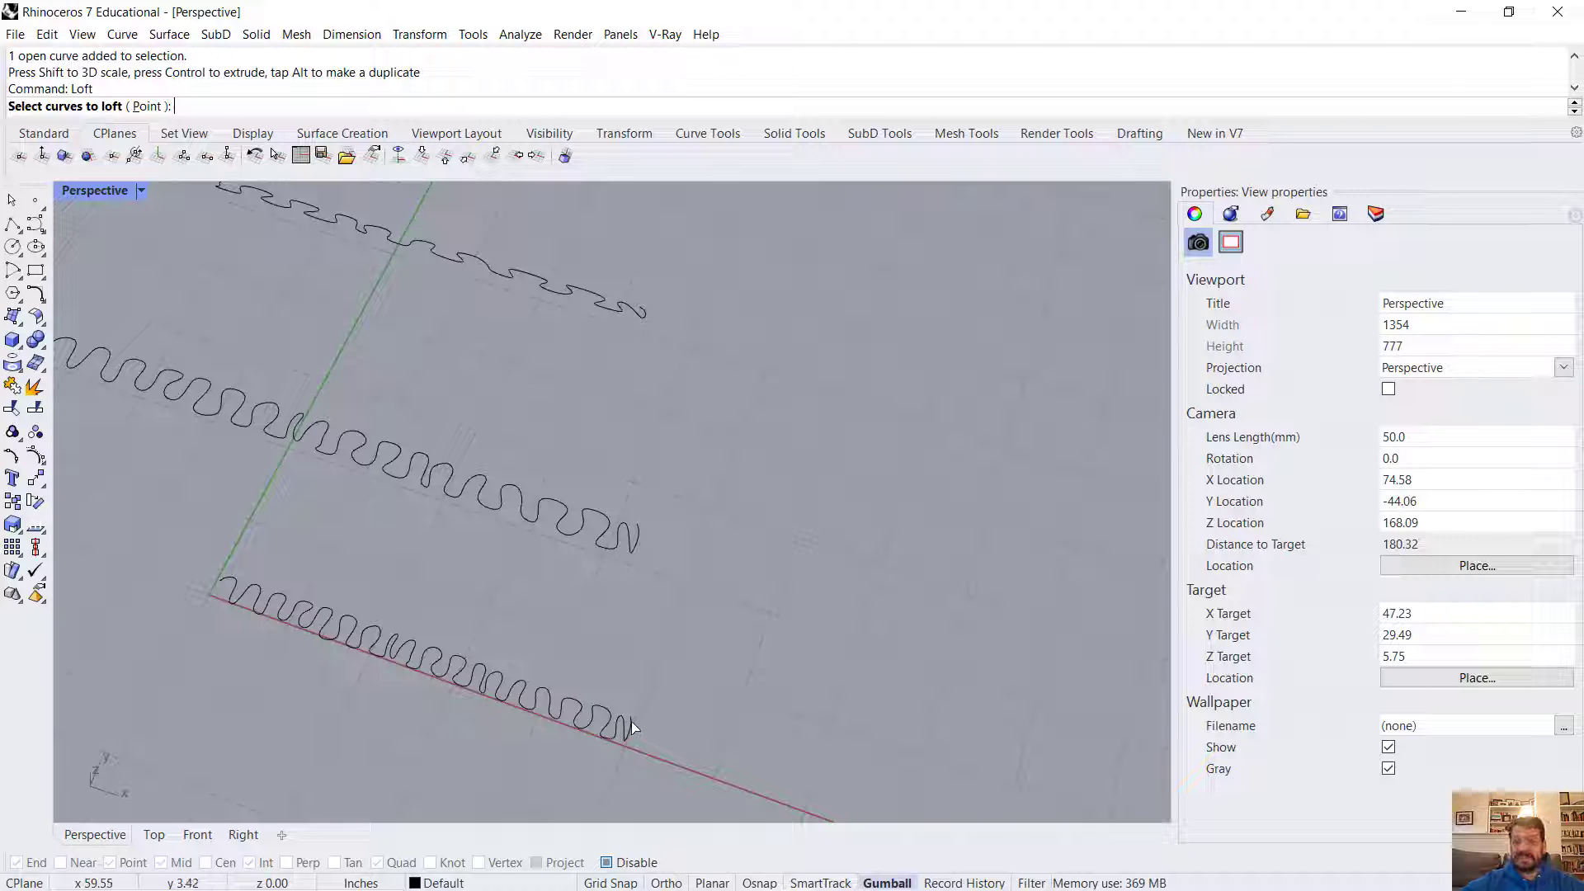
pyautogui.moveTo(251, 587)
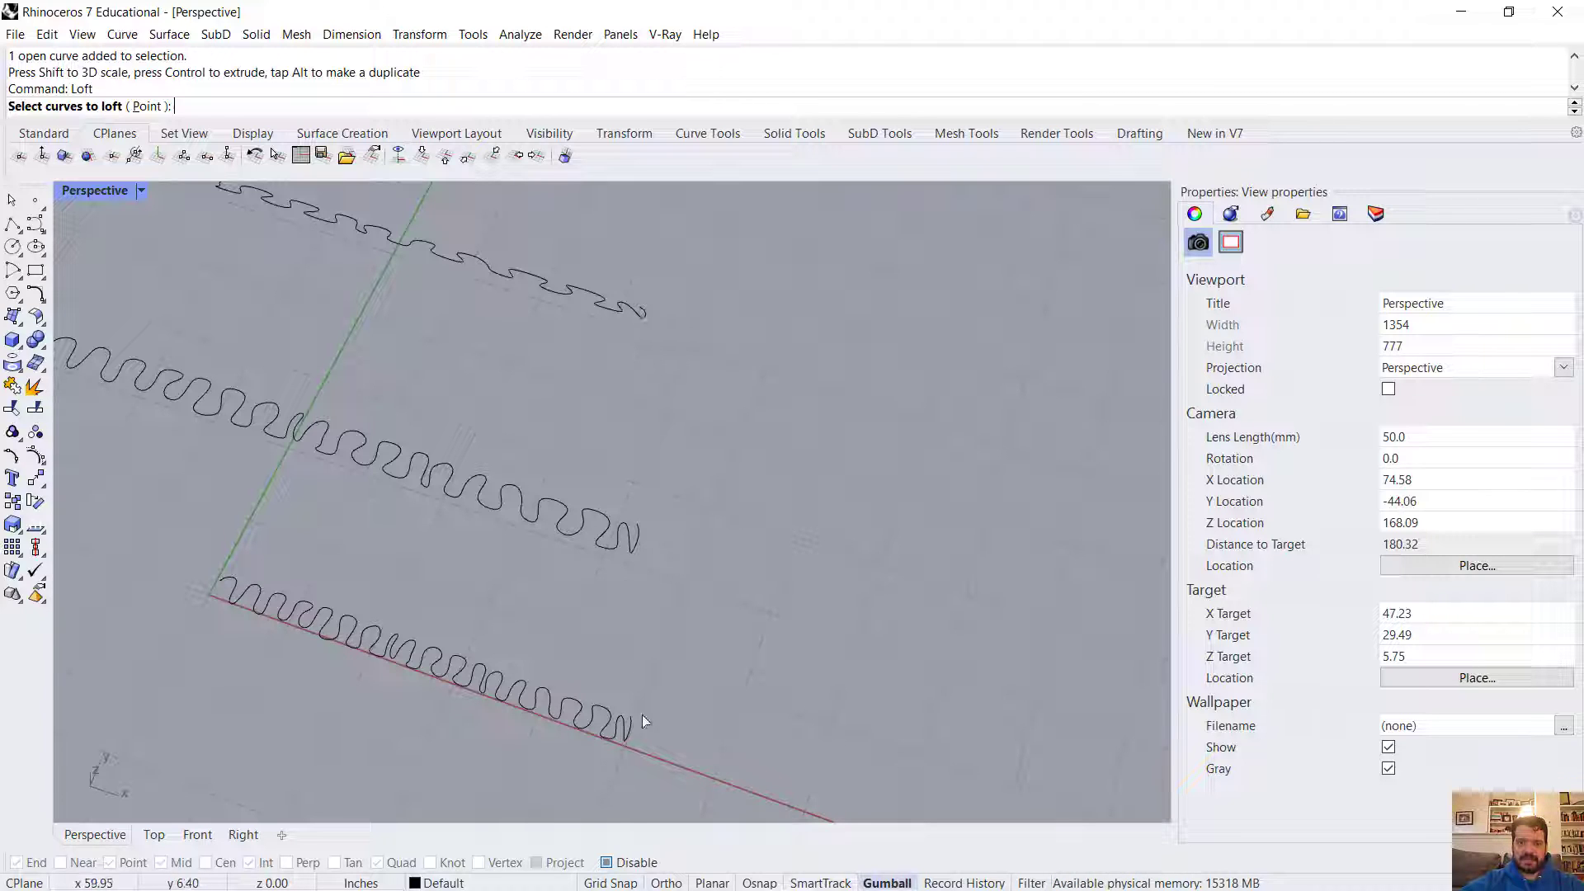
# - Pick the remaining wavy curve and finish the loft selection to preview the surface
pyautogui.click(416, 663)
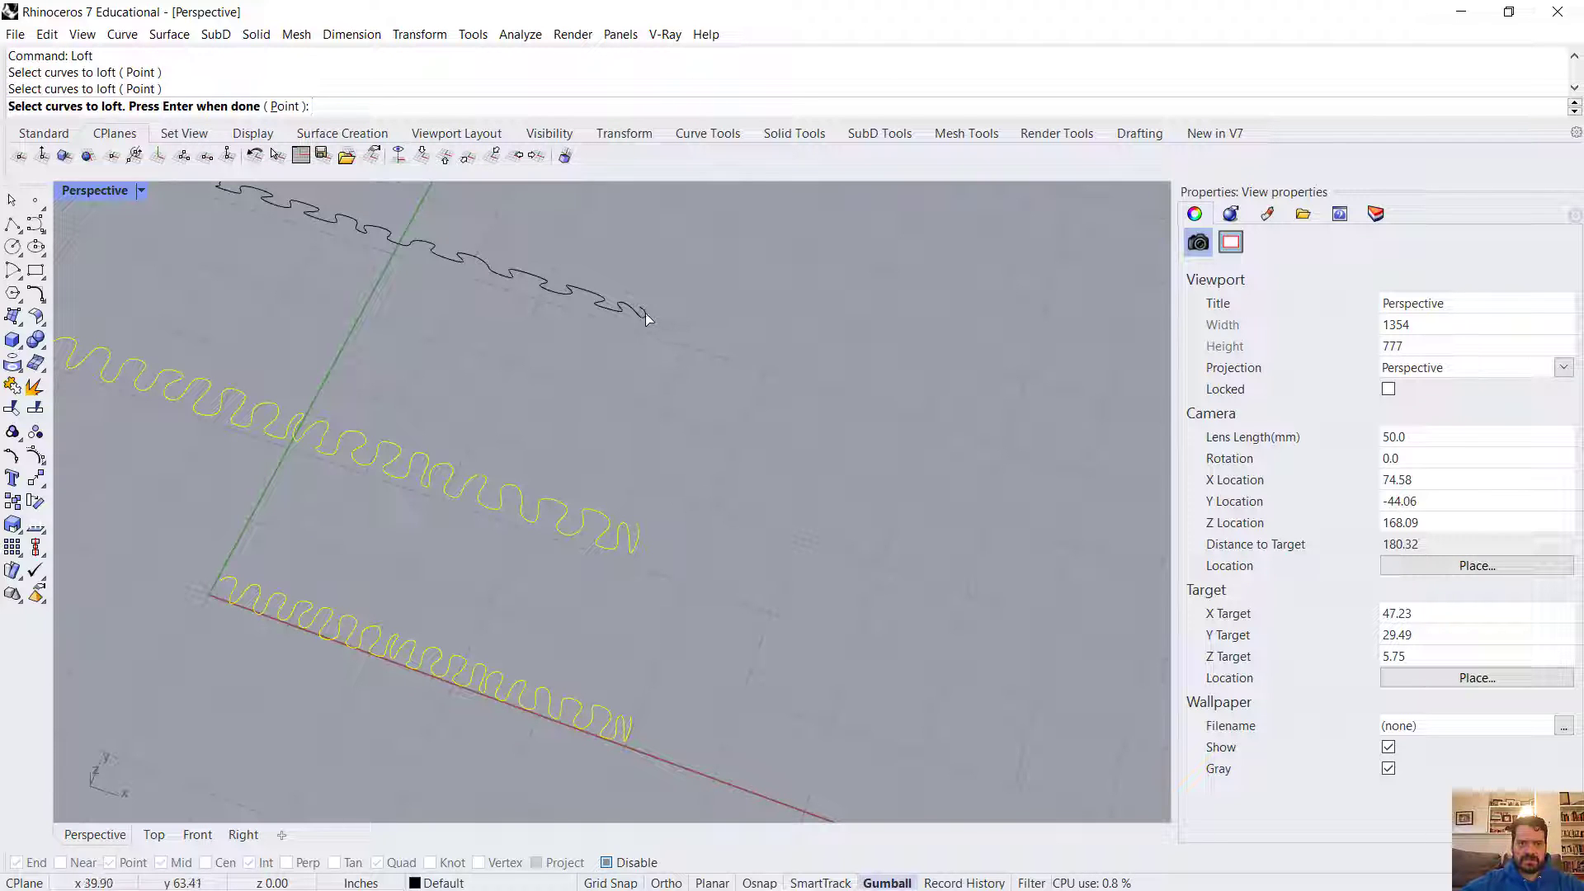
pyautogui.press('Enter')
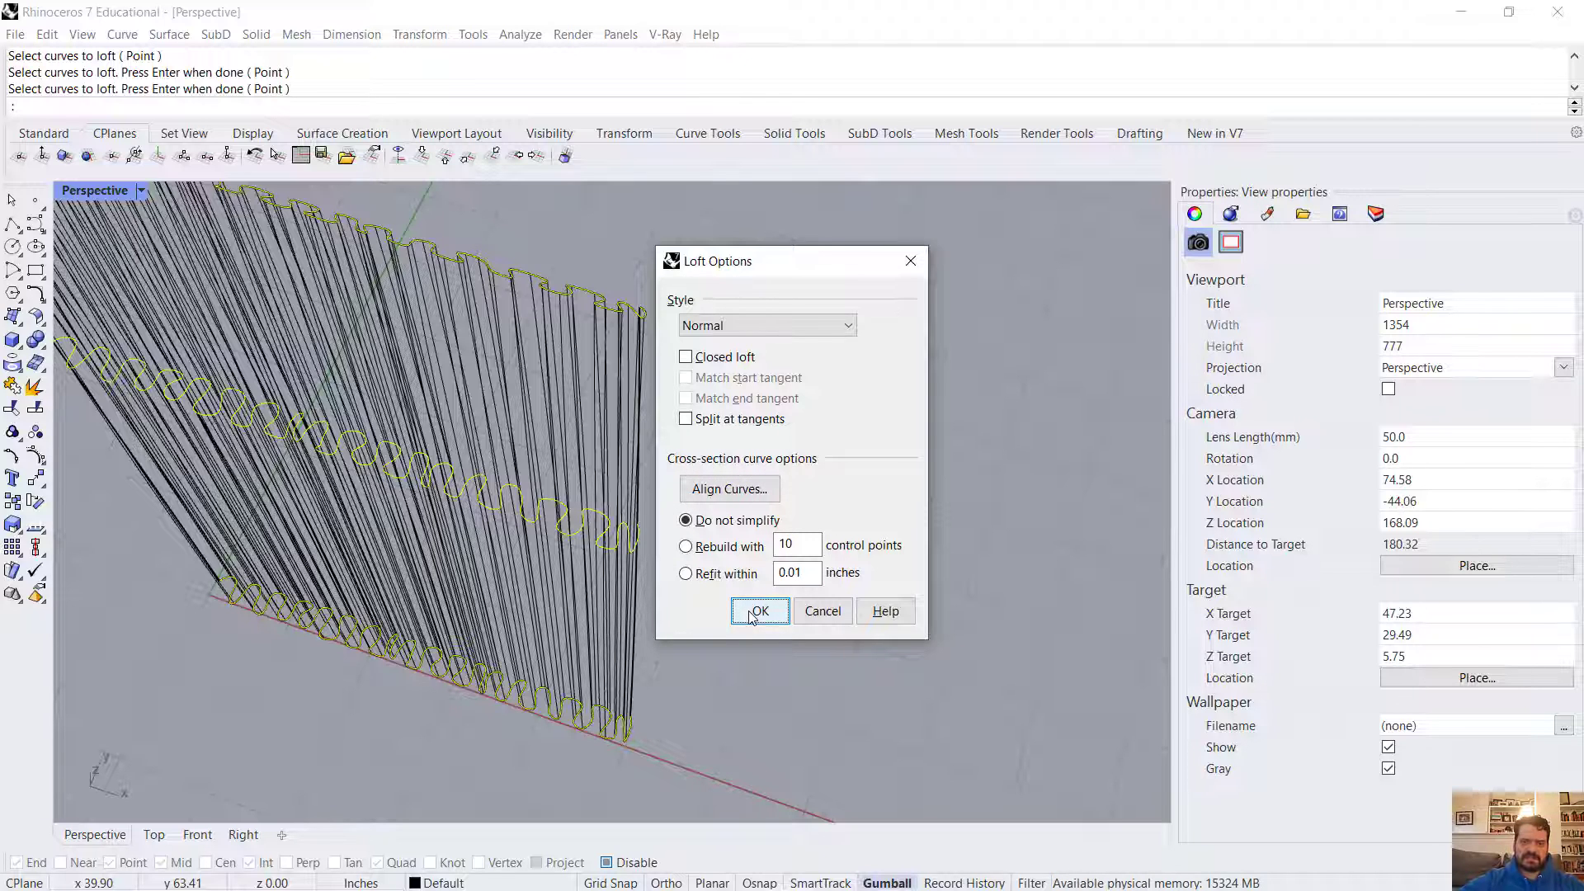
# - Accept the loft to create the curtain surface and view it shaded from an orbited angle
pyautogui.click(759, 610)
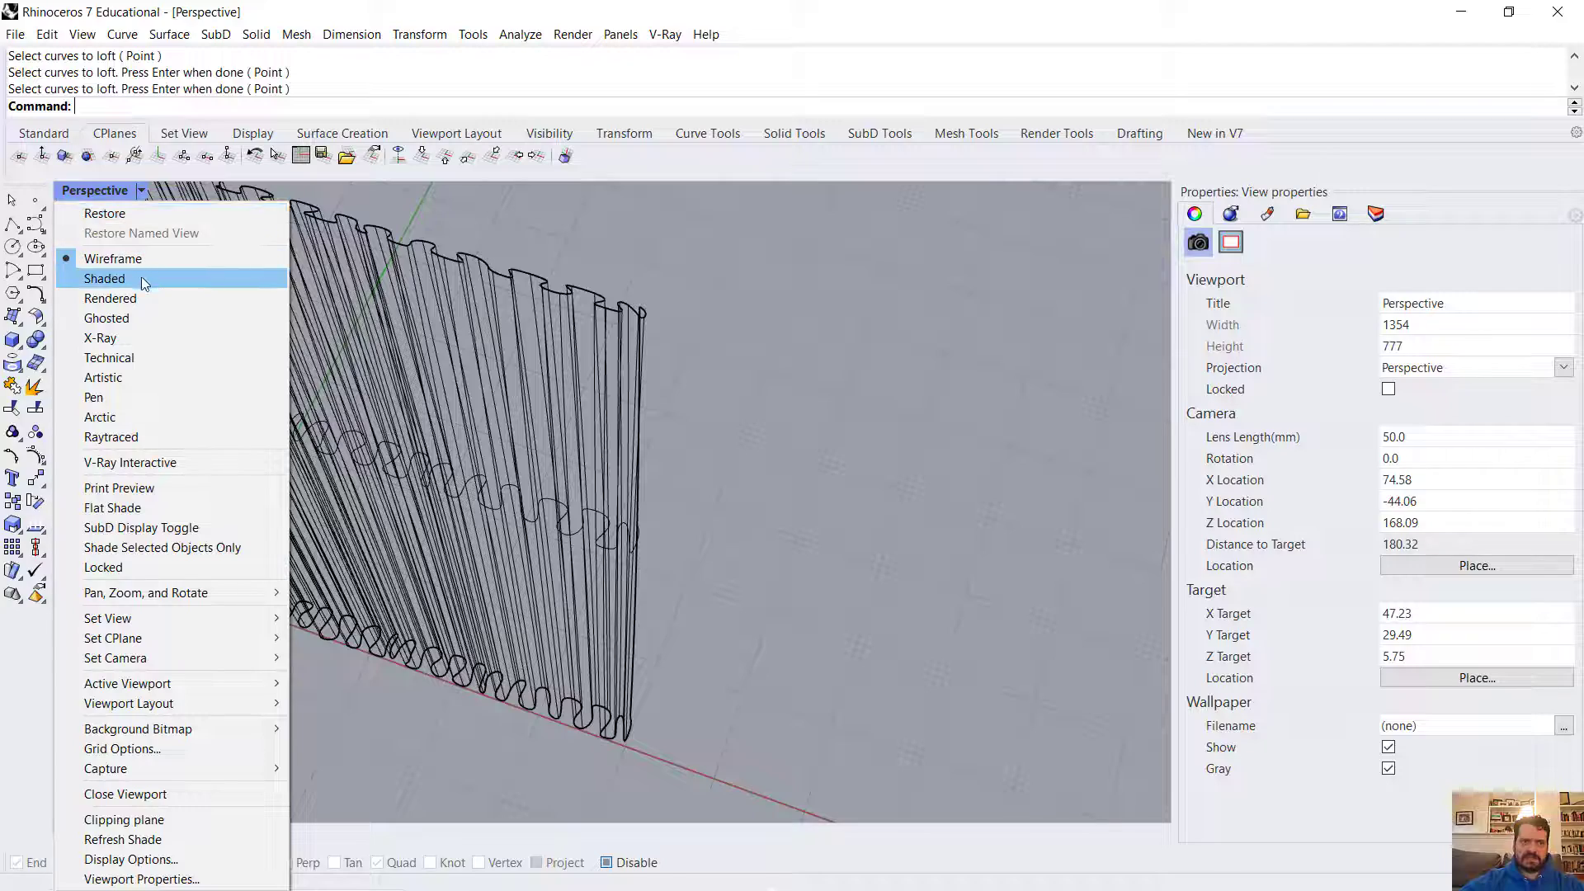
pyautogui.click(106, 277)
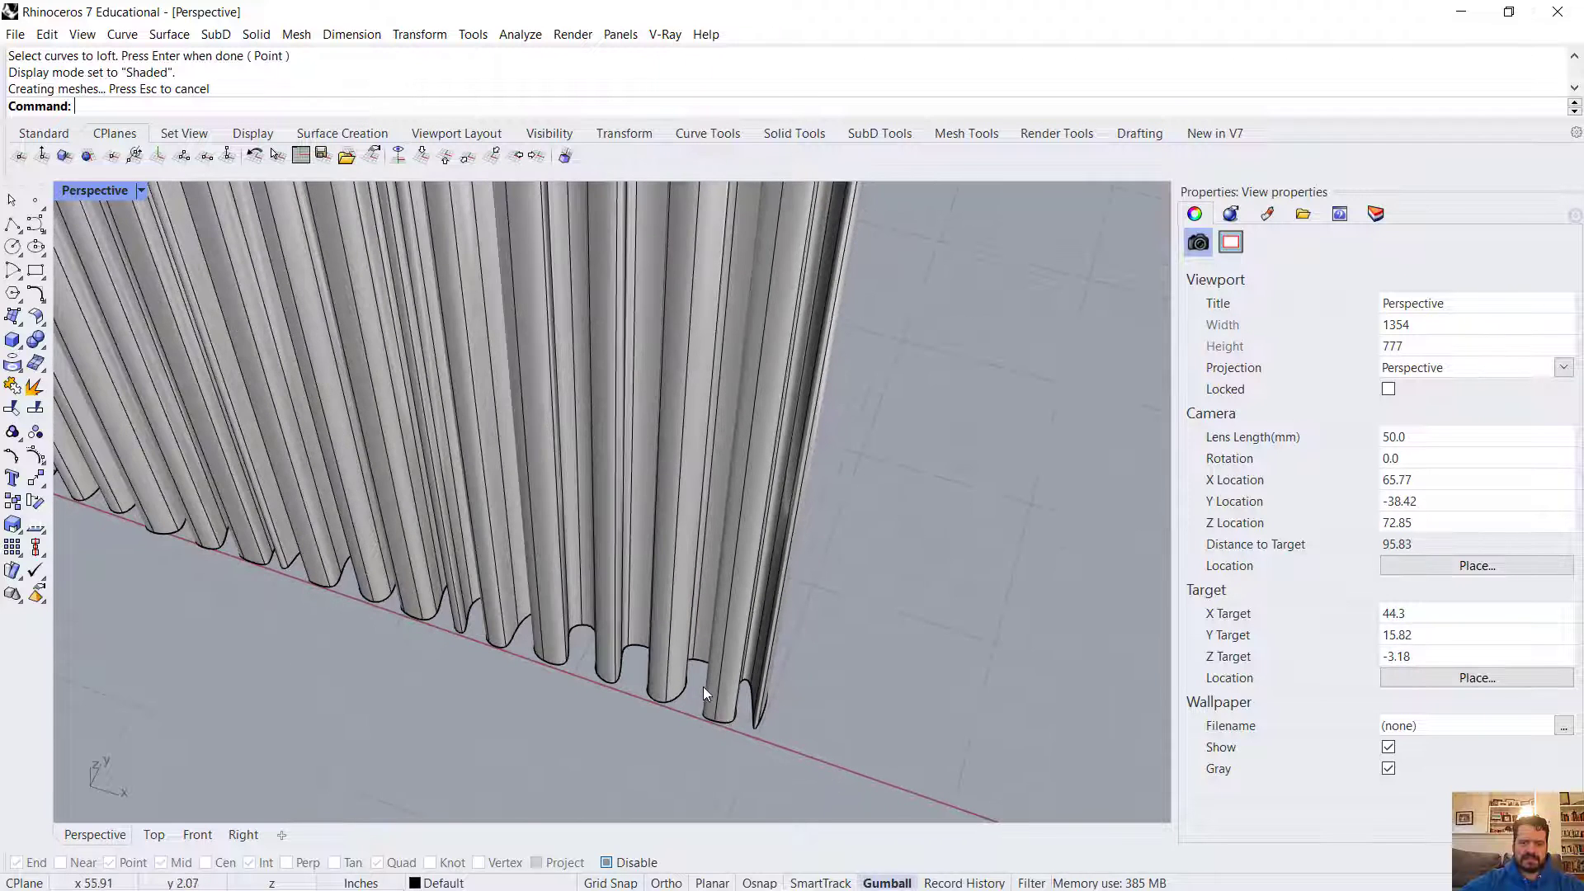
pyautogui.moveTo(705, 694); pyautogui.dragTo(845, 652)
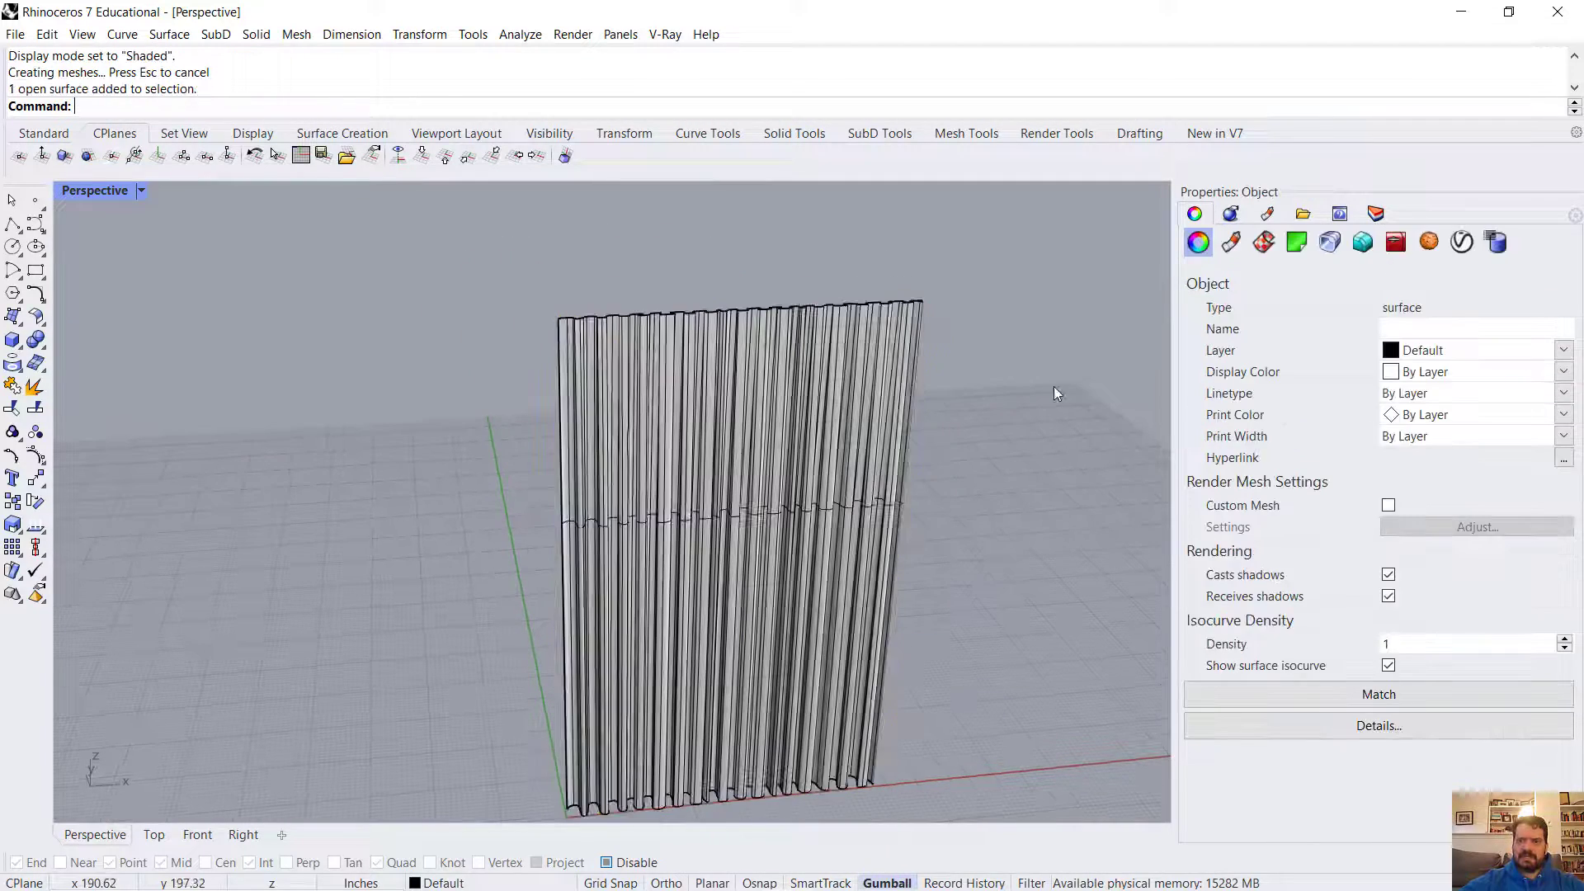
# - Create a new layer named 3D_Curtains in the Layers panel
pyautogui.click(1376, 213)
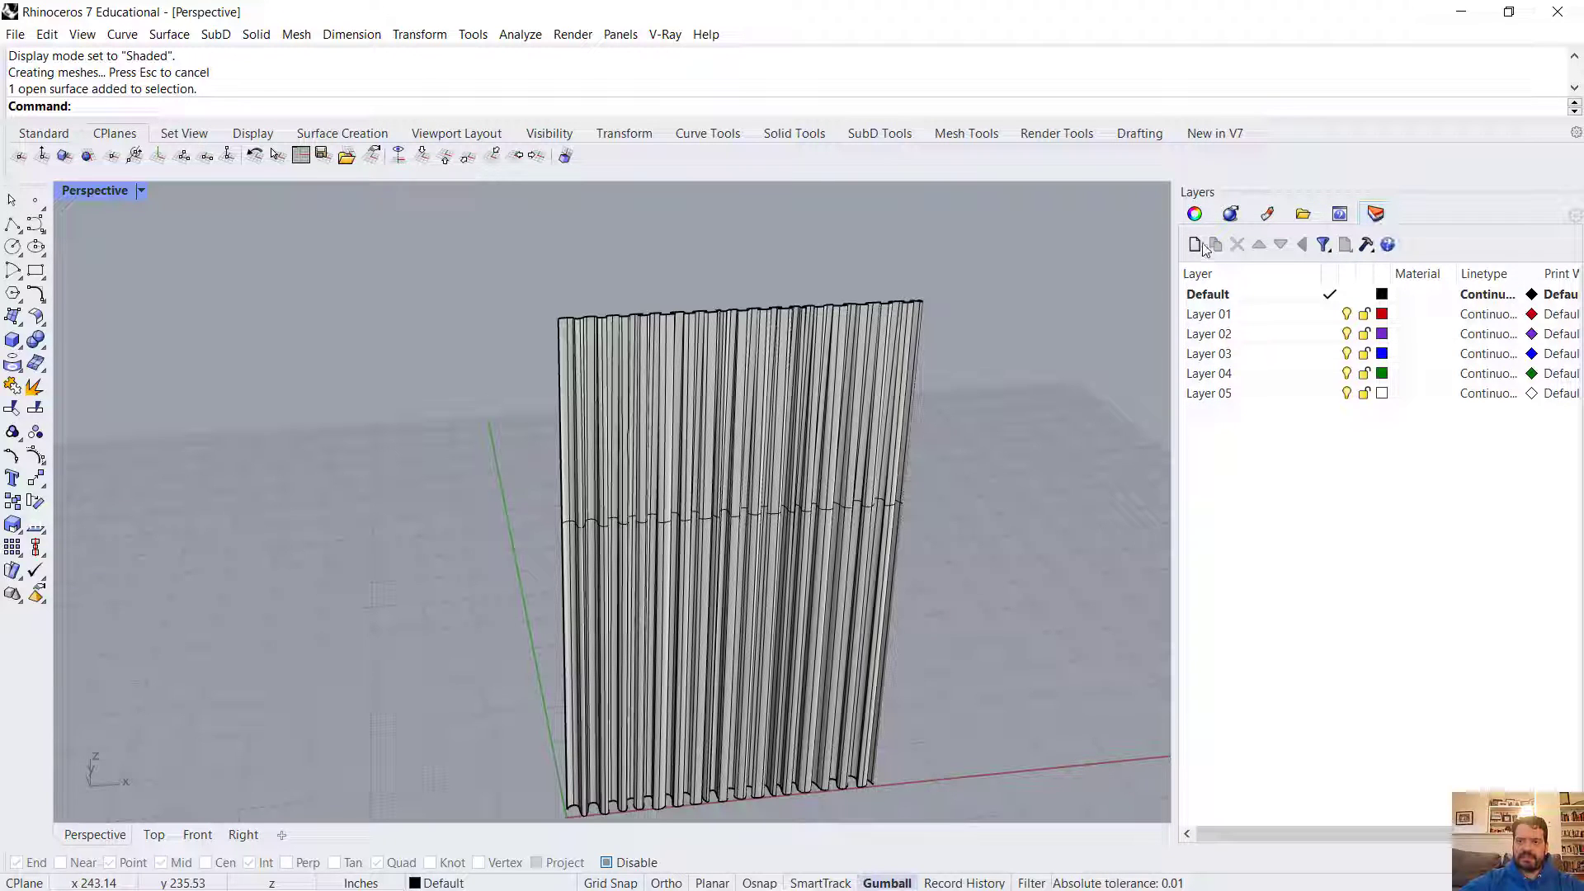
pyautogui.click(1194, 244)
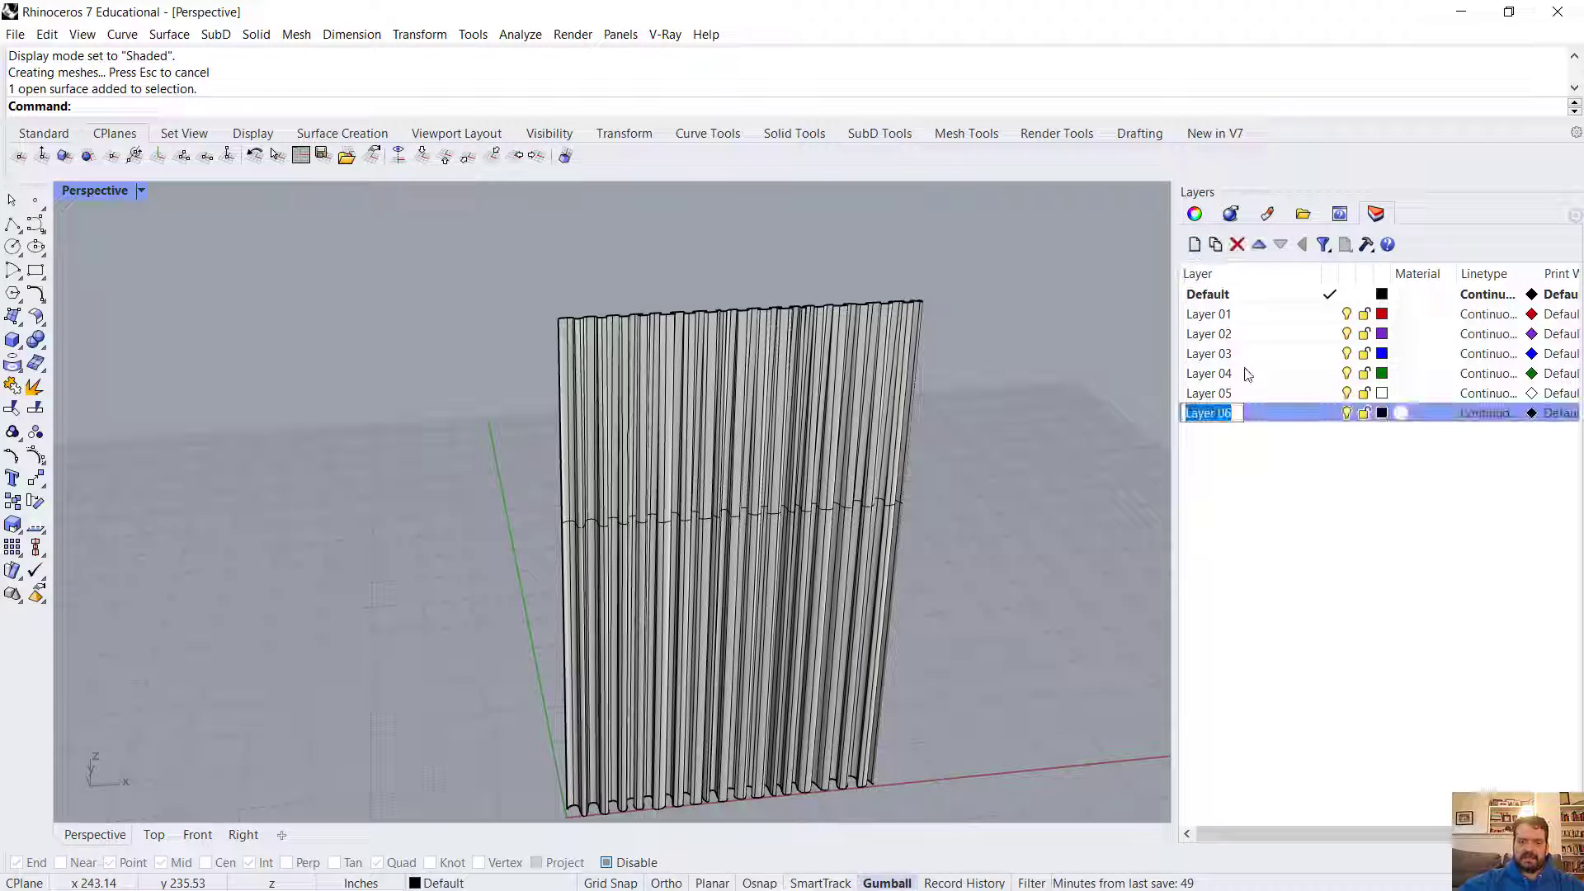
pyautogui.write('3D_Curtains')
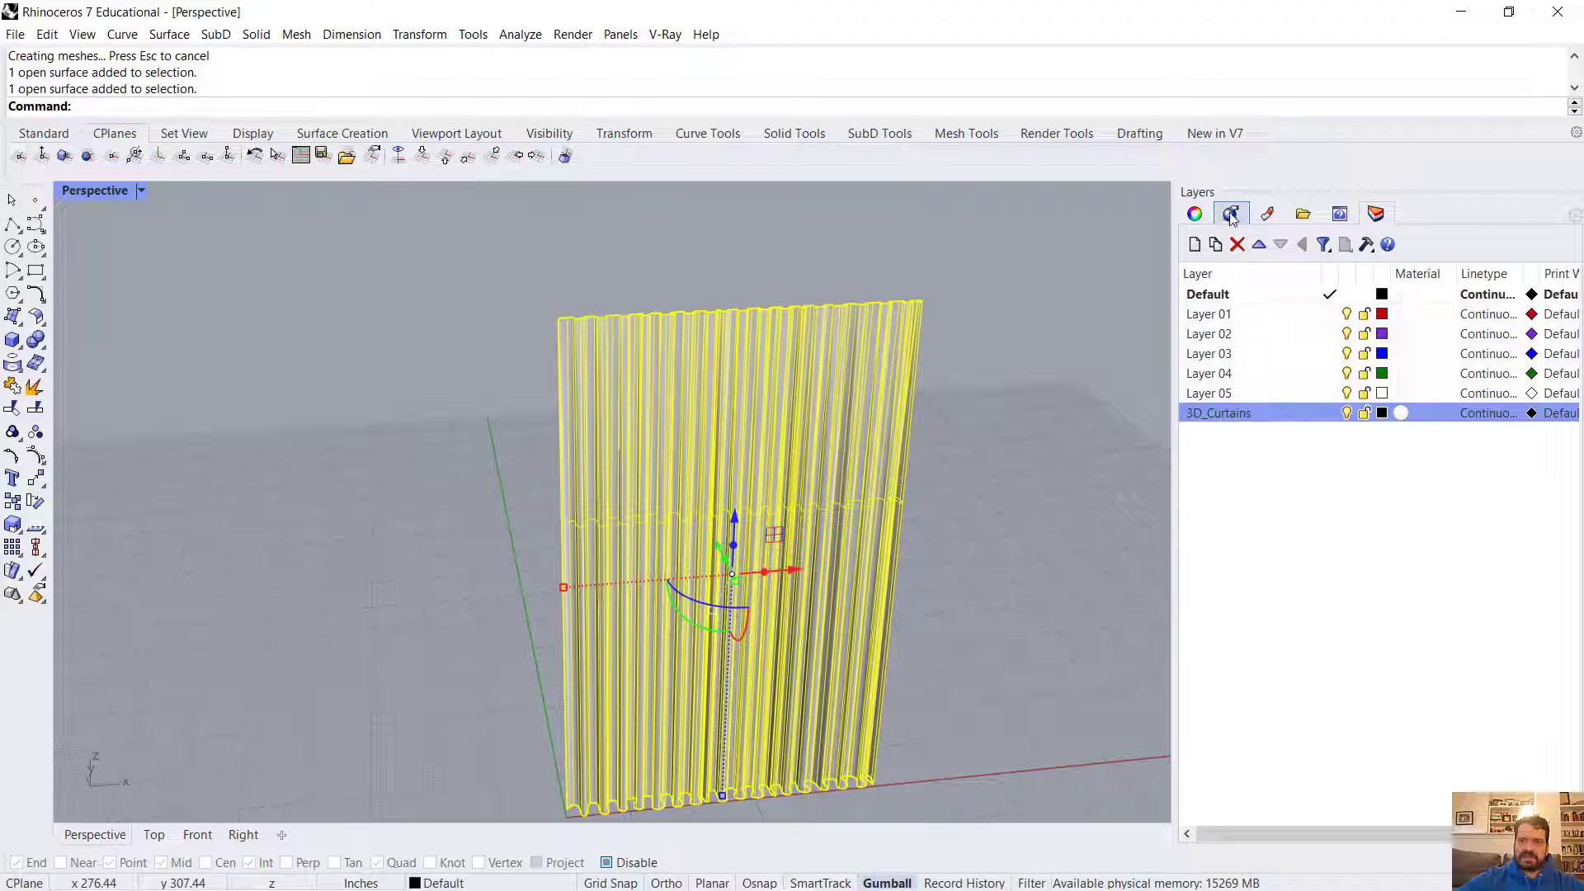
# - Assign the curtain surface to the 3D_Curtains layer via its properties
pyautogui.click(1231, 212)
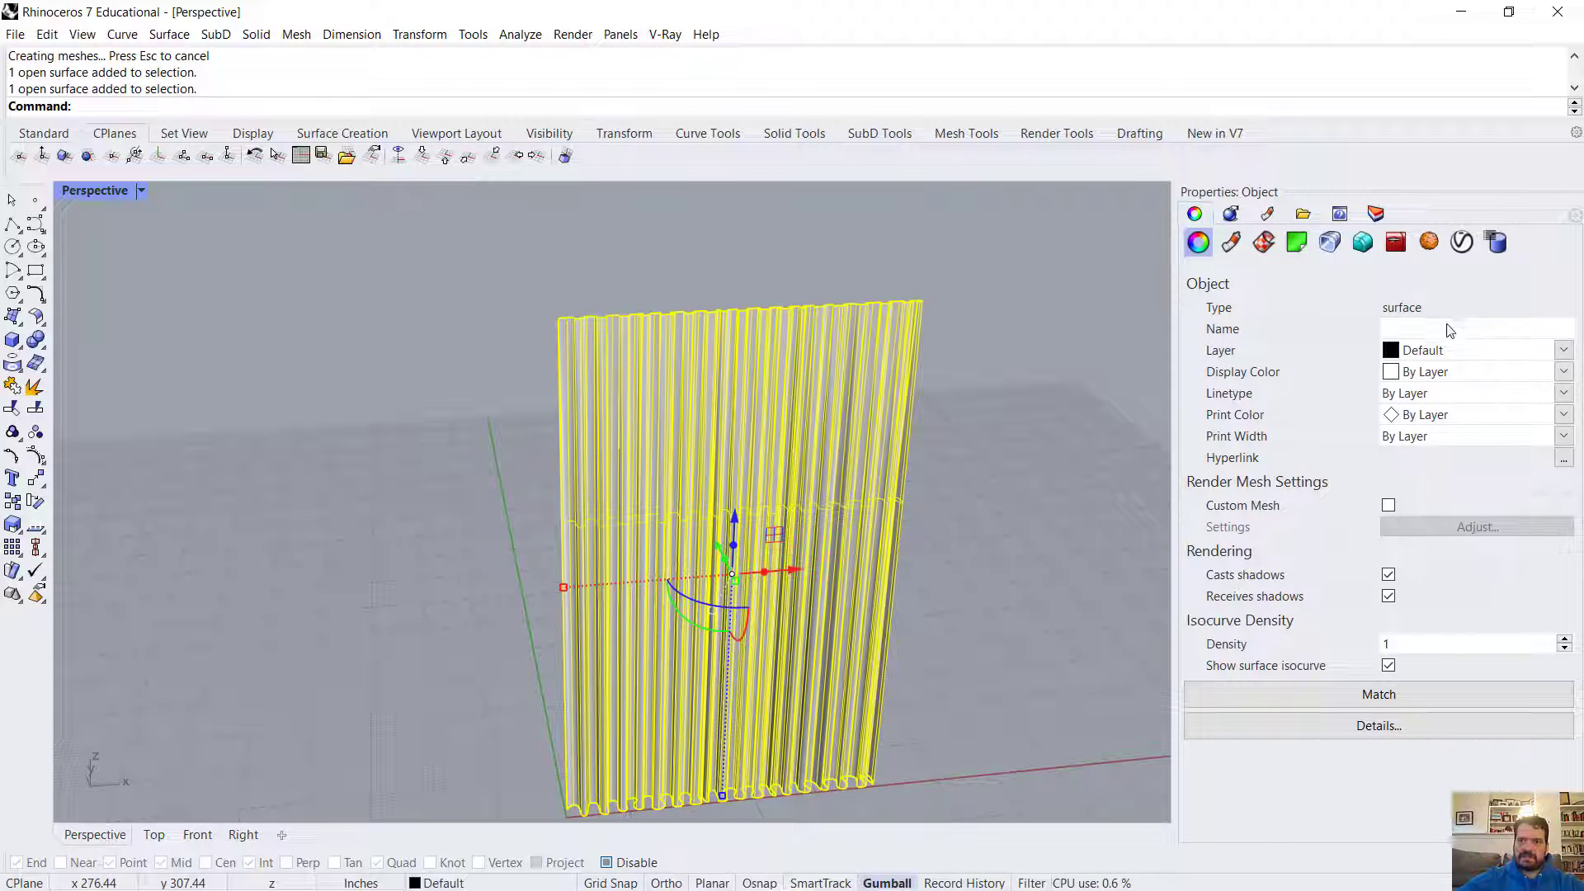
pyautogui.click(1564, 350)
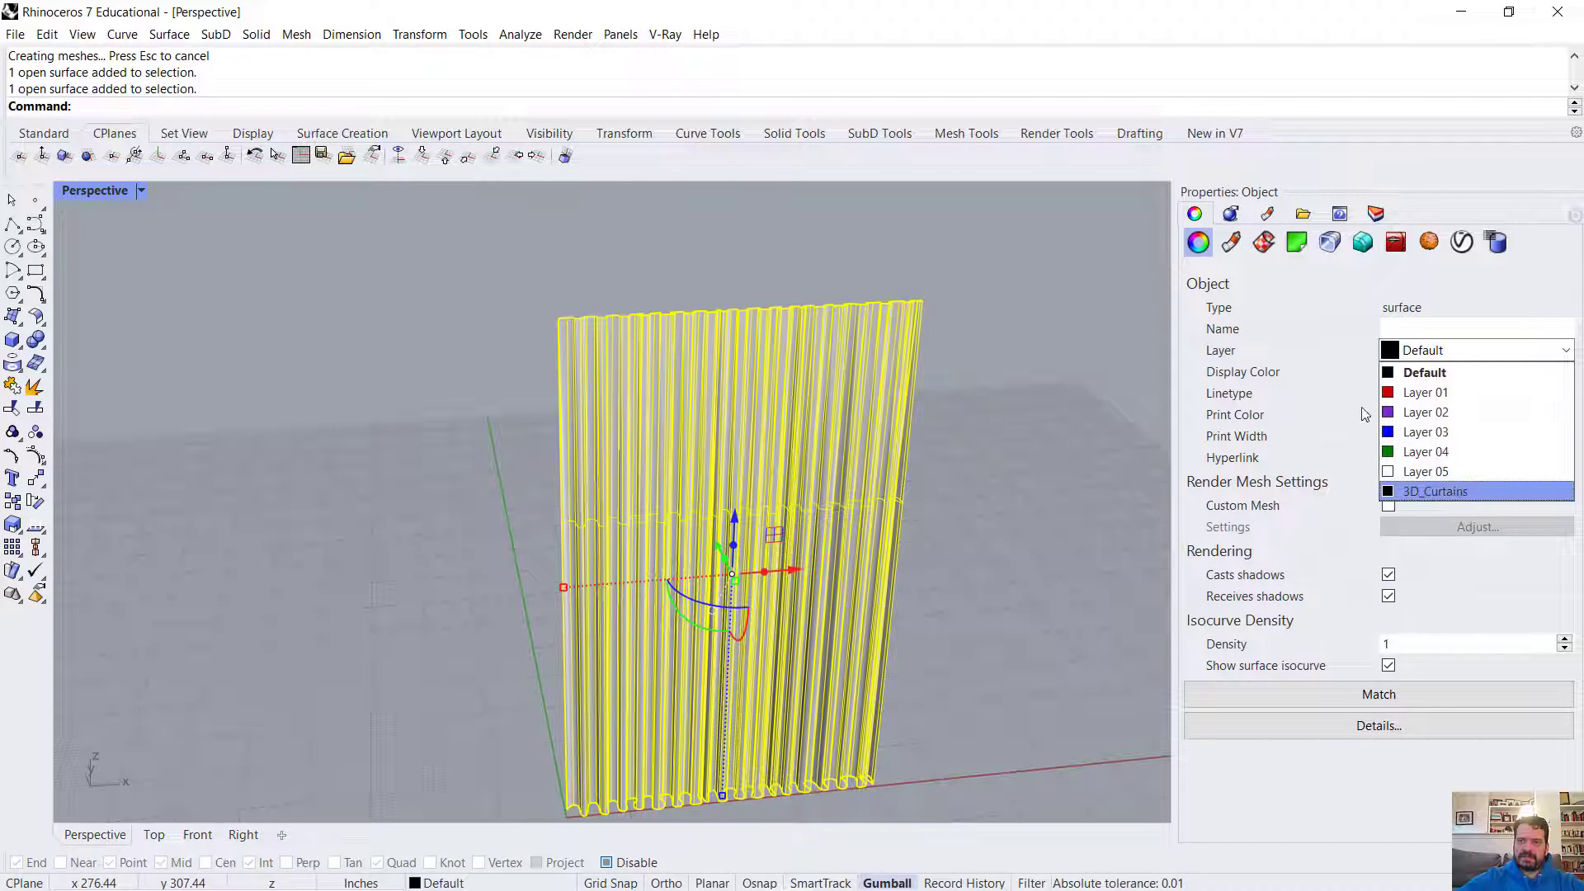
pyautogui.click(1435, 492)
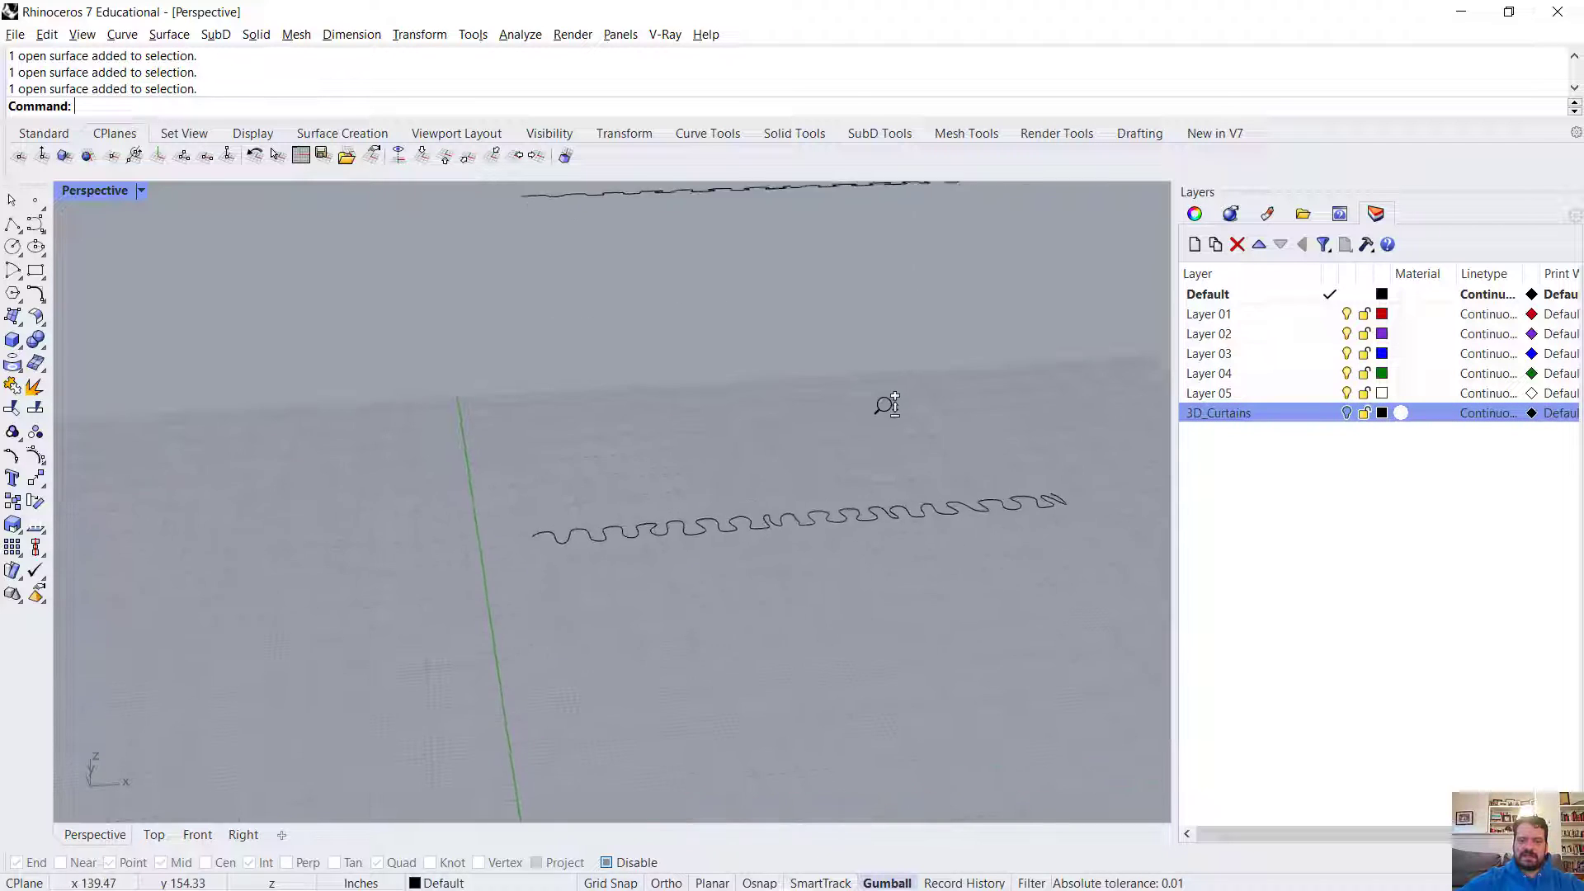
# - Select the three wavy profile curves and delete them
pyautogui.moveTo(889, 404); pyautogui.dragTo(771, 526)
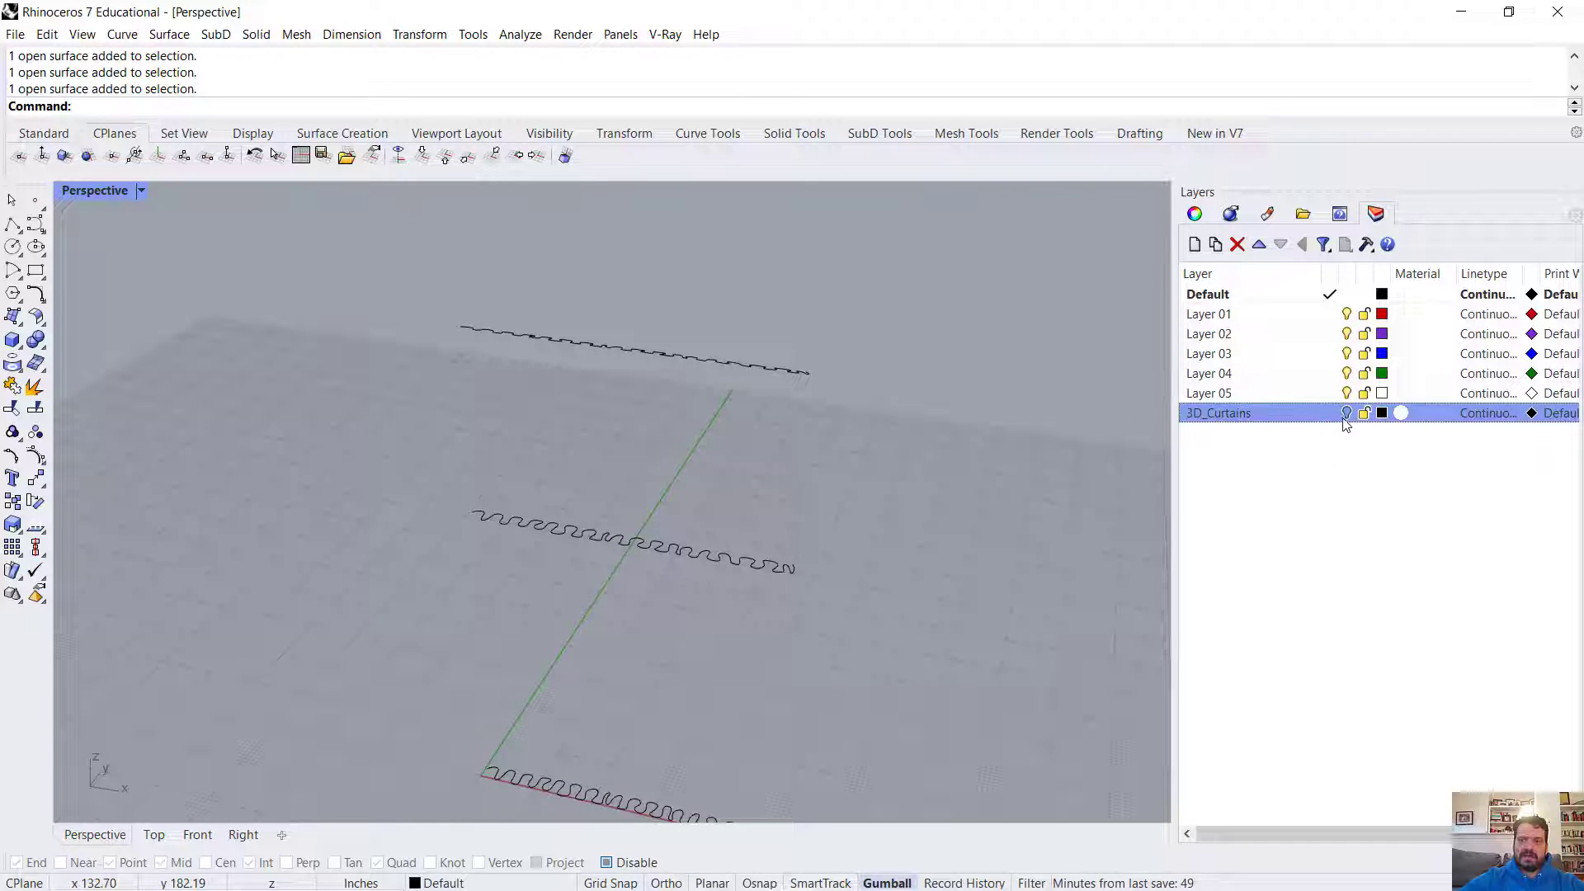
pyautogui.click(1347, 412)
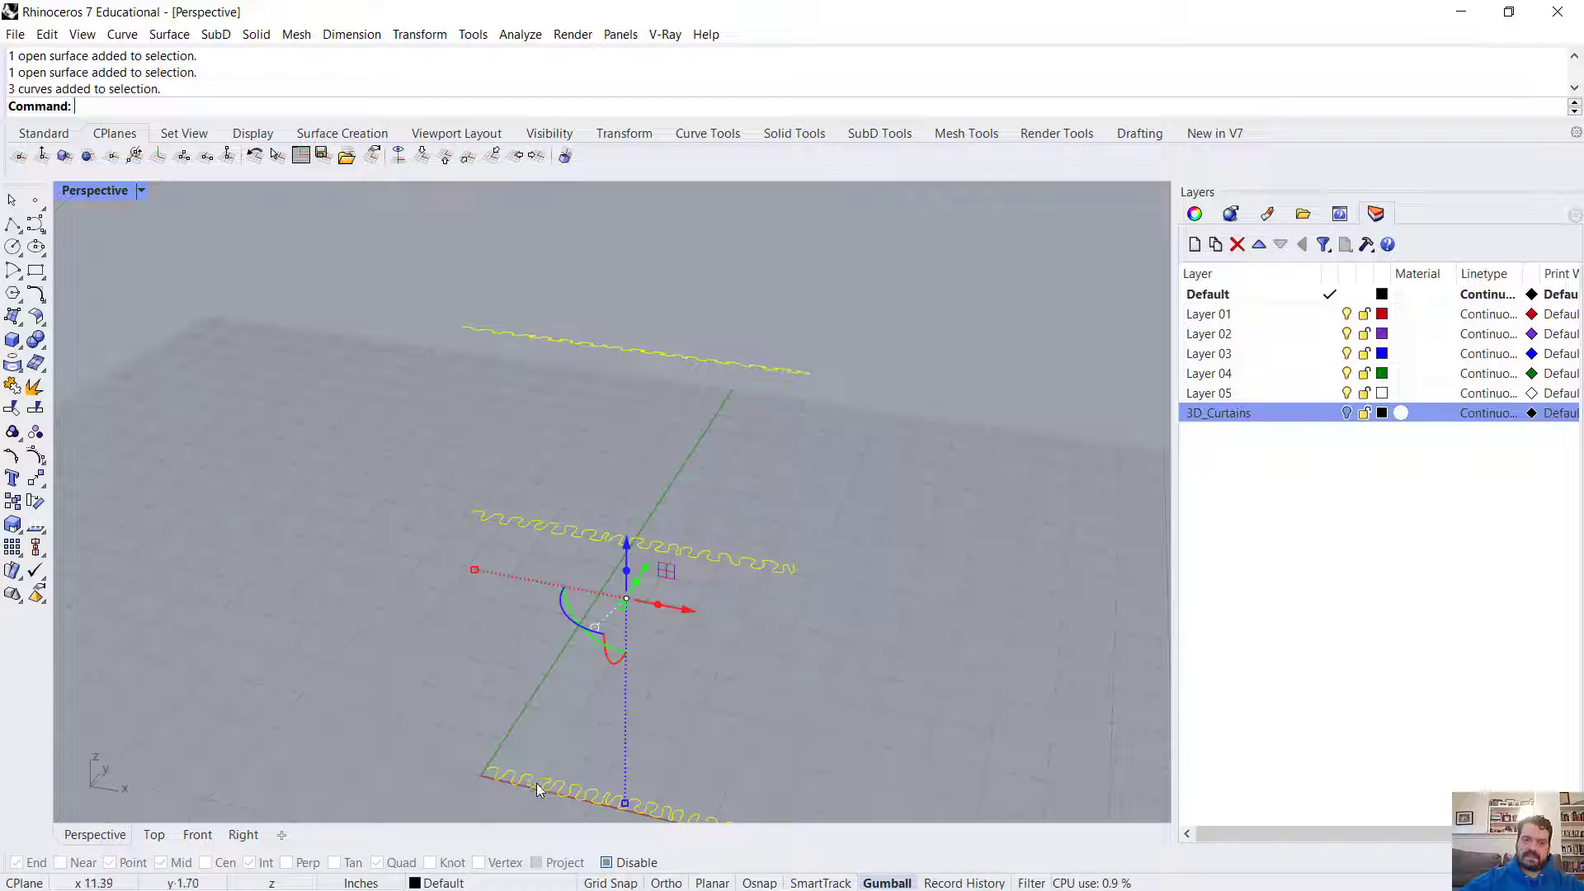
pyautogui.press('Delete')
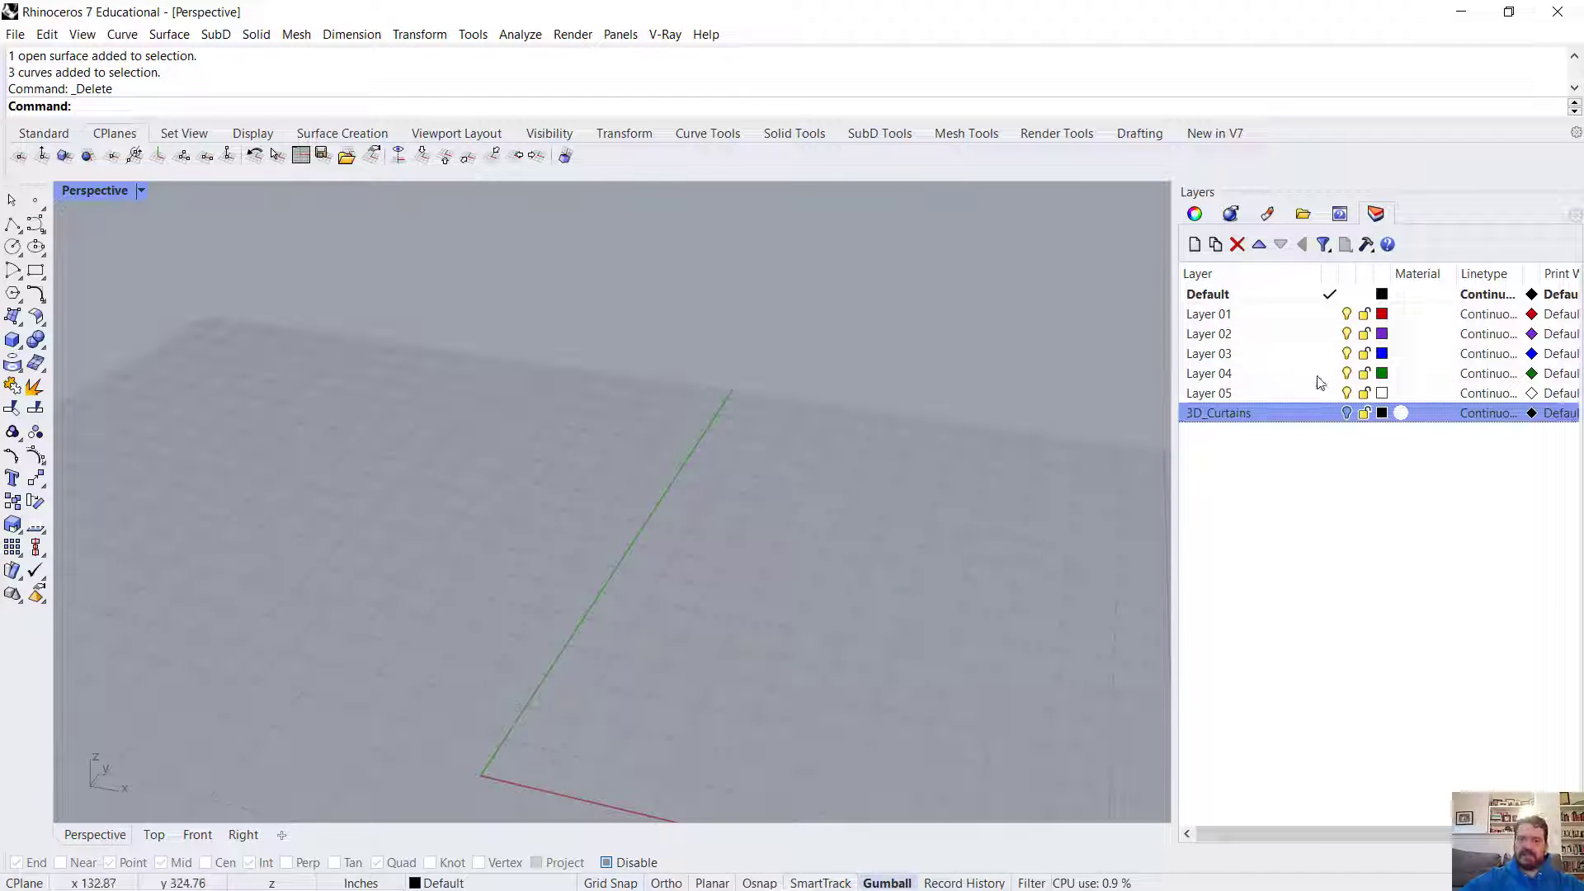